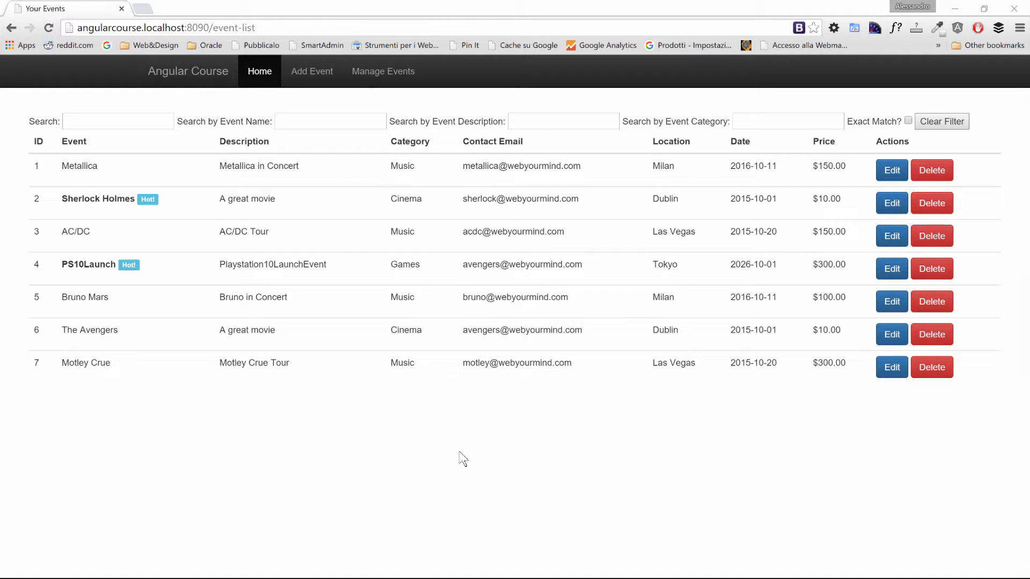
{"action": "mouse_move", "coordinate": [484, 442]}
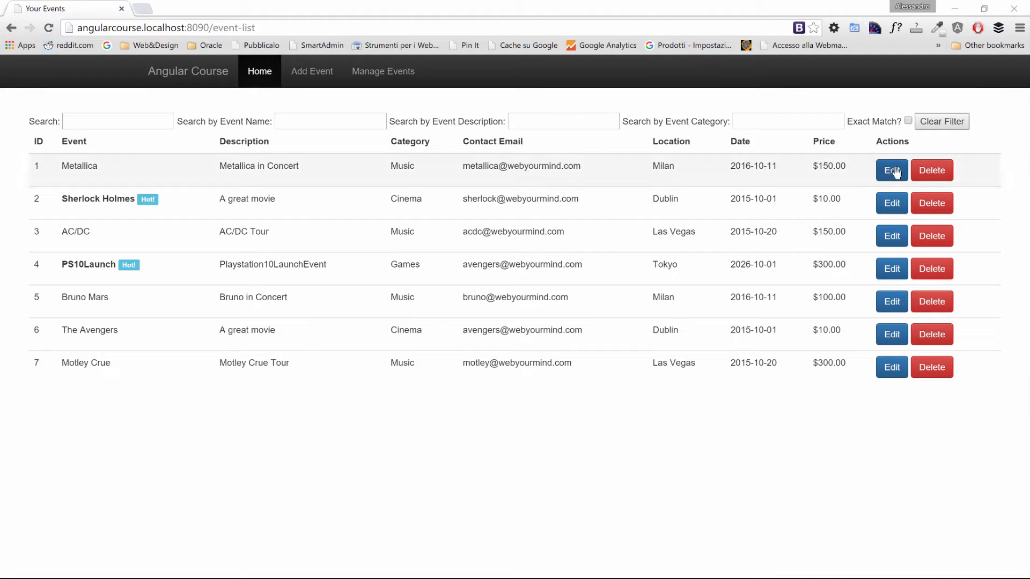
{"action": "mouse_move", "coordinate": [311, 96]}
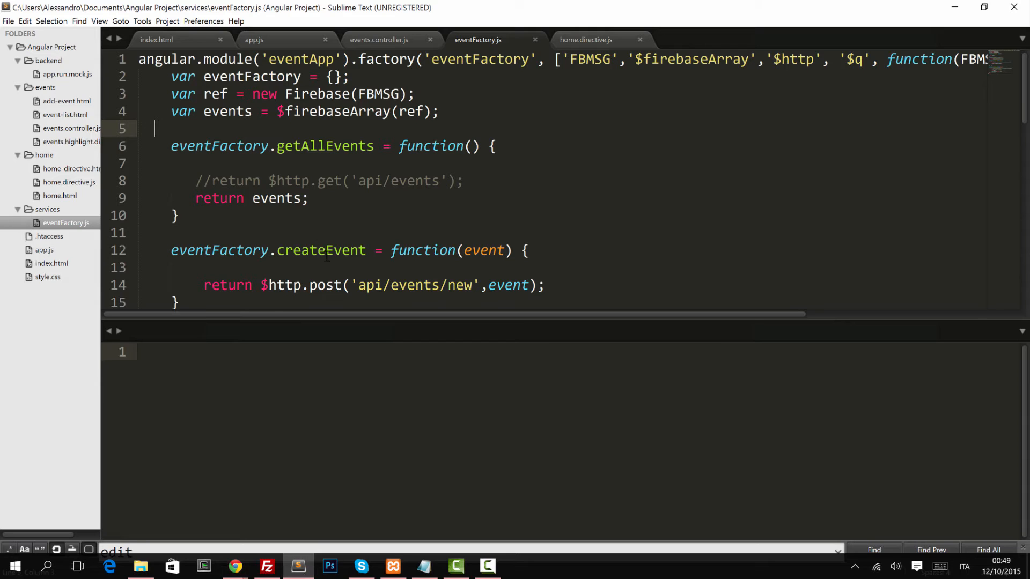
- Add console.log(events) inside getAllEvents above return events
{"action": "left_click", "coordinate": [464, 181]}
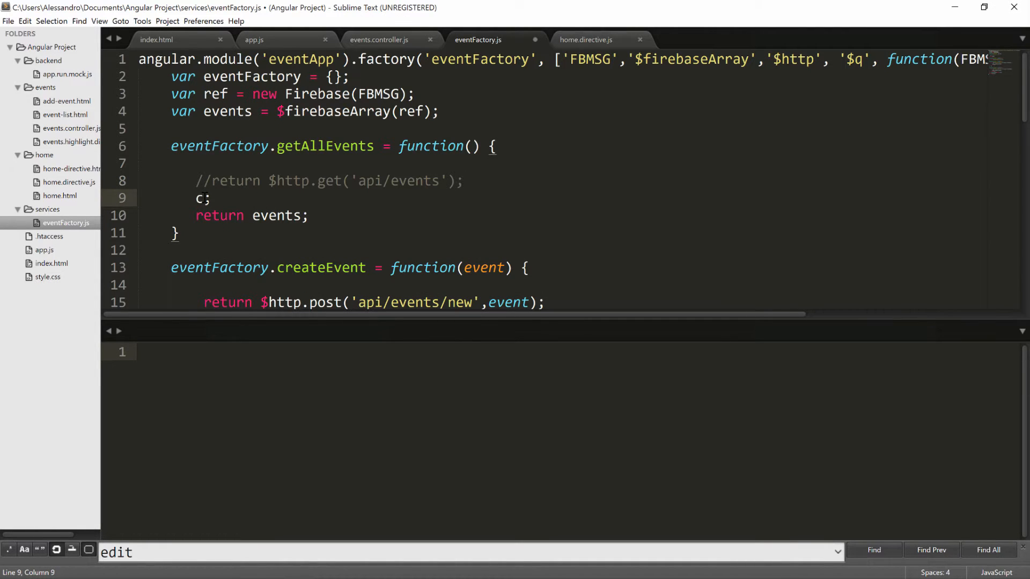
{"action": "type", "text": "onsole.log"}
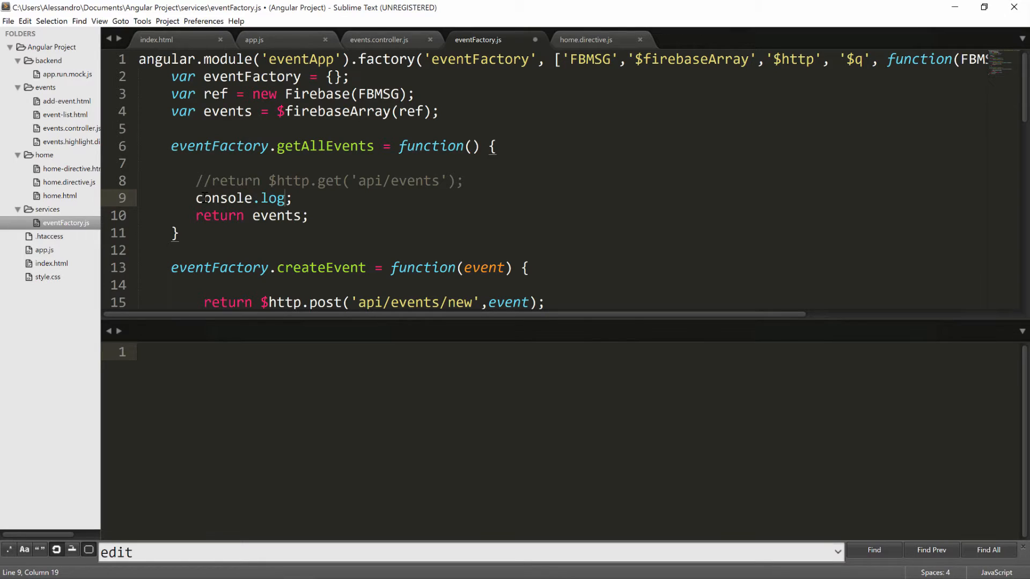
{"action": "type", "text": "(events)"}
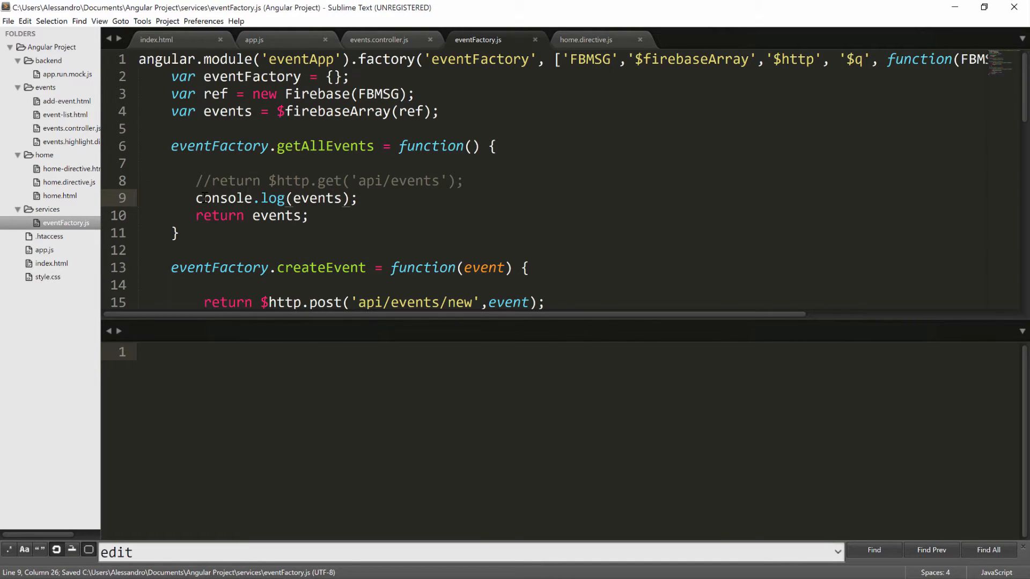
{"action": "mouse_move", "coordinate": [235, 565]}
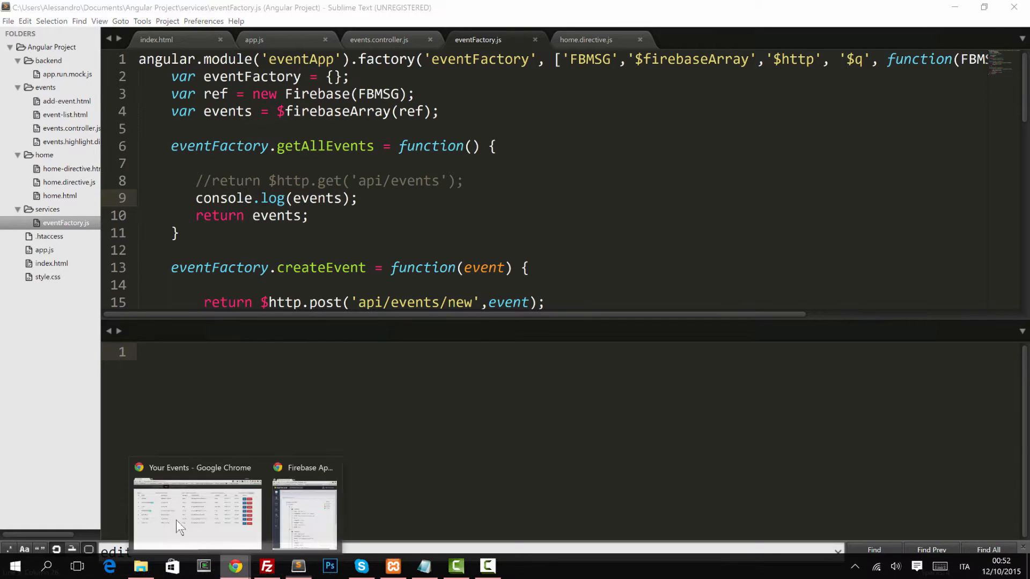
- Switch to Chrome and bring up the developer tools console for the Your Events page
{"action": "left_click", "coordinate": [197, 515]}
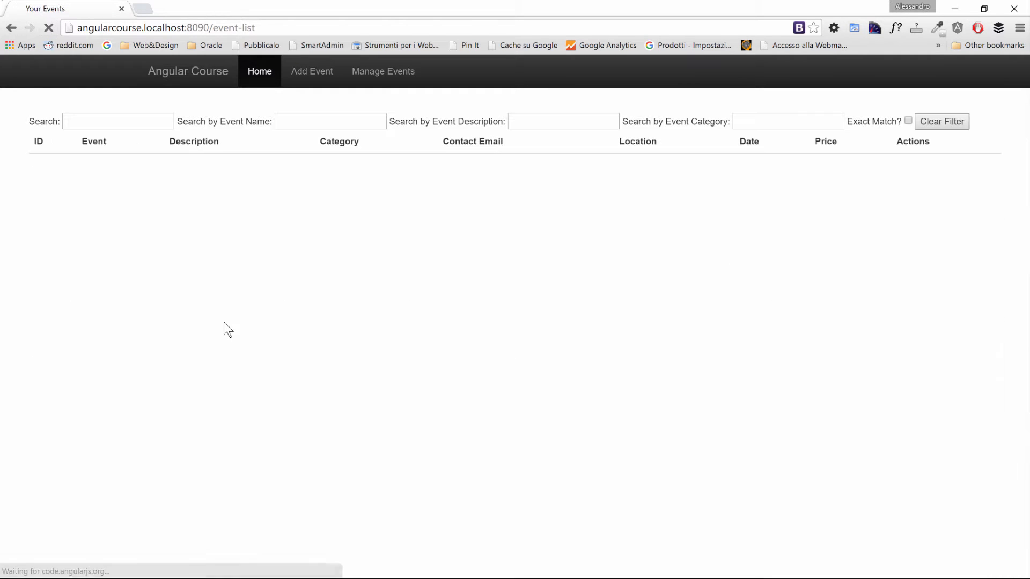
{"action": "right_click", "coordinate": [239, 394]}
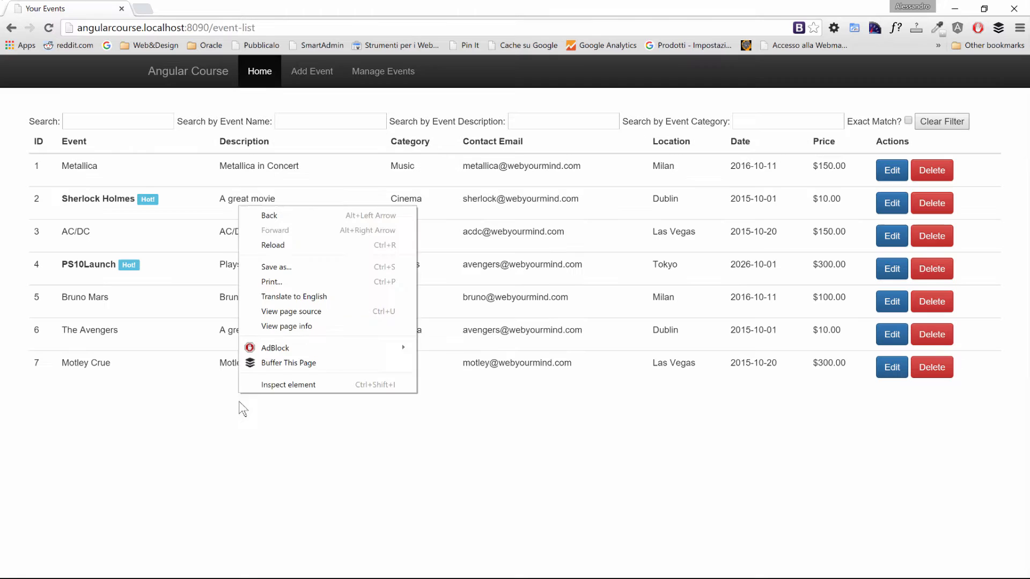
{"action": "left_click", "coordinate": [287, 384]}
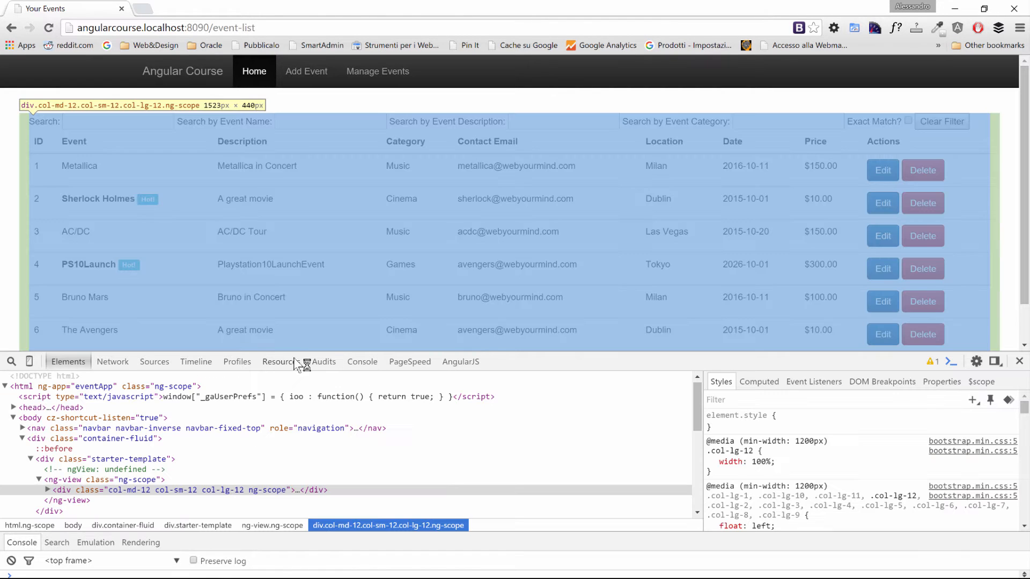
{"action": "left_click", "coordinate": [362, 362]}
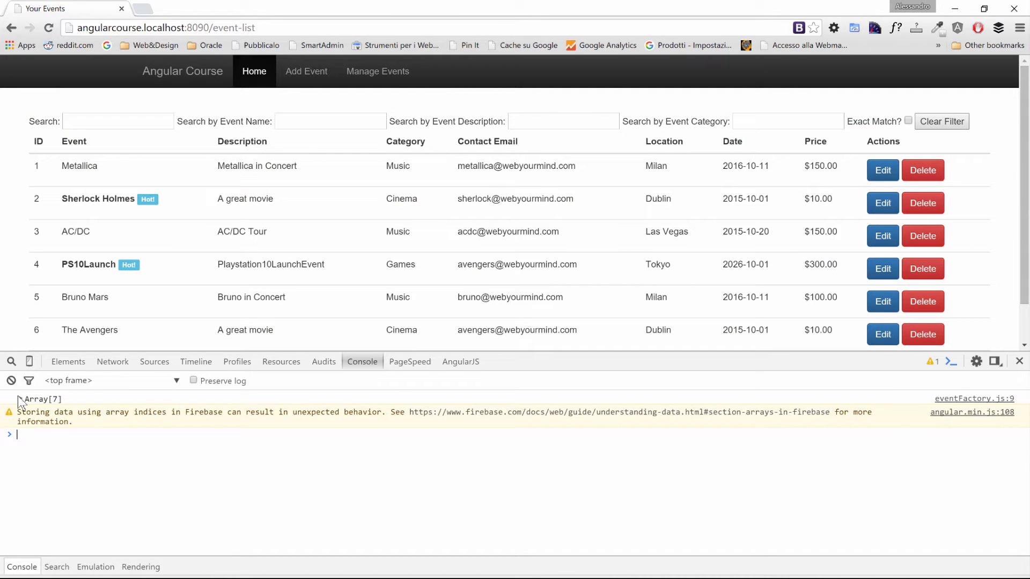
- Expand the logged Array[7] to inspect its event objects and $add, $remove, $save methods
{"action": "left_click", "coordinate": [19, 399]}
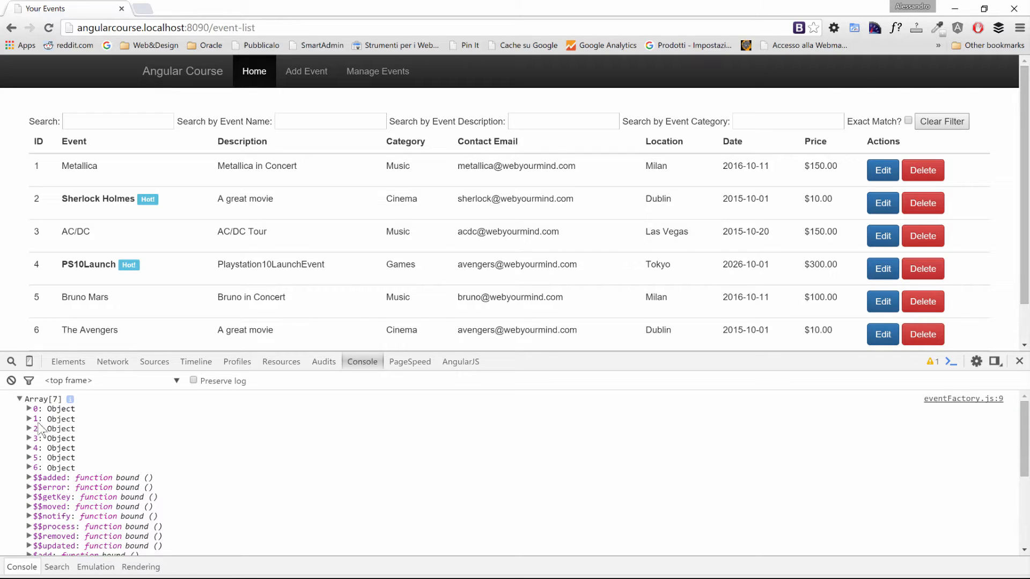
{"action": "scroll", "scroll_direction": "down", "scroll_amount": 3}
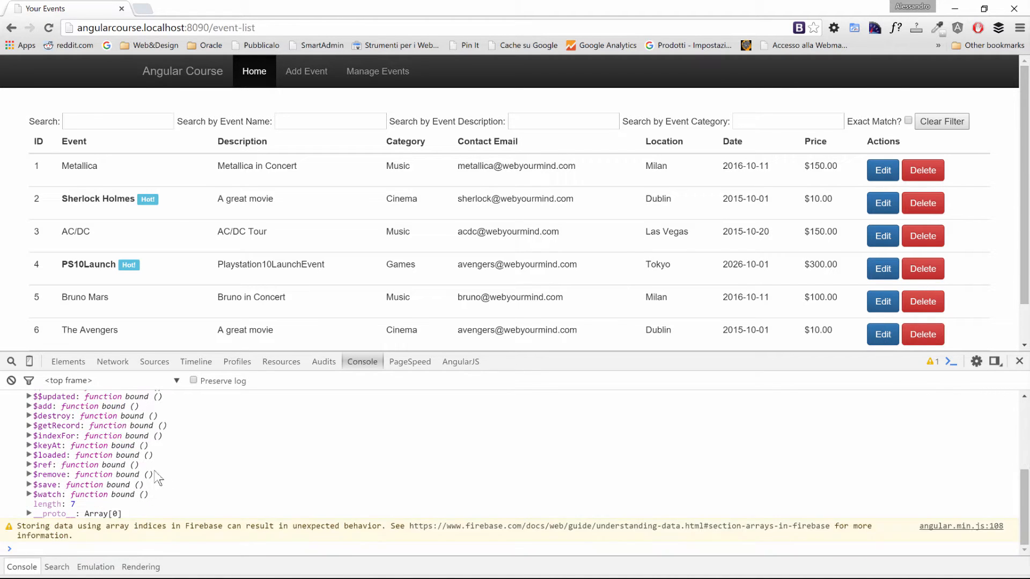
{"action": "scroll", "scroll_direction": "up", "scroll_amount": 3}
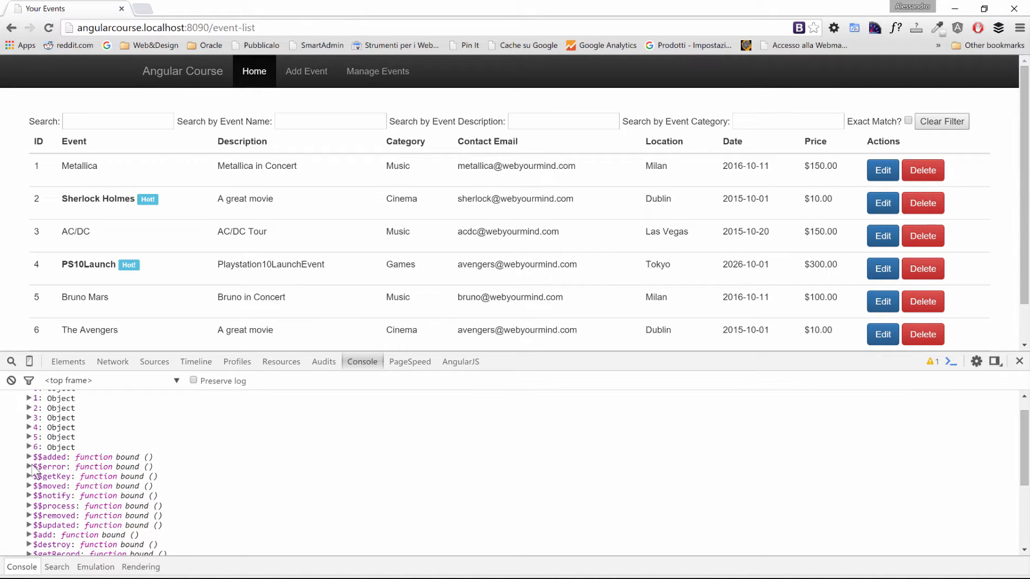
{"action": "mouse_move", "coordinate": [42, 551]}
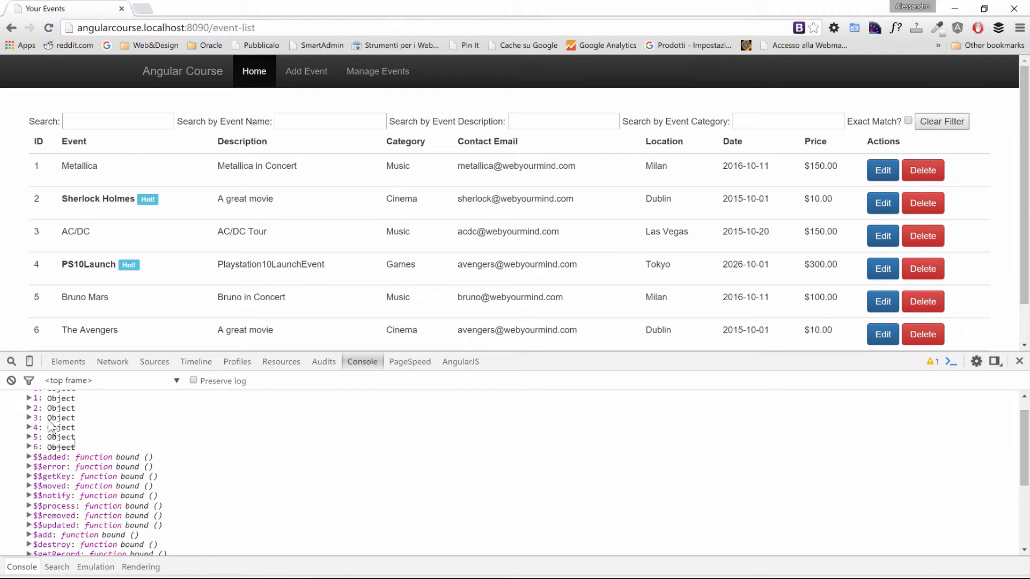
{"action": "mouse_move", "coordinate": [61, 436]}
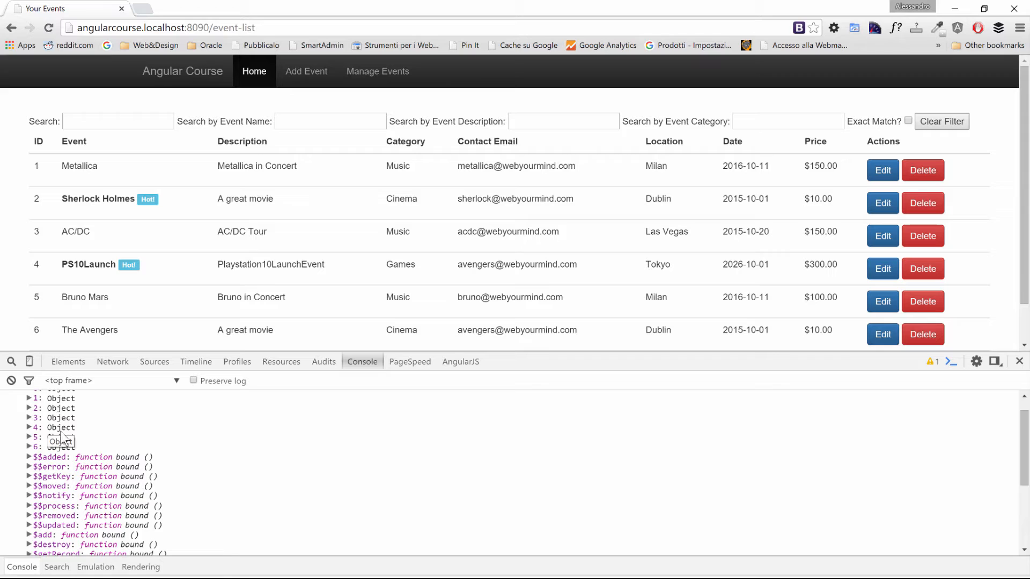
{"action": "mouse_move", "coordinate": [171, 489]}
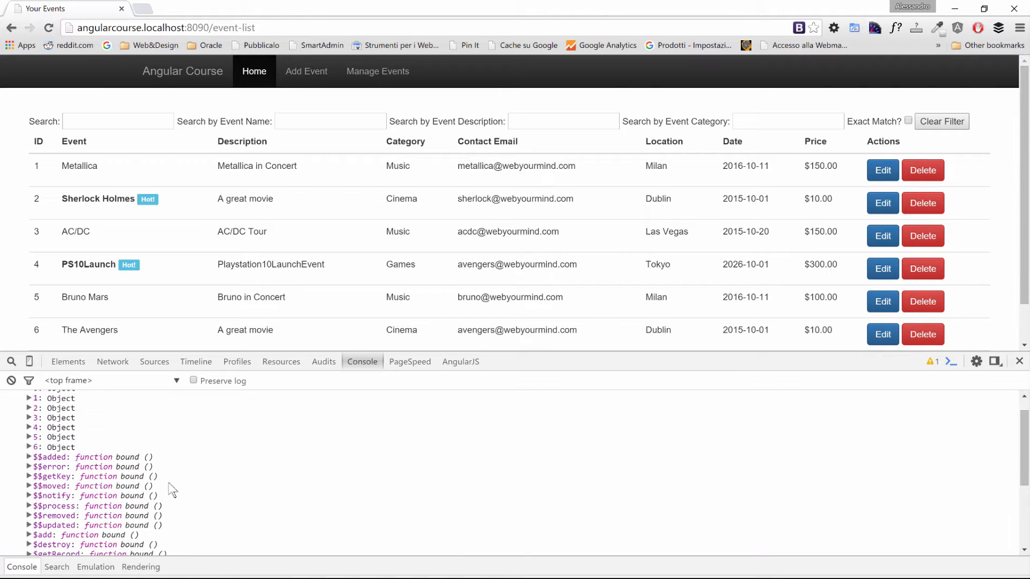
{"action": "left_click", "coordinate": [297, 566]}
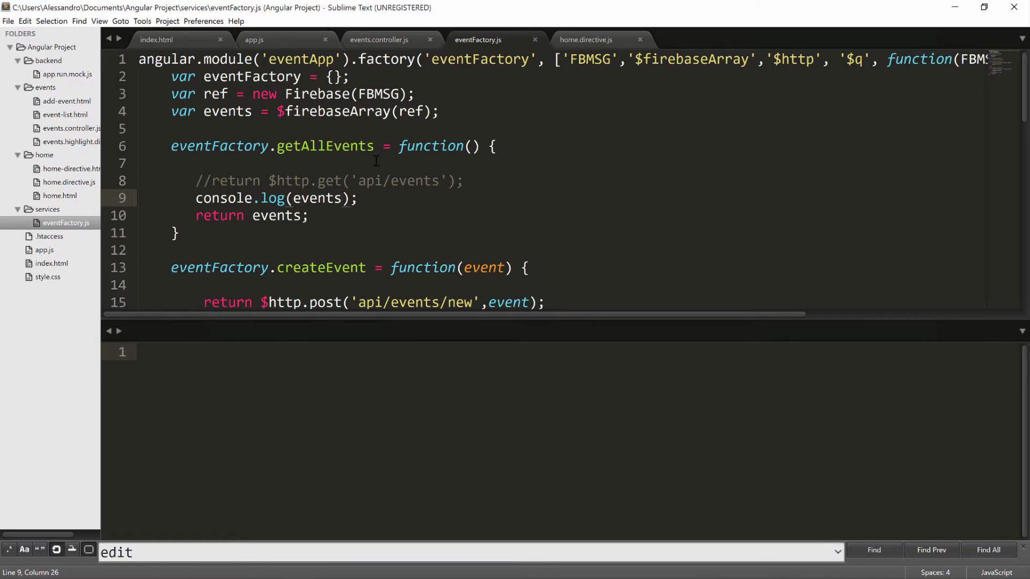
- In createEvent comment out the $http.post line and return events.$add(event) instead
{"action": "scroll", "scroll_direction": "down", "scroll_amount": 3}
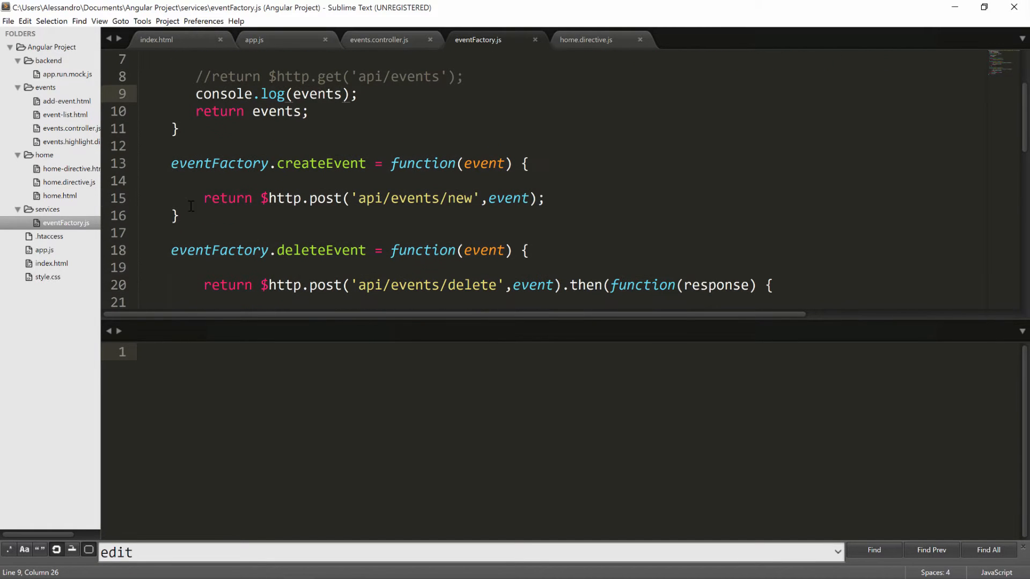
{"action": "left_click", "coordinate": [204, 198]}
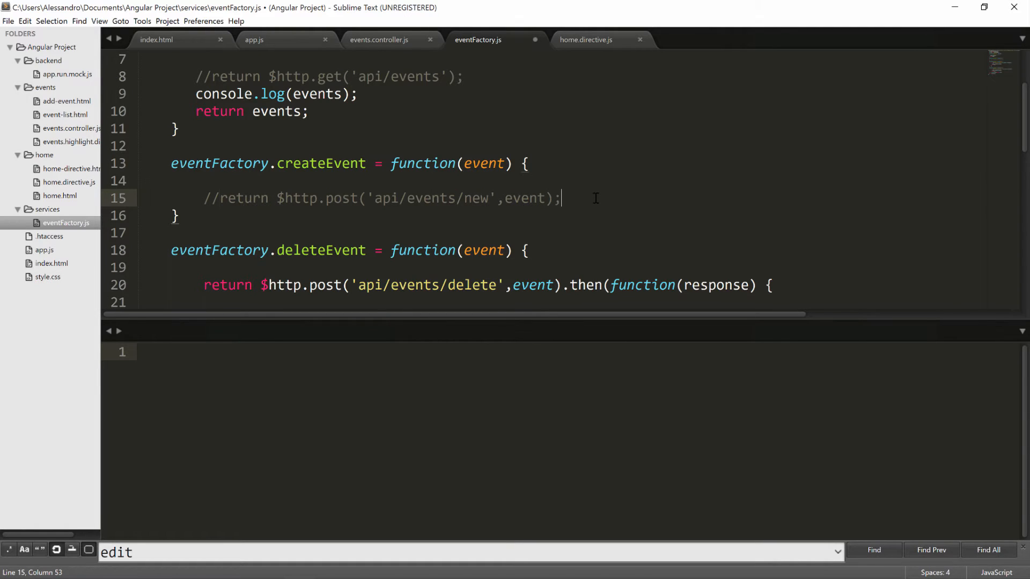
{"action": "type", "text": "return events.$"}
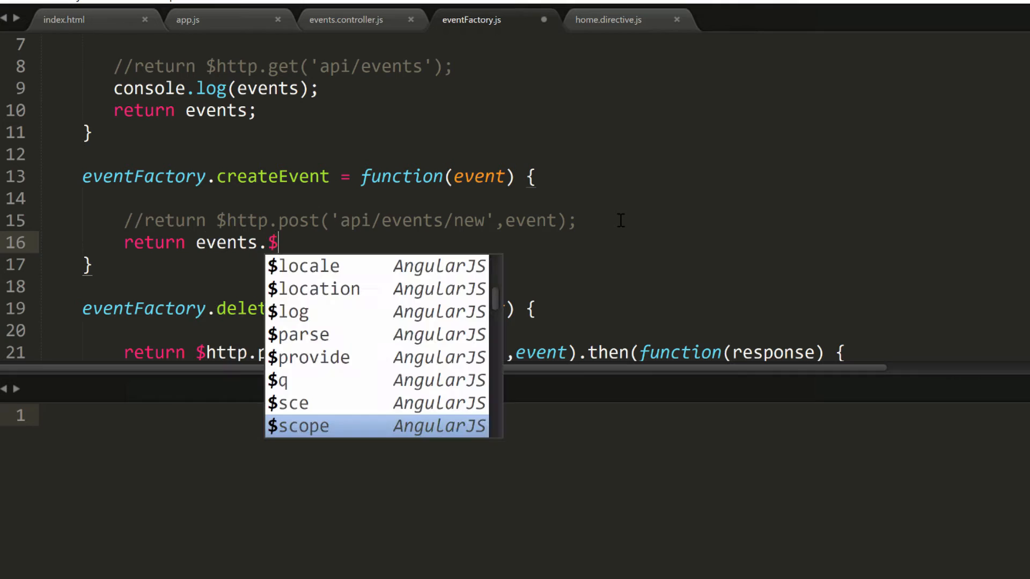
{"action": "type", "text": "add()"}
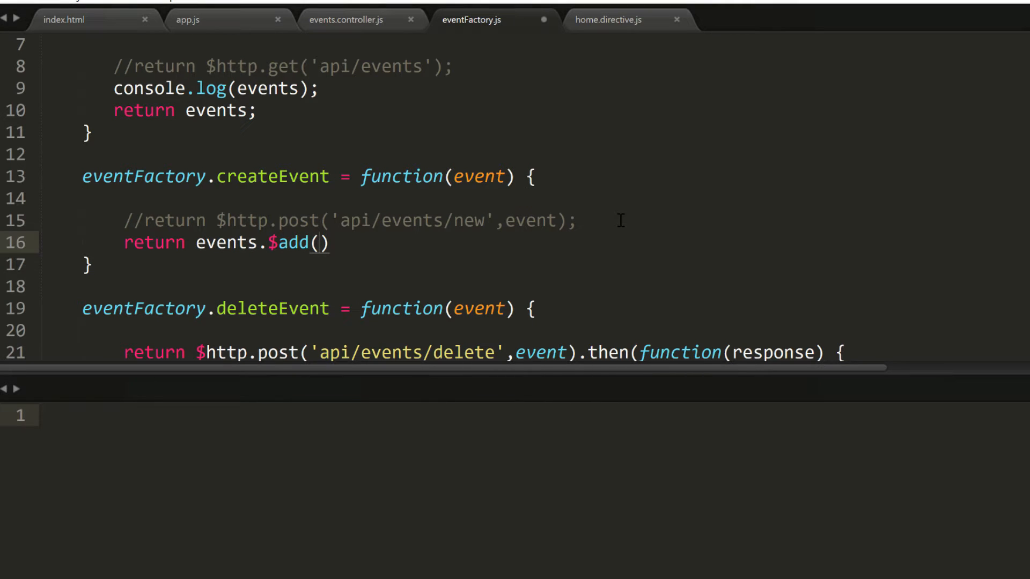
{"action": "type", "text": "evebt"}
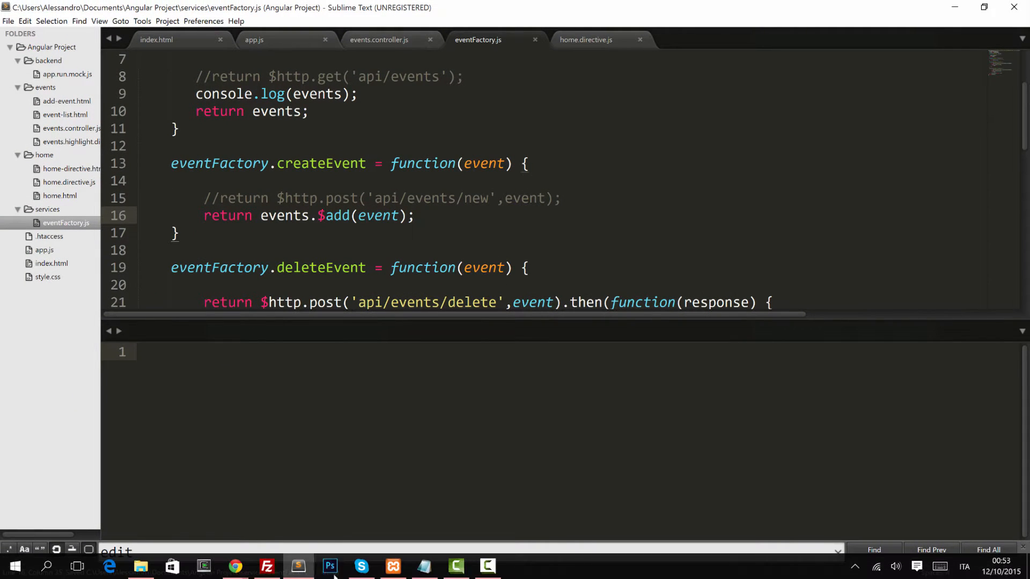
- On the Add Event form enter name and description 'Test Event Firebase'
{"action": "left_click", "coordinate": [235, 565]}
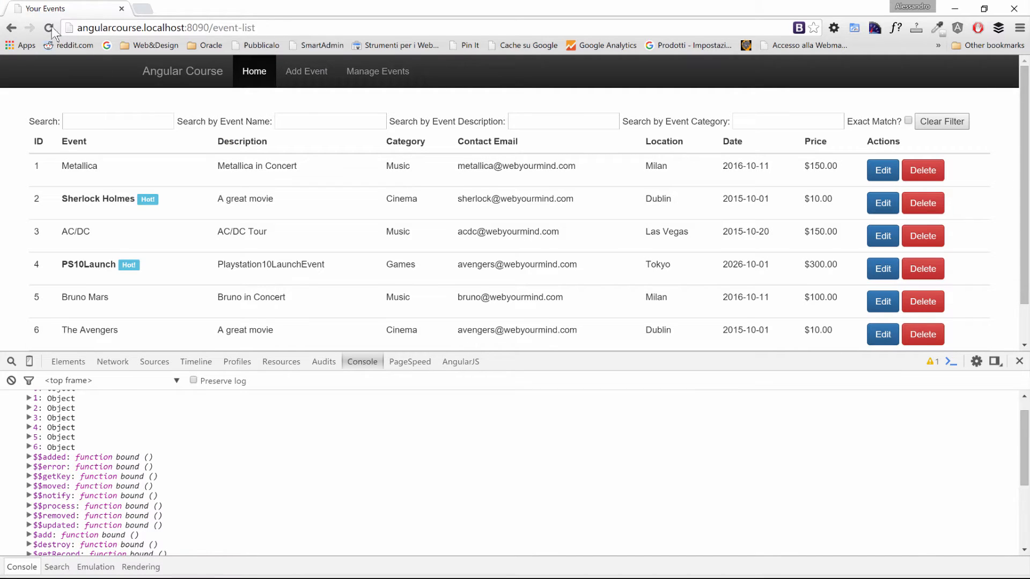
{"action": "left_click", "coordinate": [305, 71]}
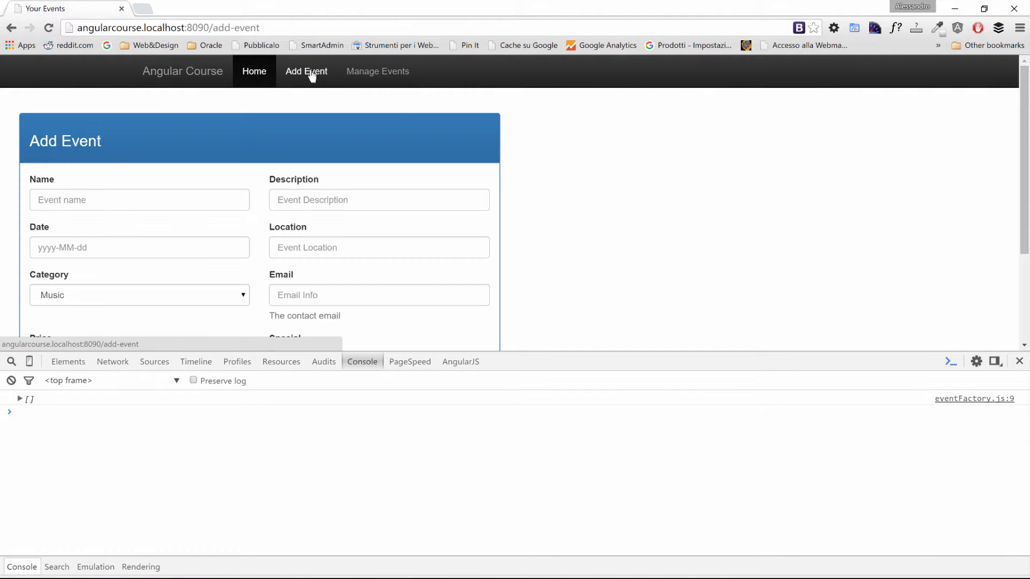
{"action": "type", "text": "Test"}
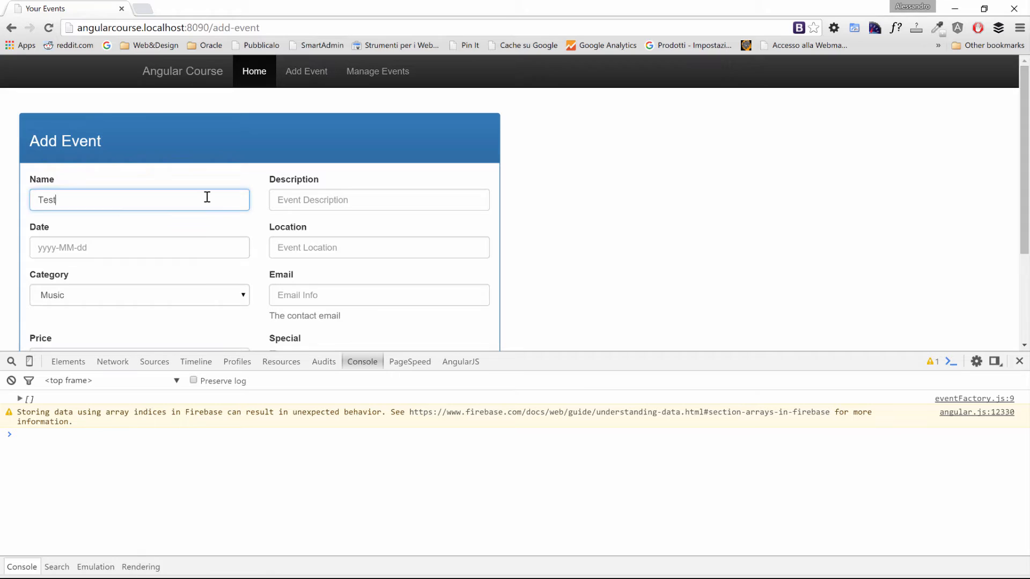
{"action": "type", "text": "Event F"}
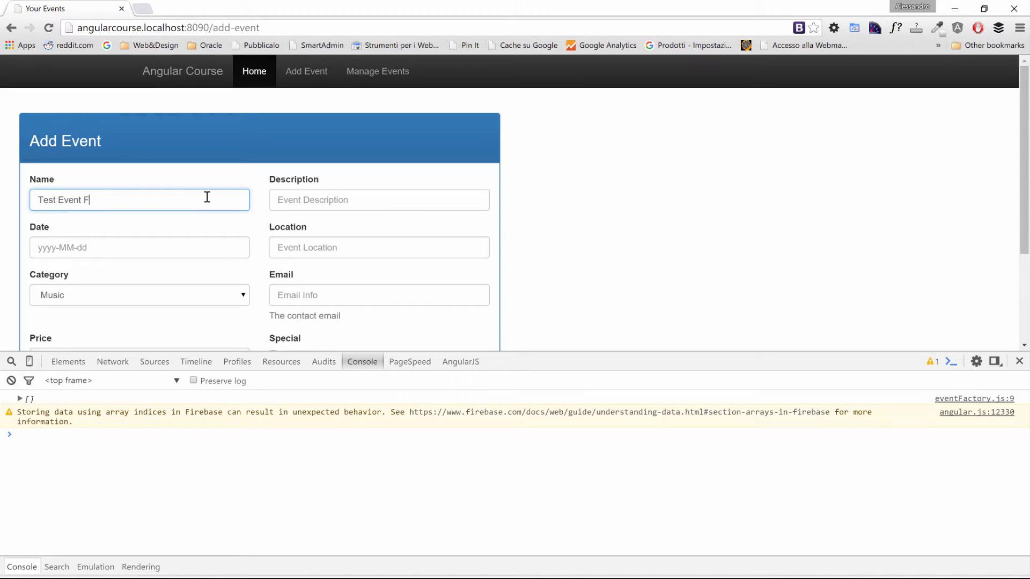
{"action": "type", "text": "irebase"}
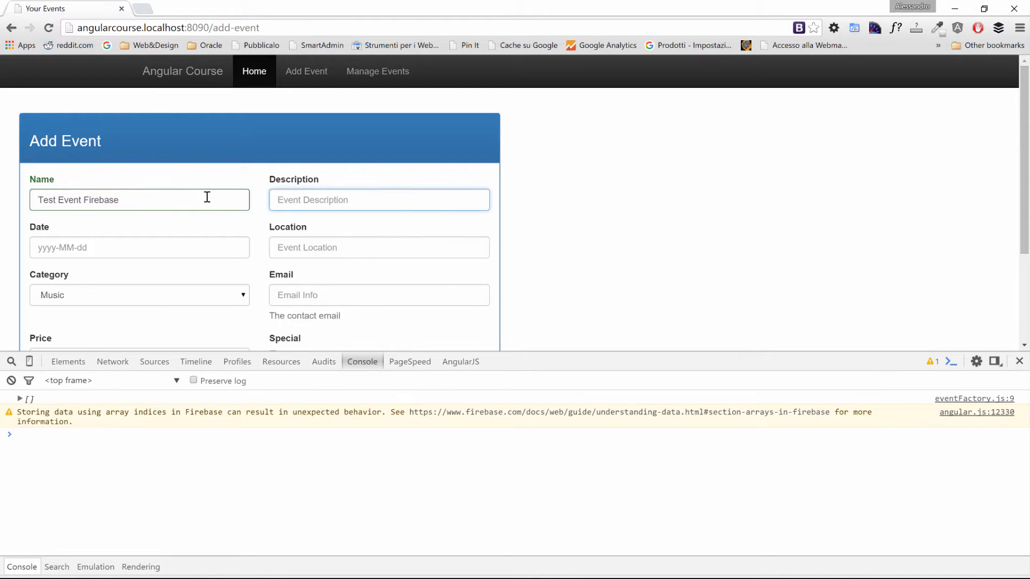
{"action": "type", "text": "Event Fireb"}
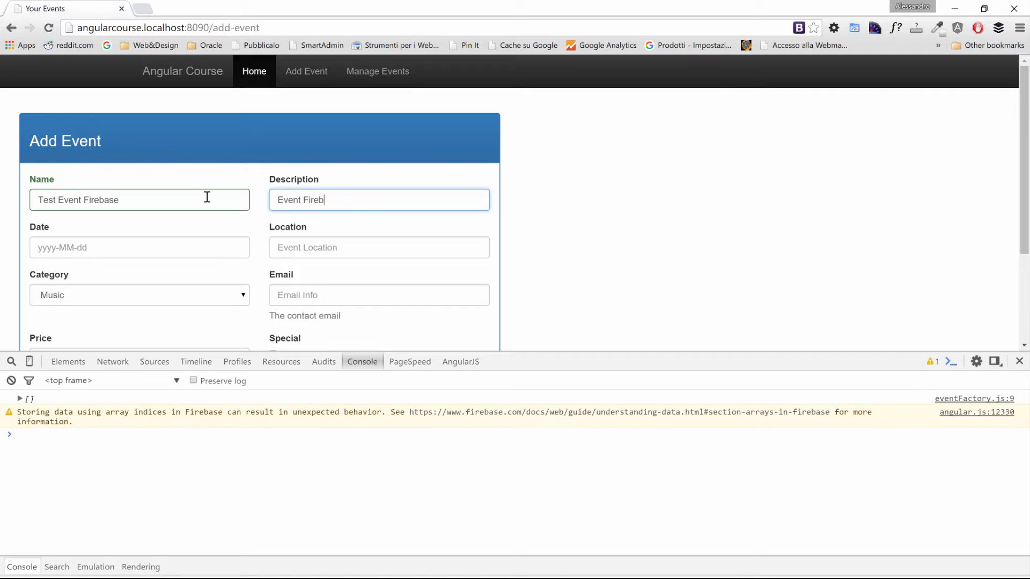
- Fill in date 2015-10-11, location sadsadd, a contact email and price 200
{"action": "type", "text": "2015"}
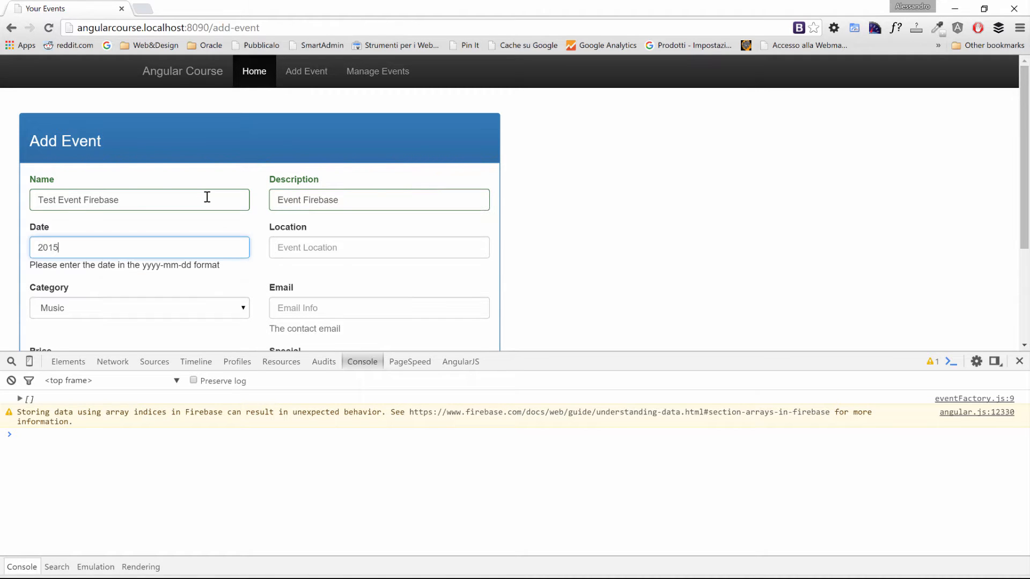
{"action": "type", "text": "-10-11"}
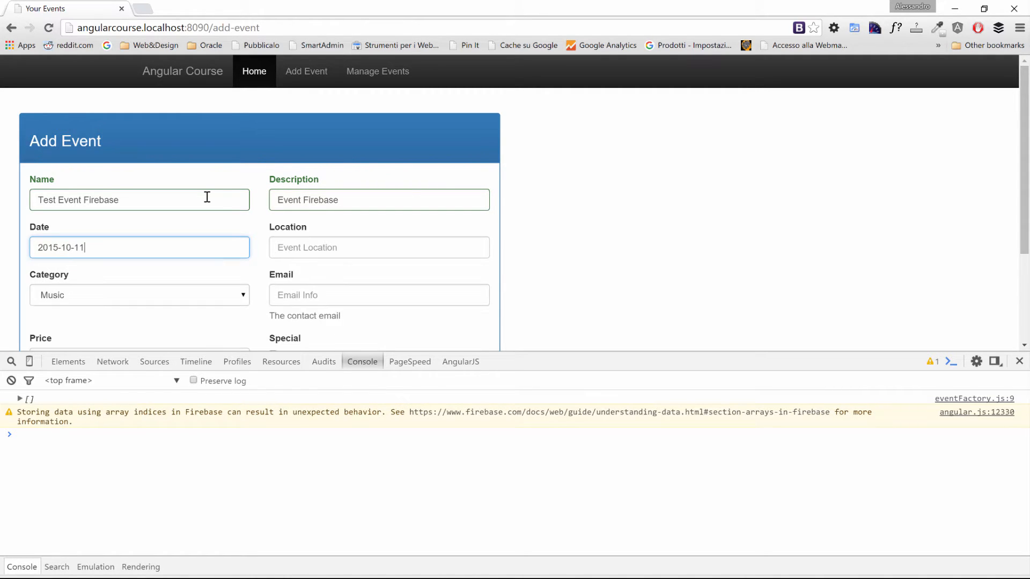
{"action": "type", "text": "sadsadd"}
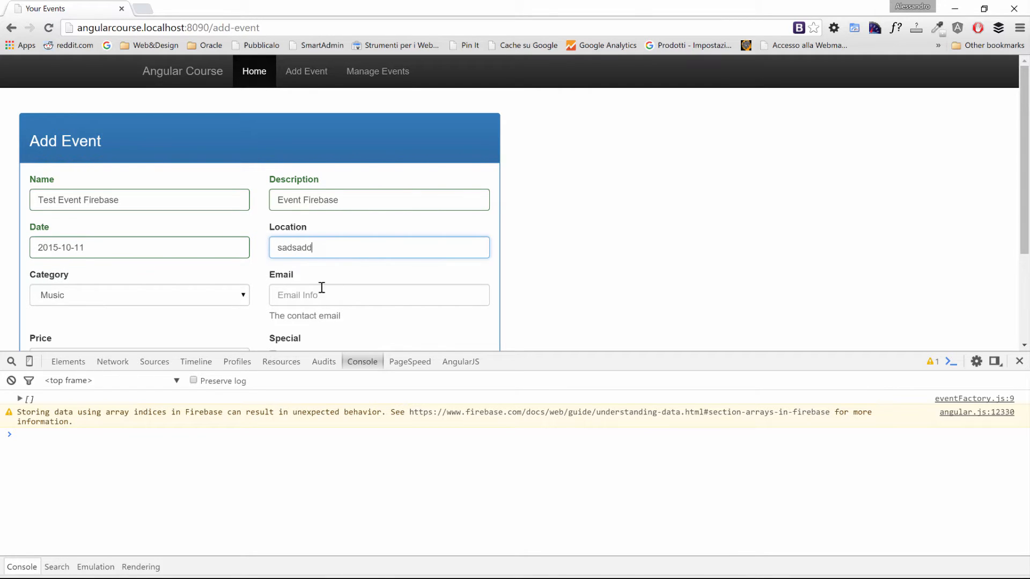
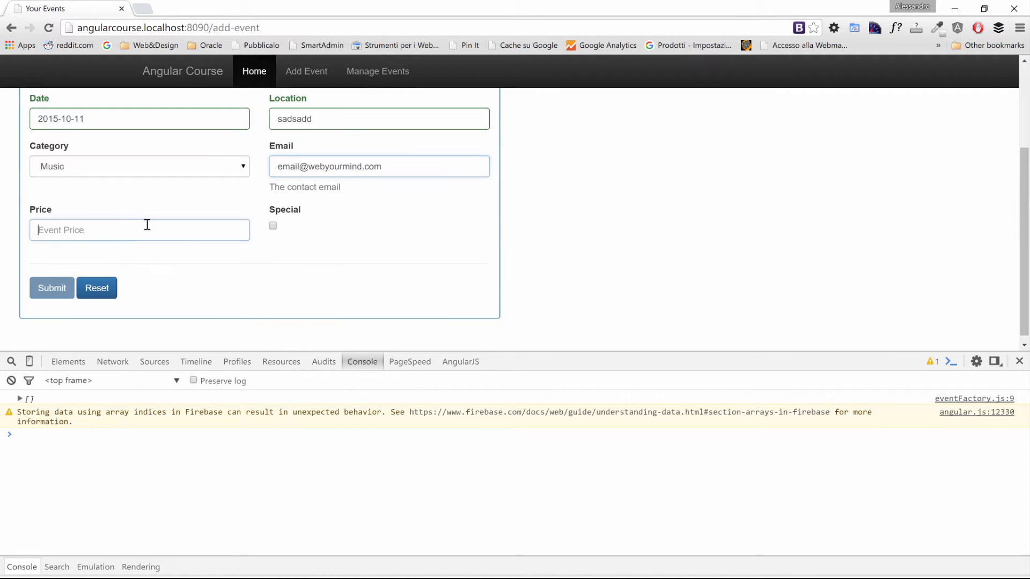
{"action": "type", "text": "200"}
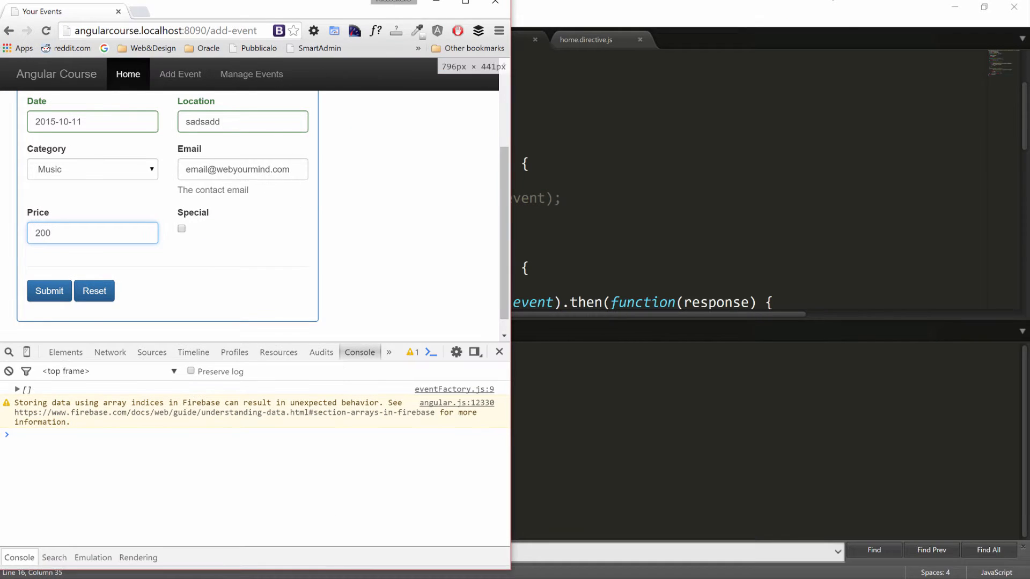
{"action": "mouse_move", "coordinate": [235, 565]}
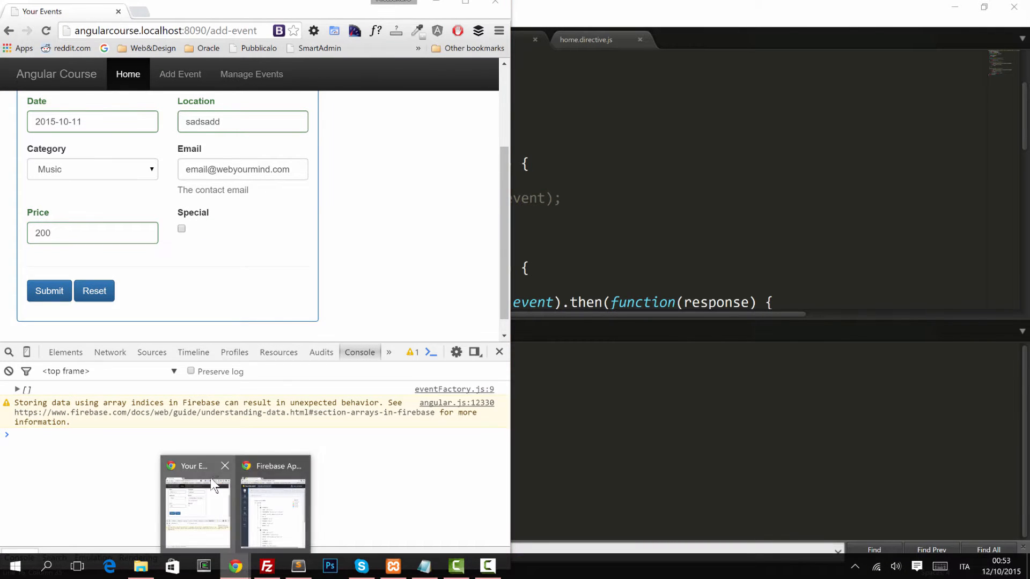
- With the Firebase dashboard beside the app, submit the new event and dismiss the added alert
{"action": "left_click", "coordinate": [271, 513]}
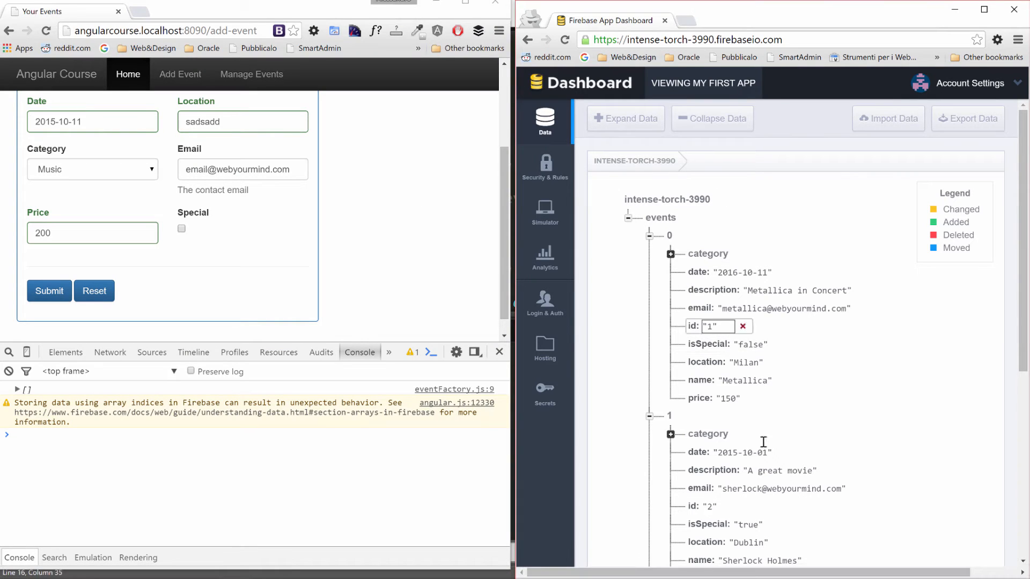
{"action": "scroll", "scroll_direction": "down", "scroll_amount": 3}
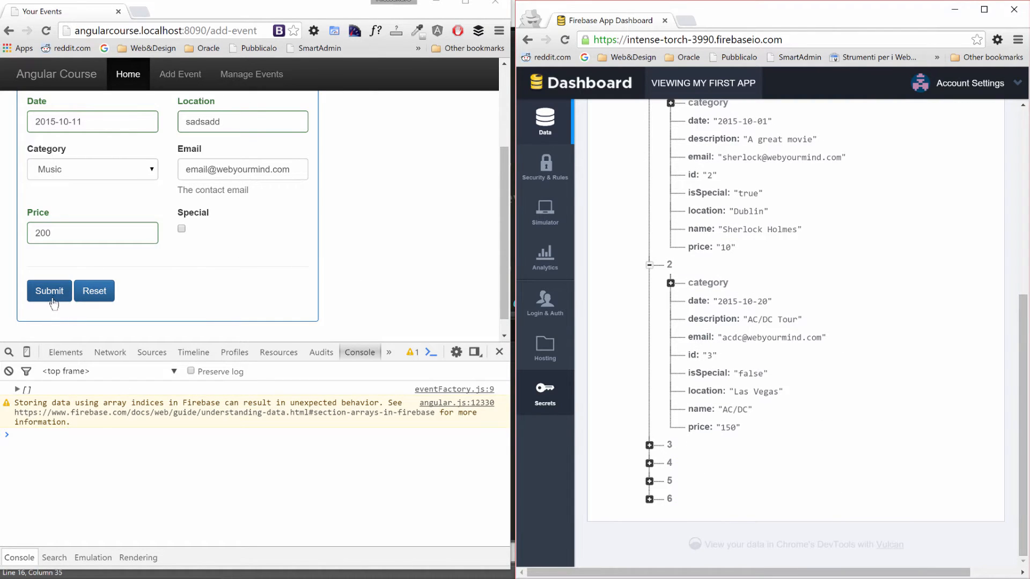
{"action": "left_click", "coordinate": [49, 291]}
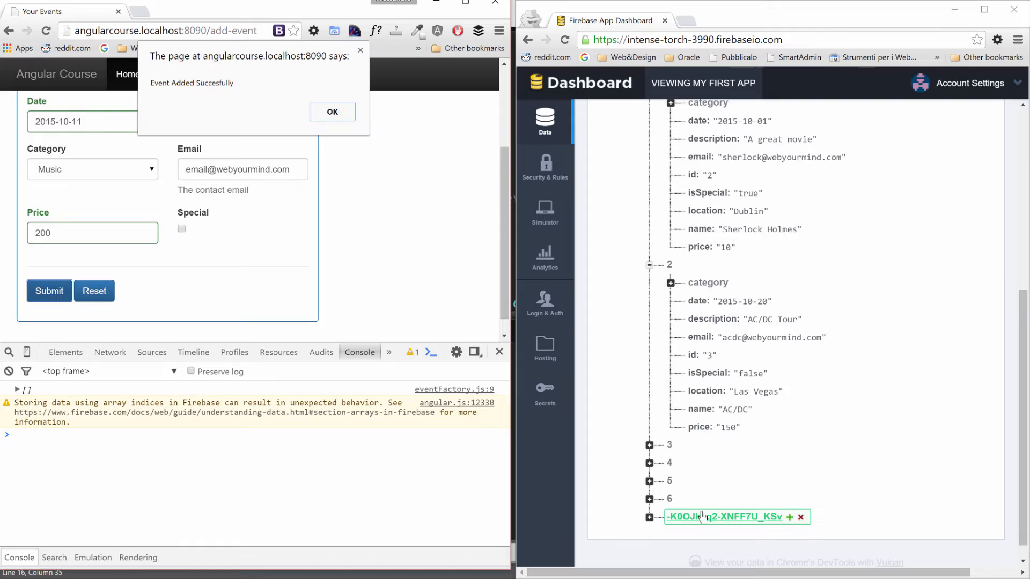
{"action": "mouse_move", "coordinate": [649, 550]}
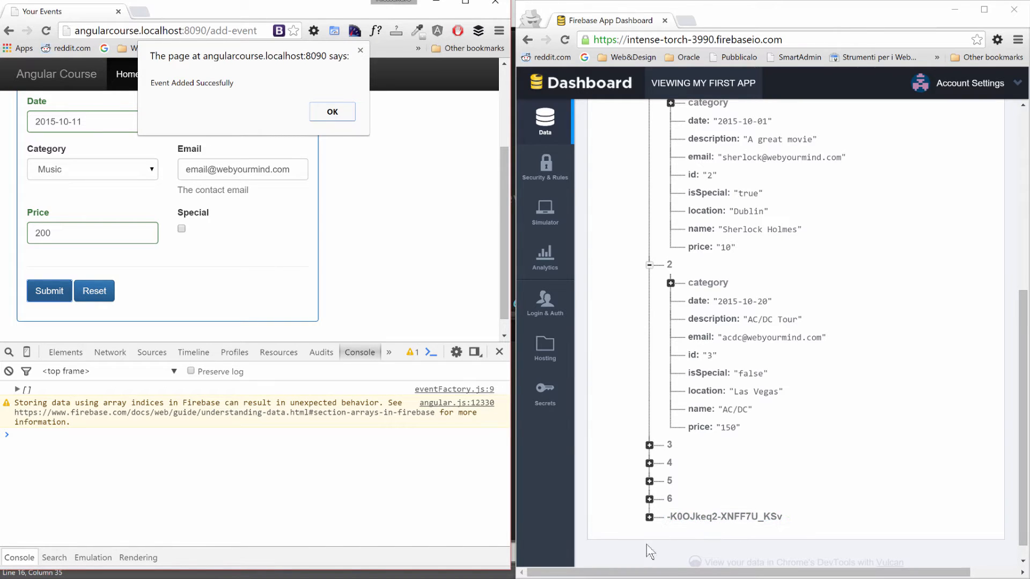
{"action": "mouse_move", "coordinate": [408, 176]}
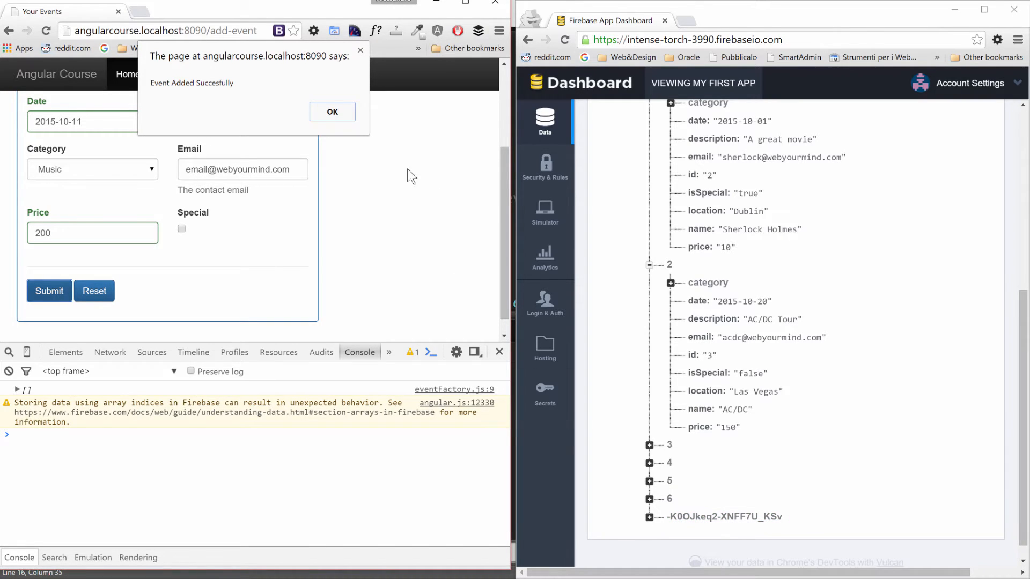
{"action": "left_click", "coordinate": [331, 111]}
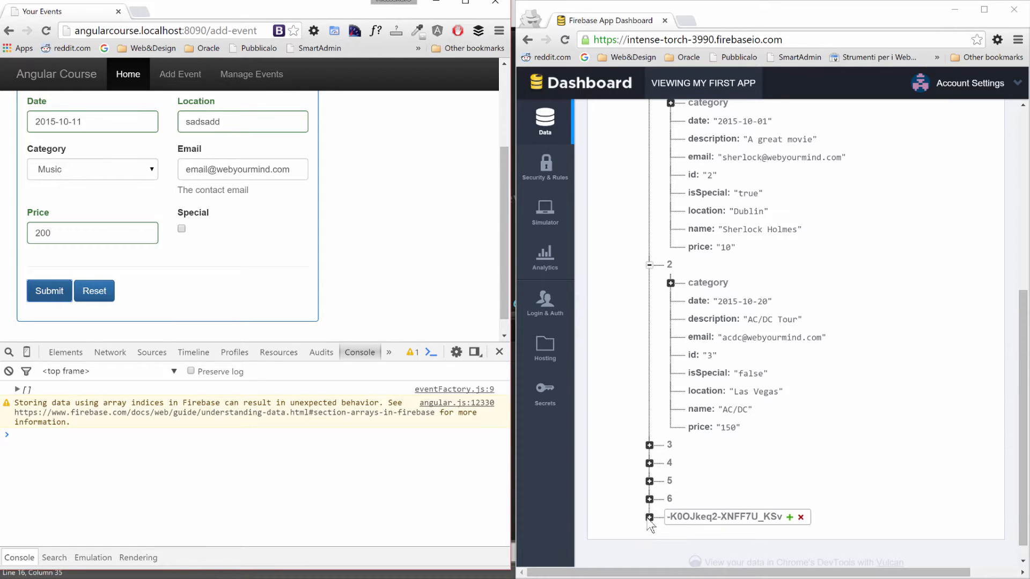
- Expand the new Firebase node, then view it as the eighth row in the app's event list
{"action": "left_click", "coordinate": [649, 519]}
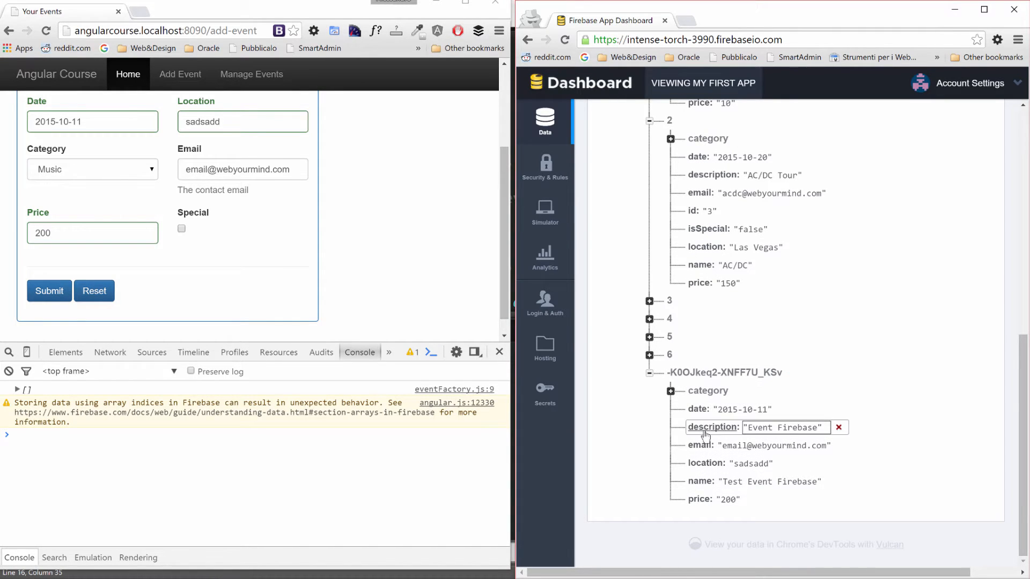
{"action": "left_click", "coordinate": [698, 499]}
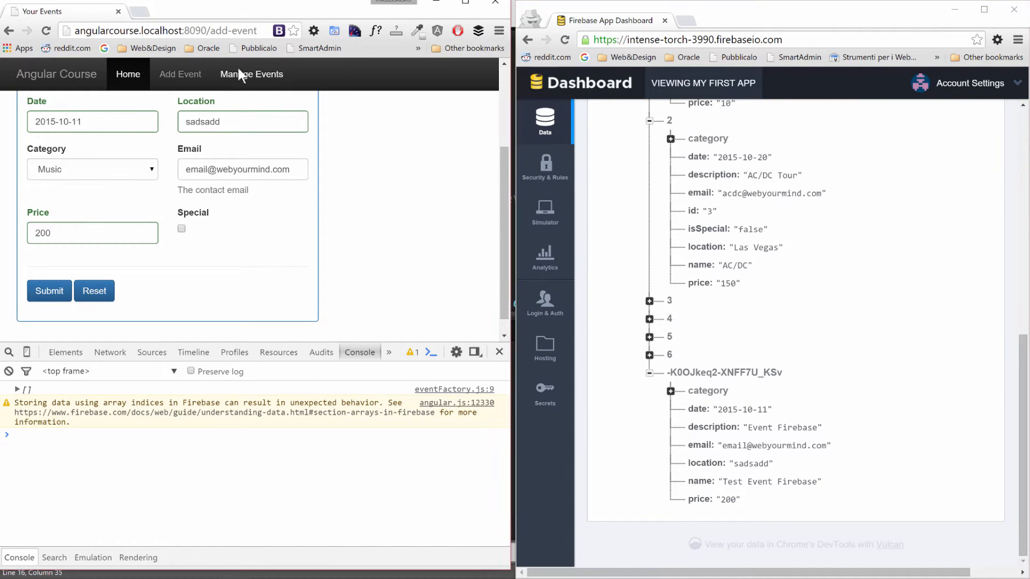
{"action": "left_click", "coordinate": [251, 74]}
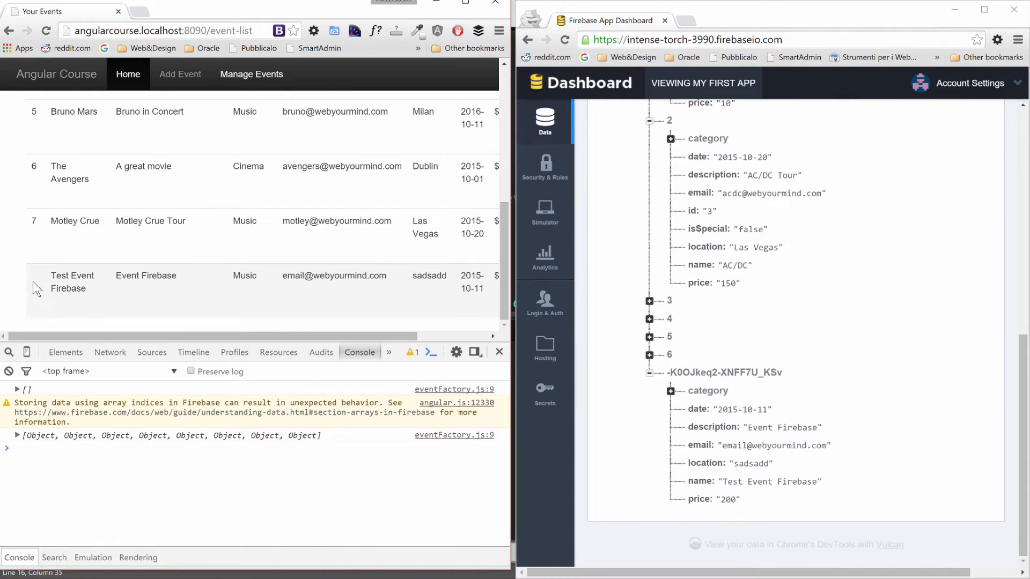
{"action": "left_click", "coordinate": [297, 565]}
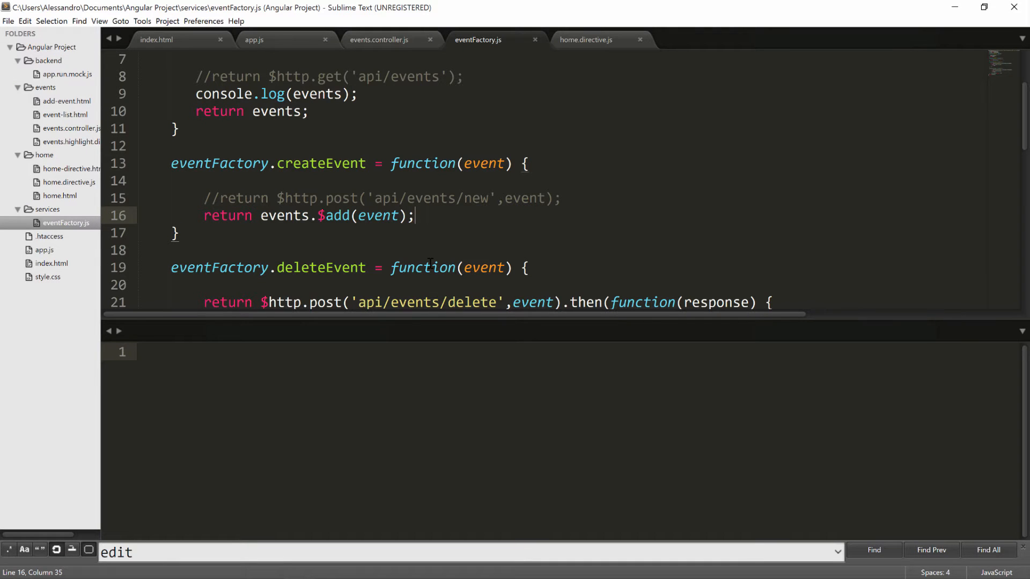
- Insert event.id = events.length + 1; above return events.$add(event) and save
{"action": "key", "text": "enter"}
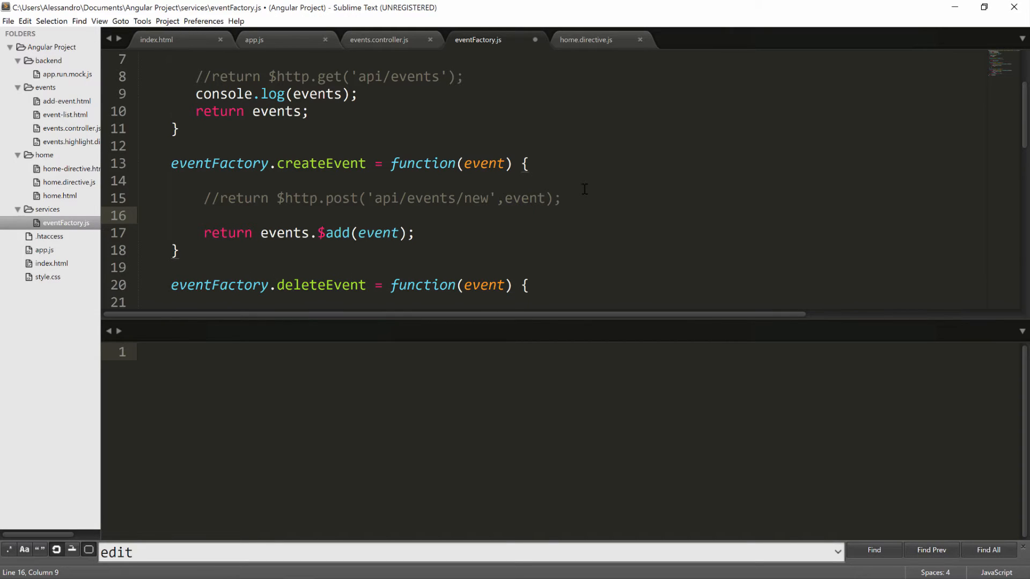
{"action": "type", "text": "event"}
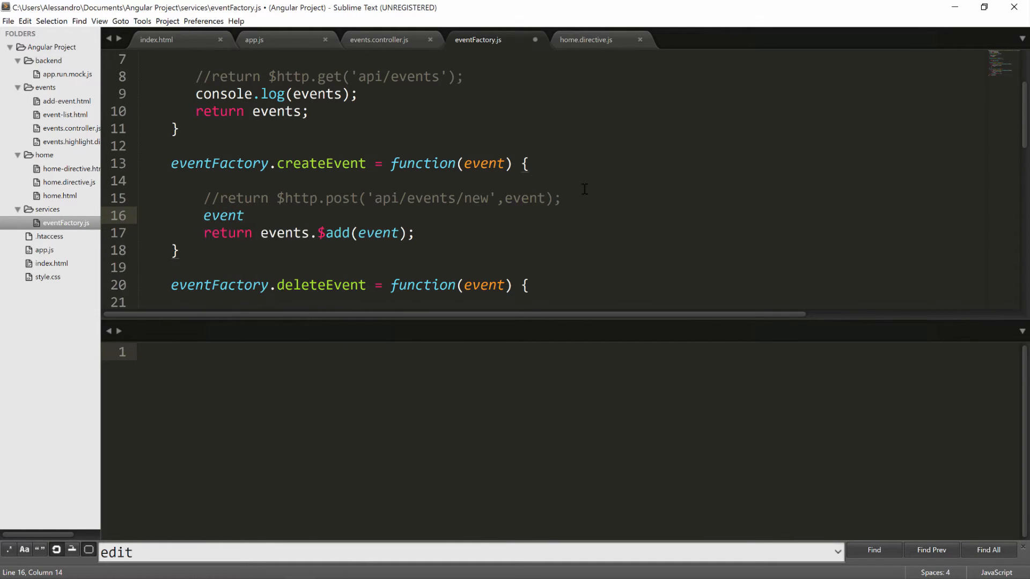
{"action": "type", "text": ".id ="}
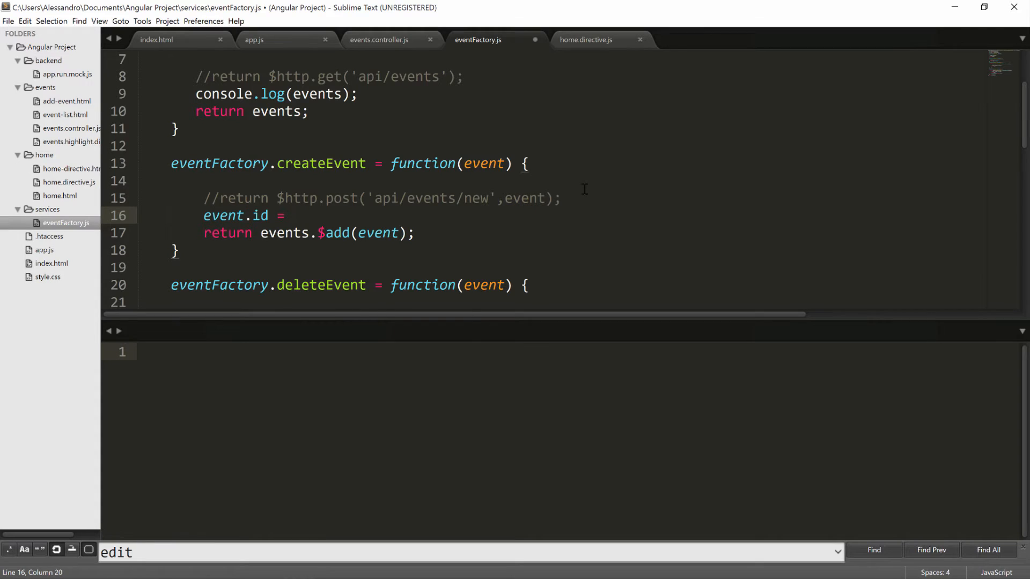
{"action": "type", "text": "events.length +"}
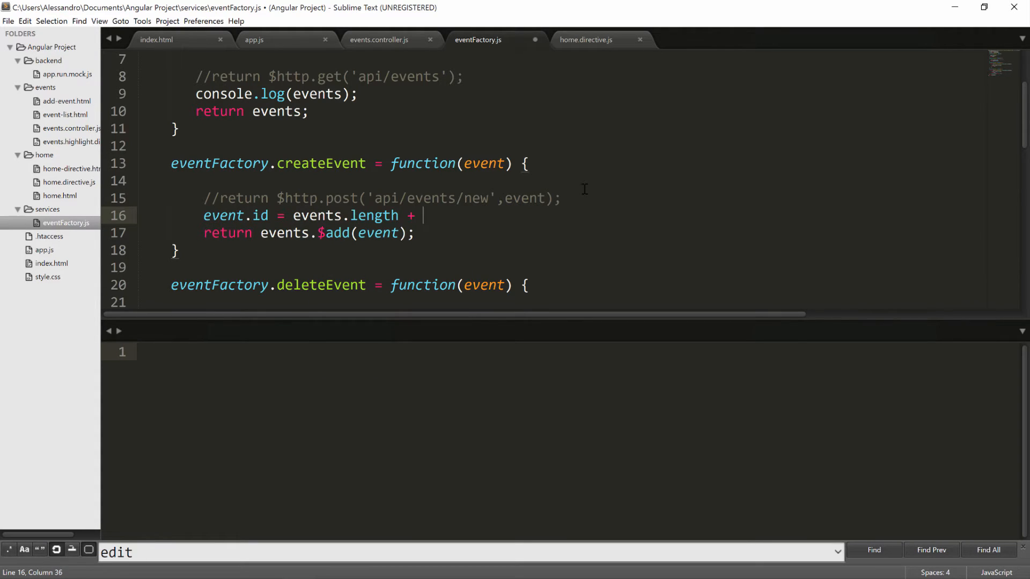
{"action": "type", "text": "1;"}
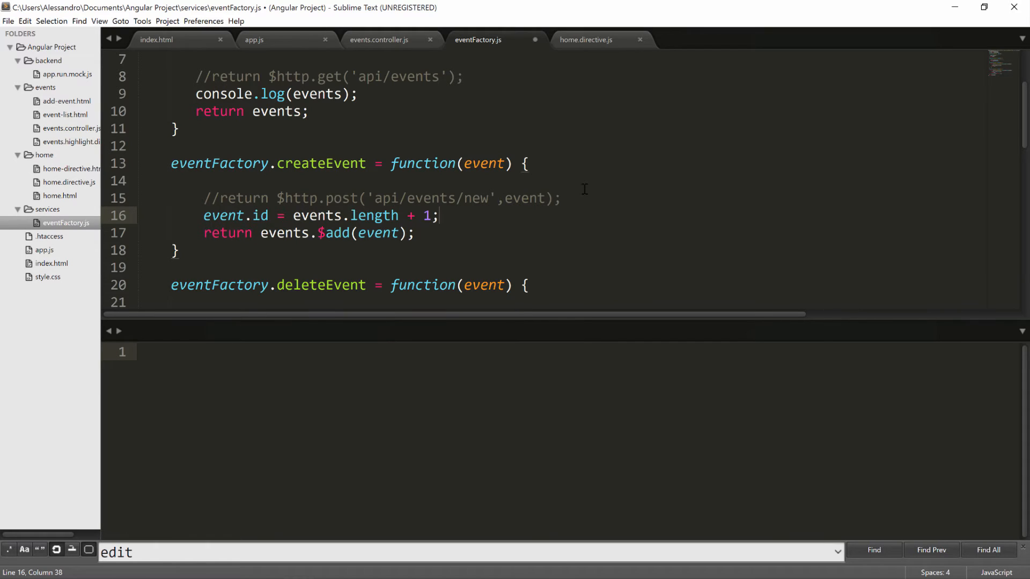
{"action": "key", "text": "ctrl+s"}
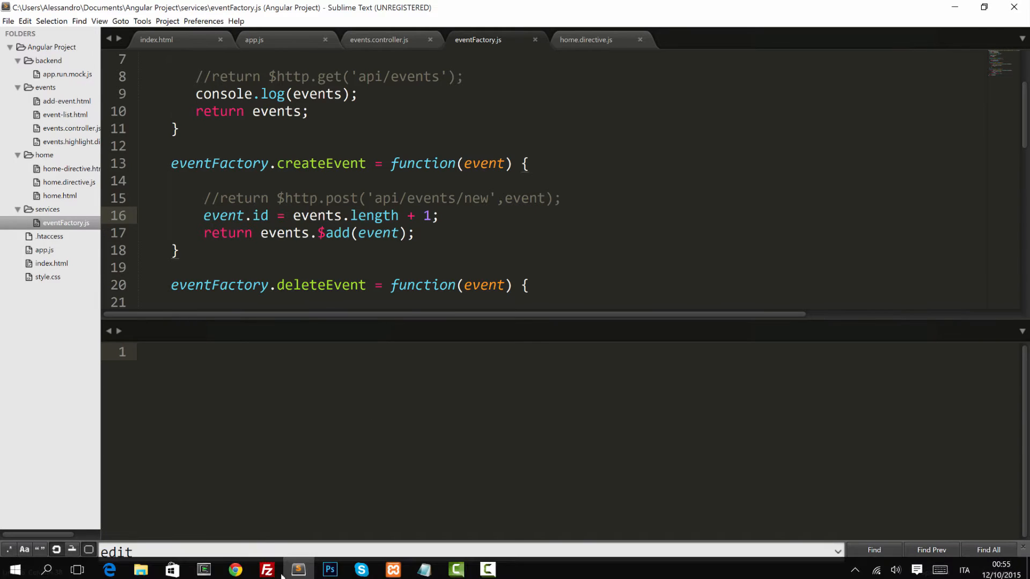
{"action": "mouse_move", "coordinate": [235, 569]}
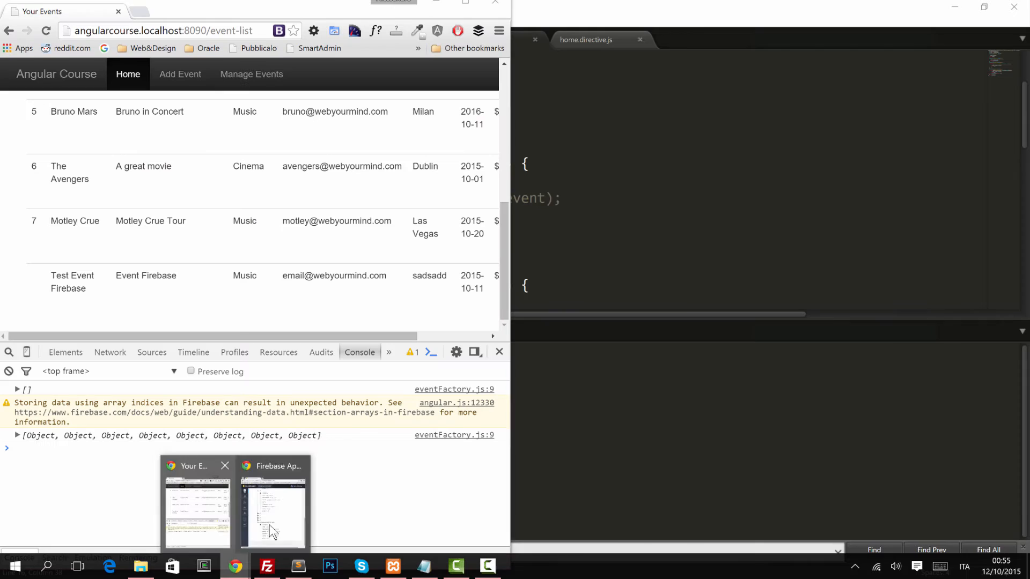
- In the Firebase dashboard add an id child to the new event node, then reload the event list
{"action": "left_click", "coordinate": [271, 508]}
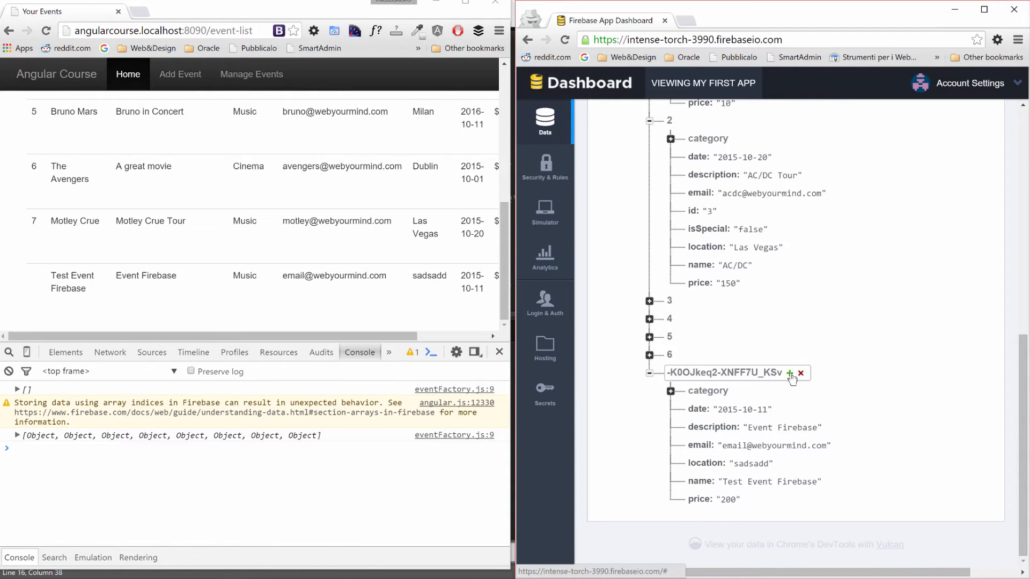
{"action": "left_click", "coordinate": [791, 372]}
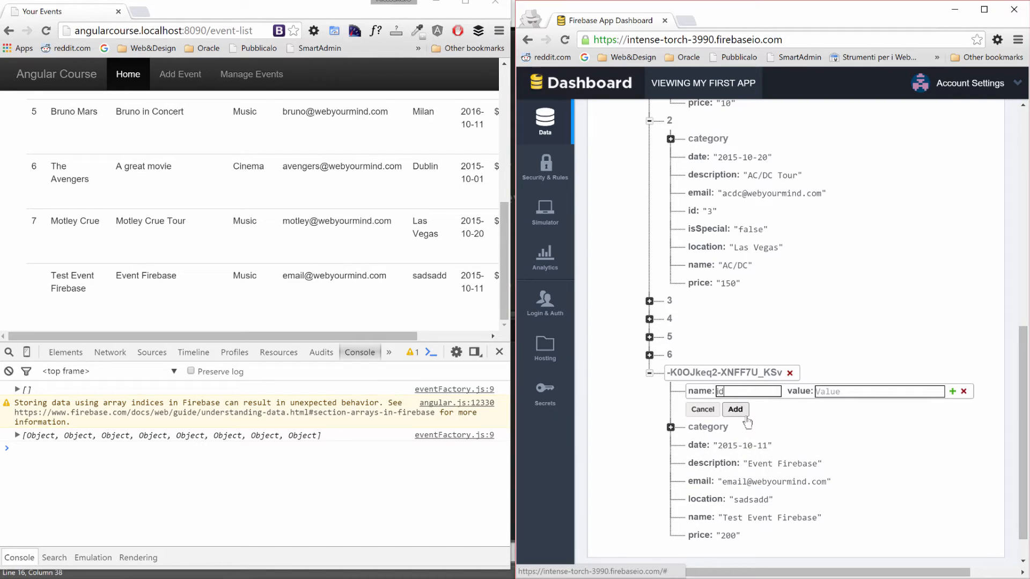
{"action": "type", "text": "3"}
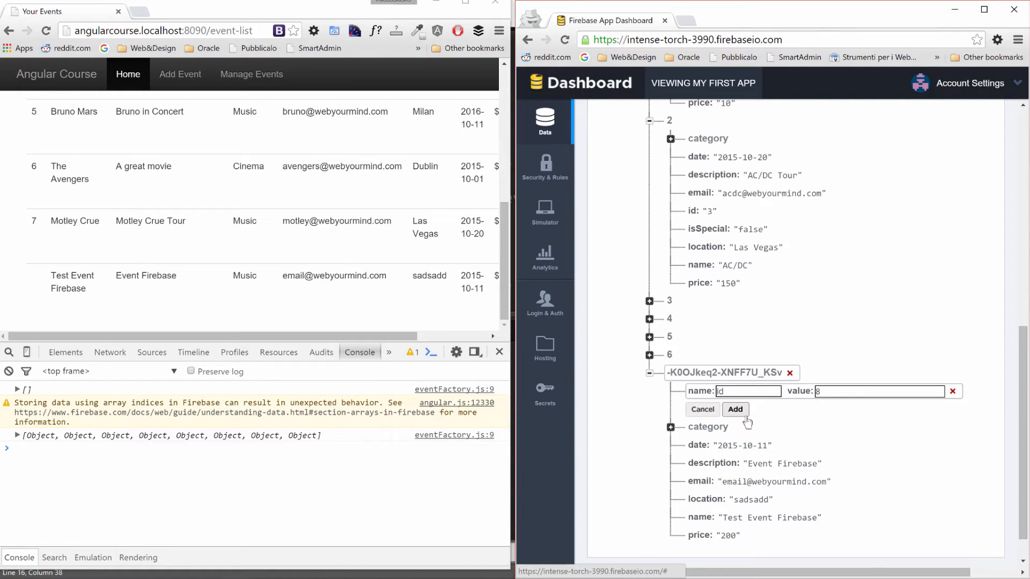
{"action": "left_click", "coordinate": [735, 409]}
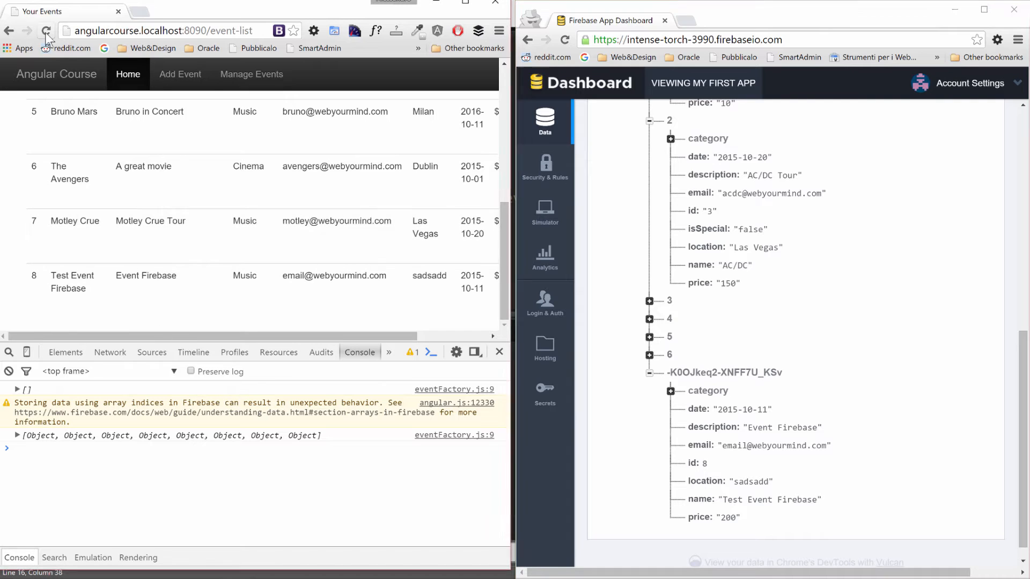
{"action": "left_click", "coordinate": [179, 74]}
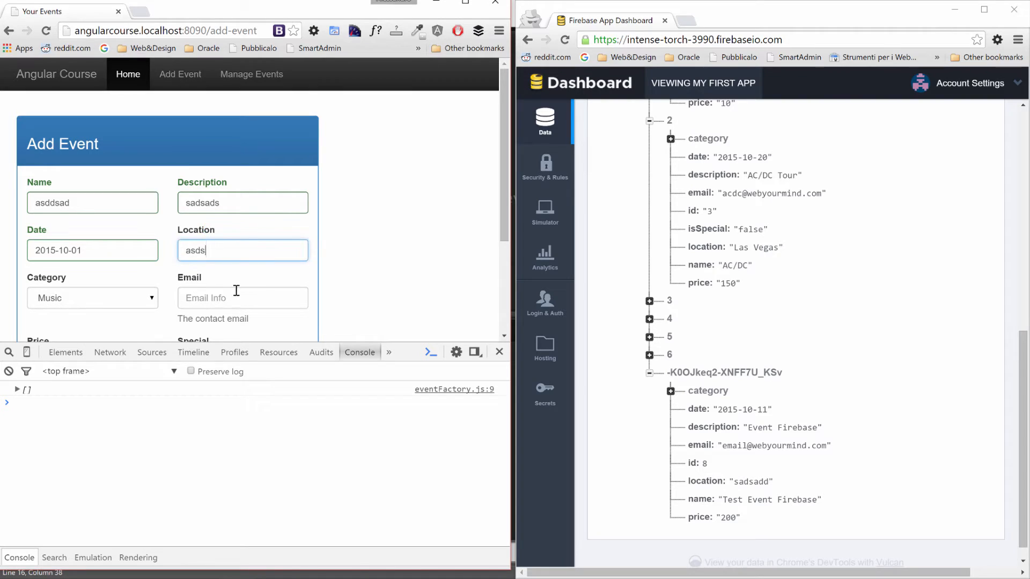
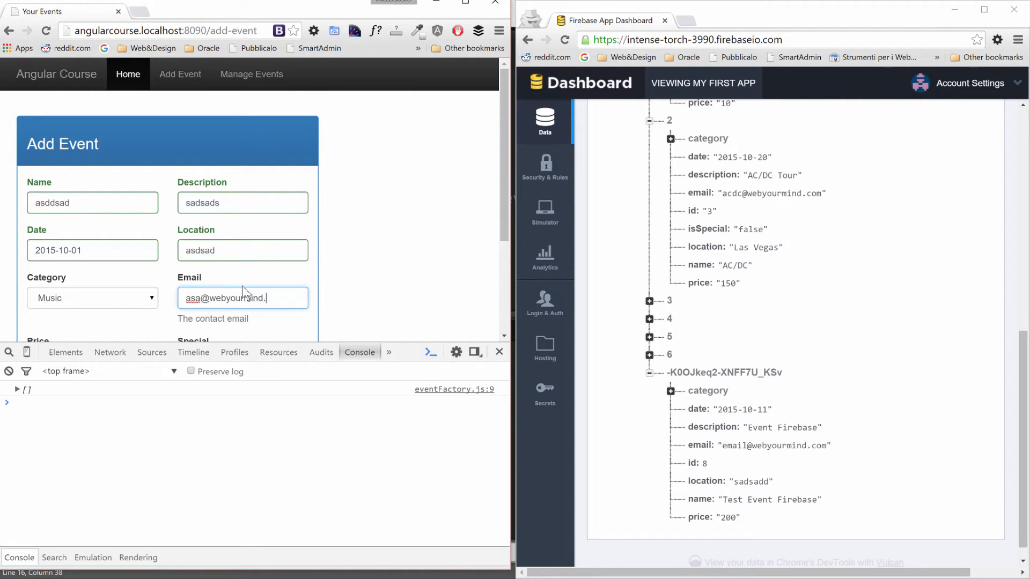
{"action": "scroll", "scroll_direction": "down", "scroll_amount": 3}
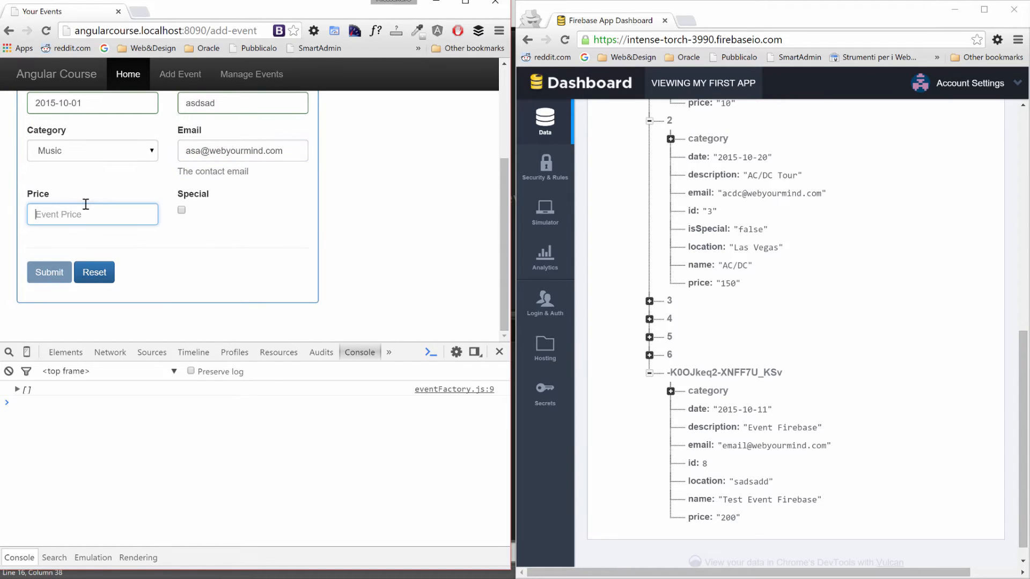
{"action": "left_click", "coordinate": [48, 271]}
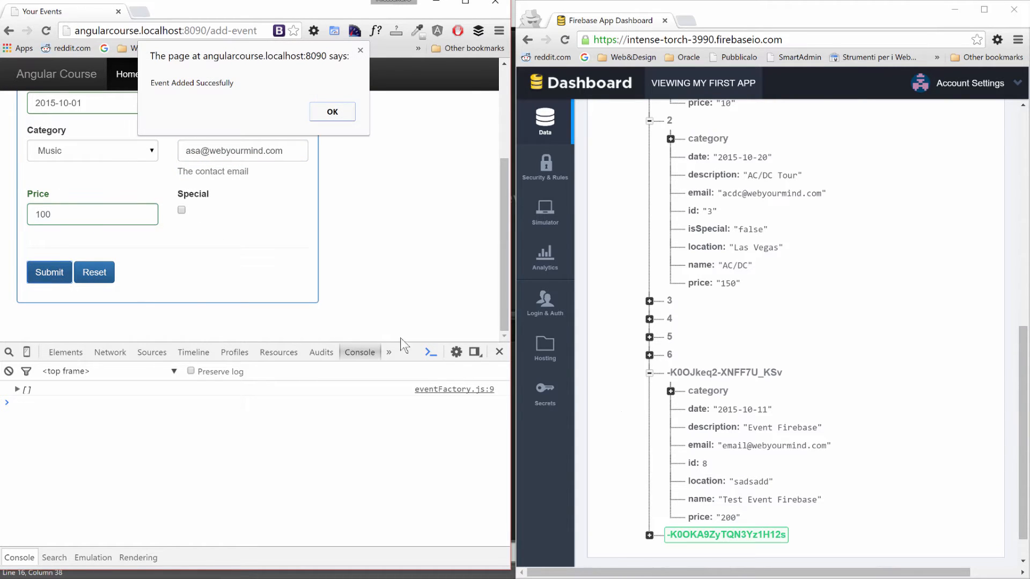
{"action": "left_click", "coordinate": [331, 111]}
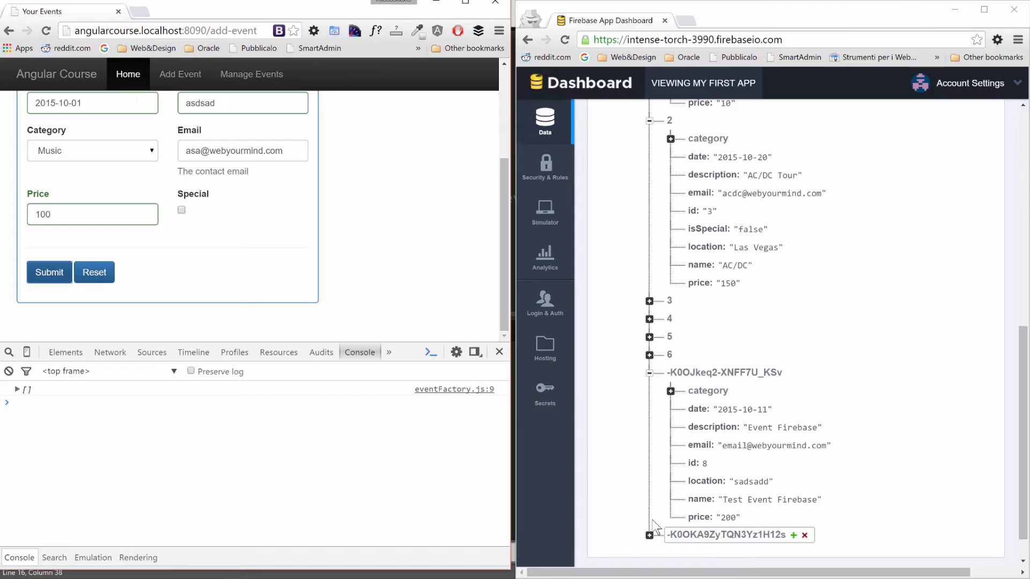
- Set the new Firebase entry's id to 9 and scroll the event list to rows 8 and 9
{"action": "scroll", "scroll_direction": "down", "scroll_amount": 3}
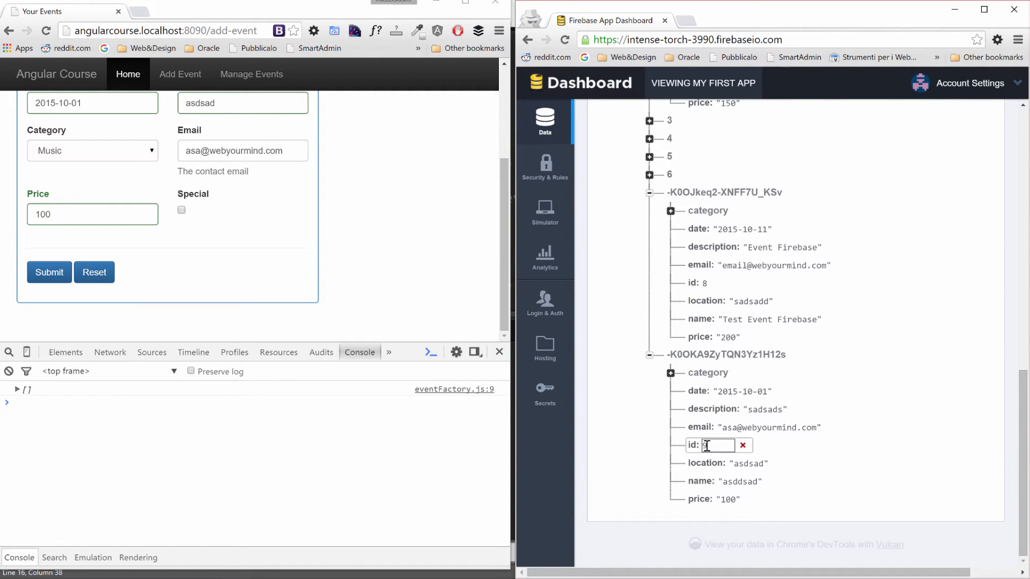
{"action": "type", "text": "9"}
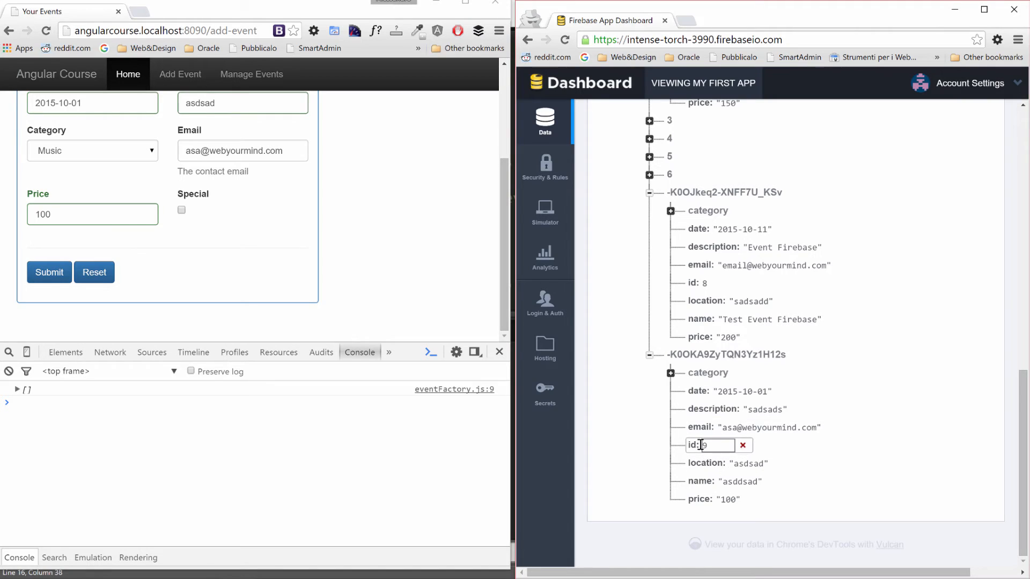
{"action": "left_click", "coordinate": [694, 282]}
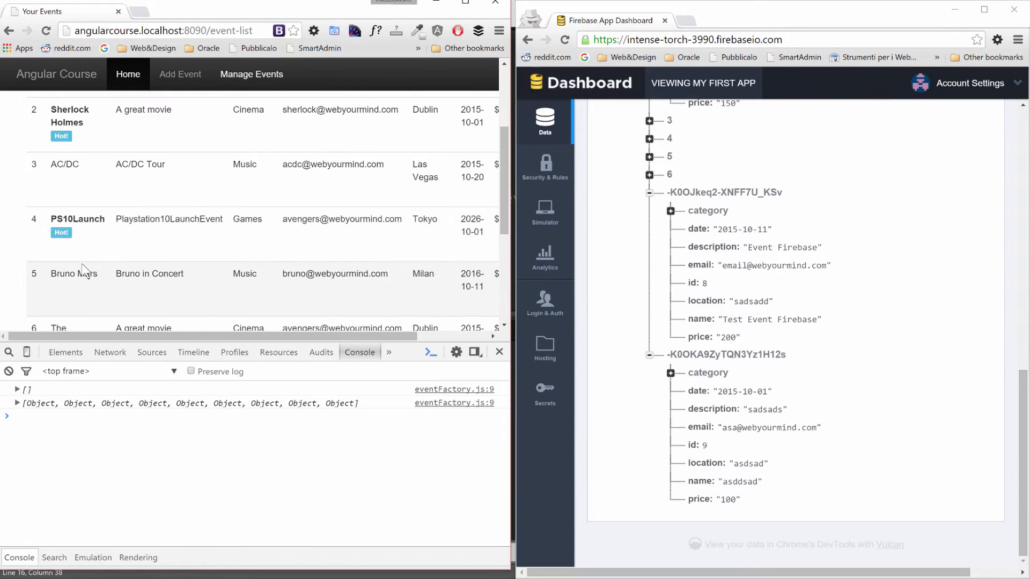
{"action": "scroll", "scroll_direction": "down", "scroll_amount": 3}
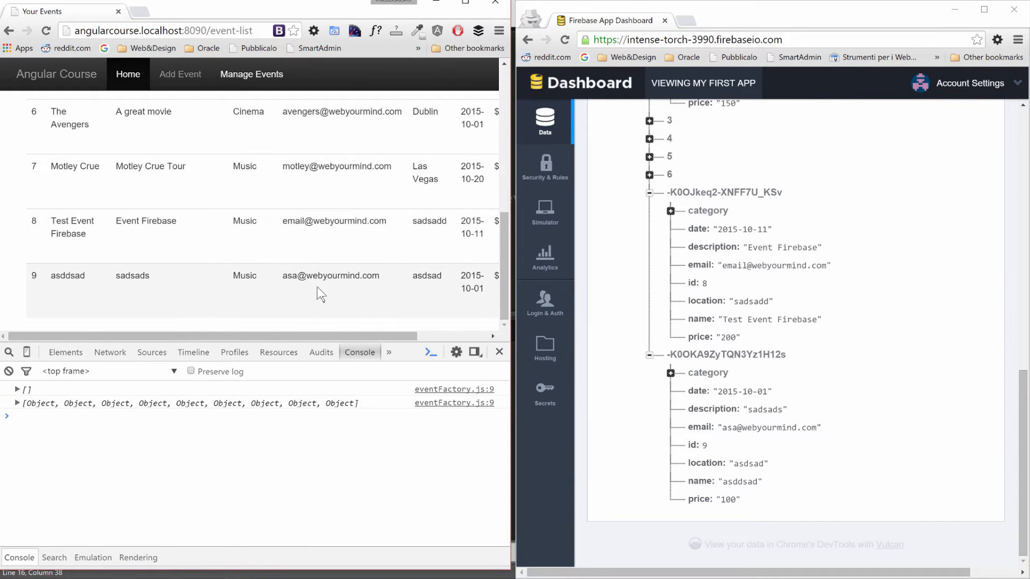
{"action": "mouse_move", "coordinate": [261, 329]}
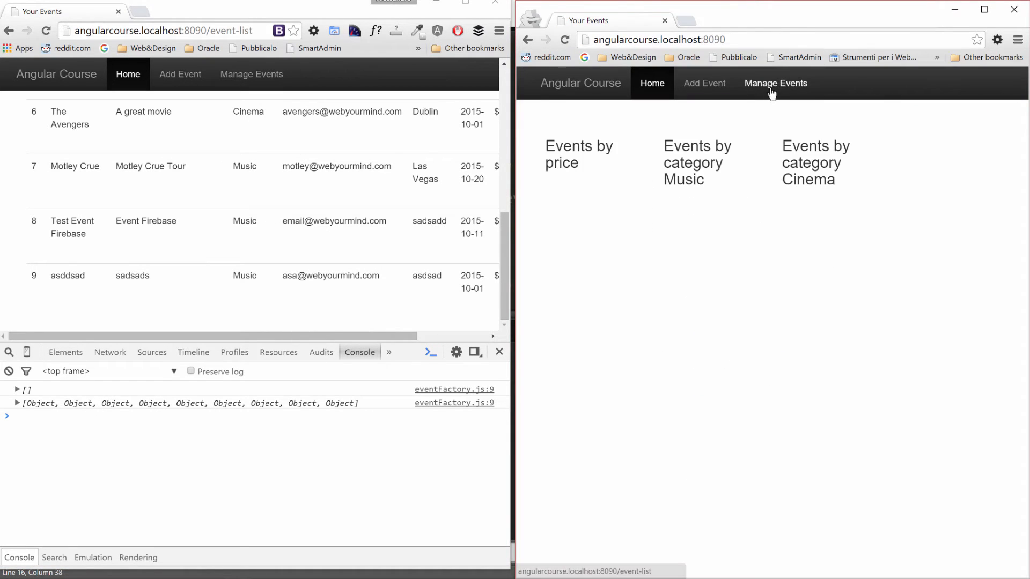
- In the second Chrome window load Manage Events, clear the filter and scroll the nine events
{"action": "left_click", "coordinate": [775, 83]}
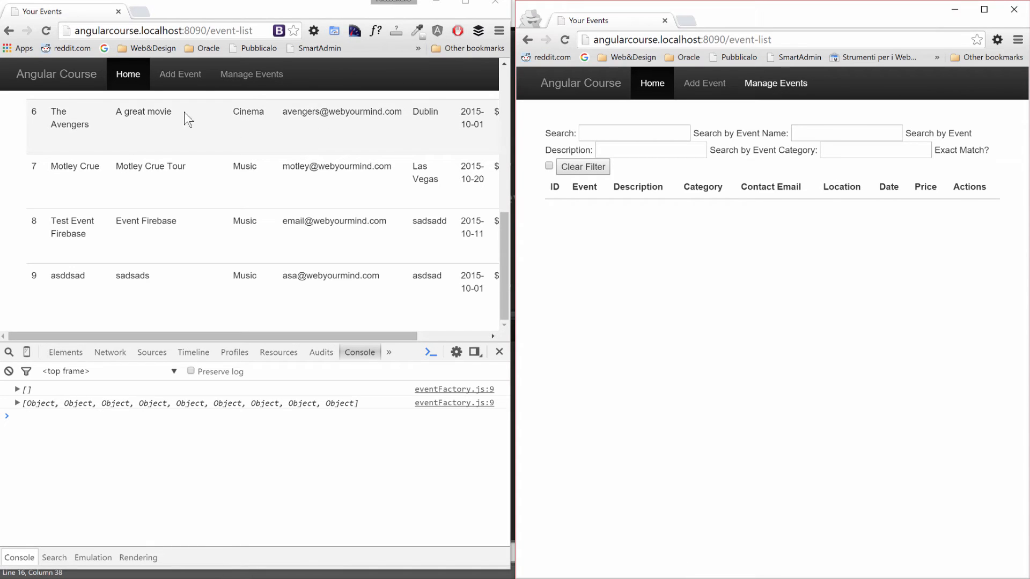
{"action": "left_click", "coordinate": [614, 166]}
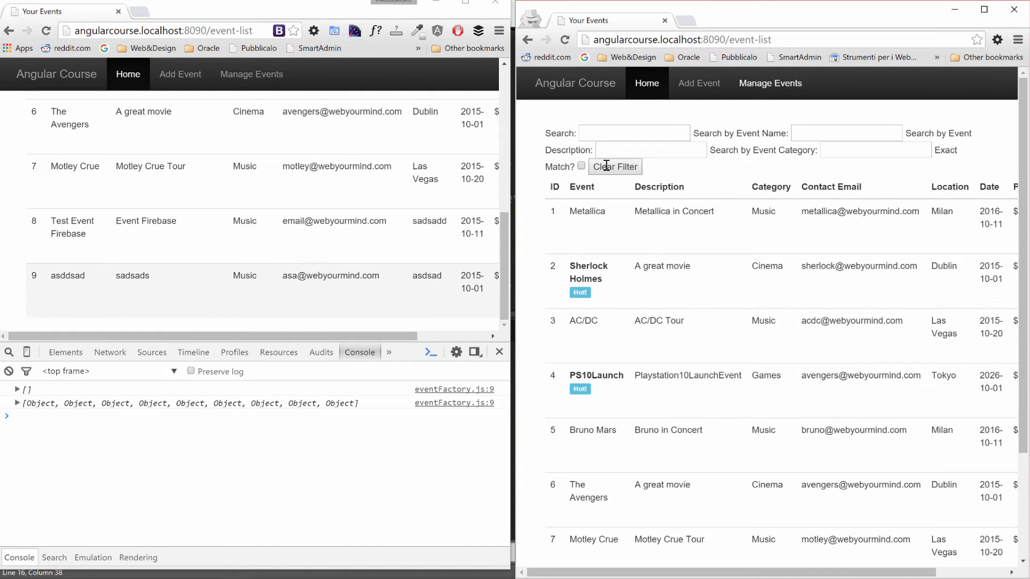
{"action": "mouse_move", "coordinate": [784, 293]}
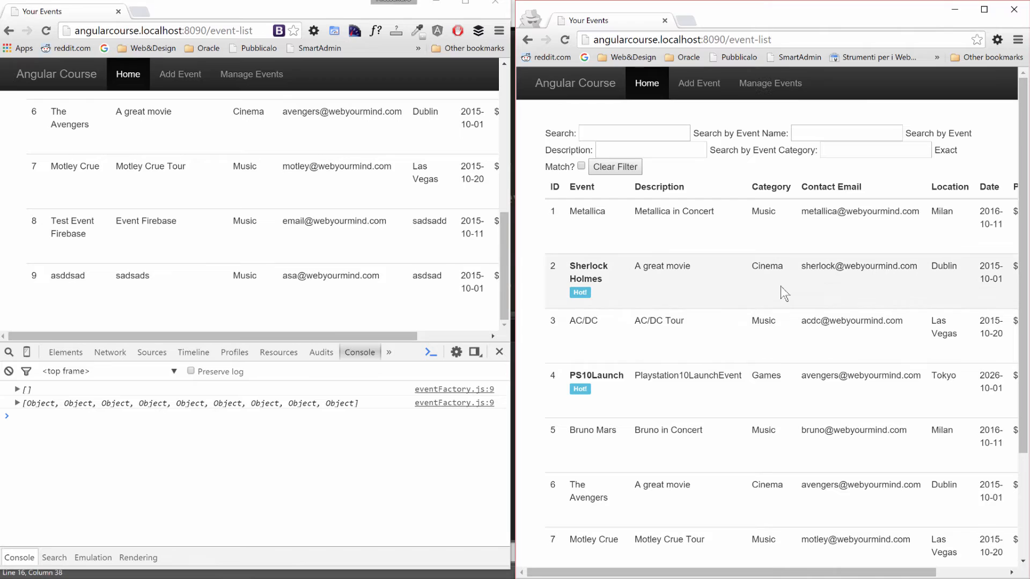
{"action": "mouse_move", "coordinate": [762, 107]}
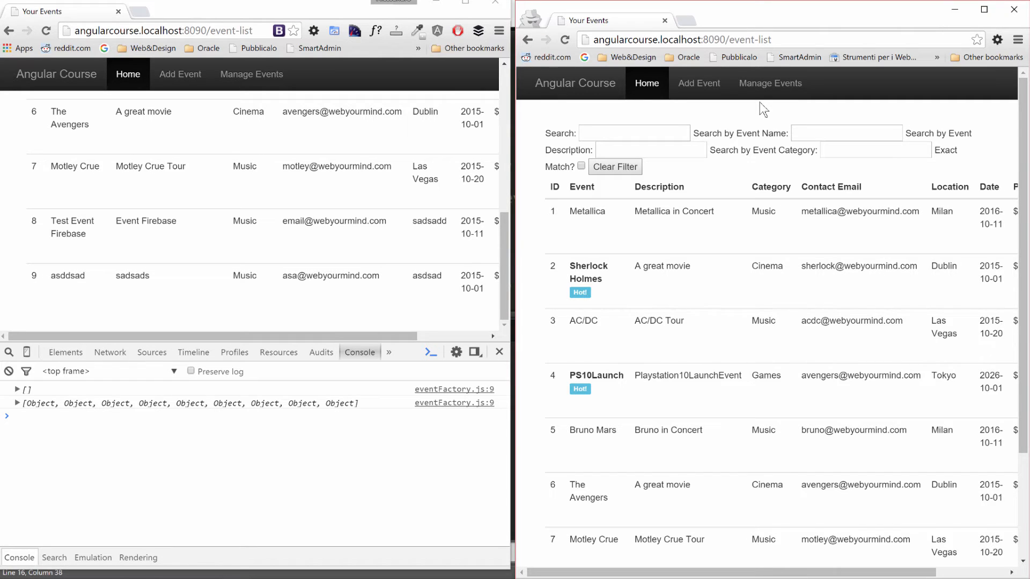
{"action": "mouse_move", "coordinate": [727, 281]}
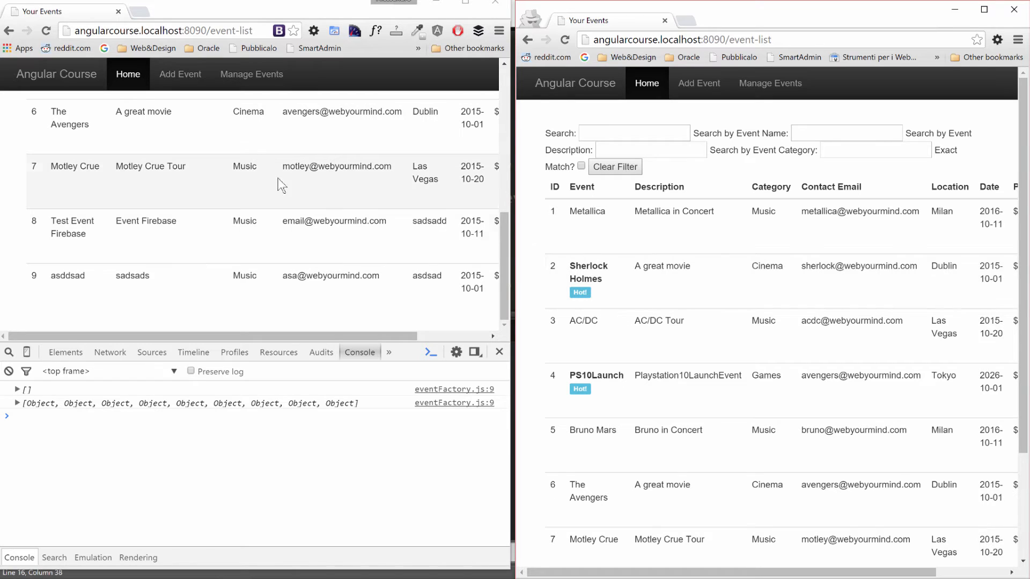
{"action": "scroll", "scroll_direction": "down", "scroll_amount": 3}
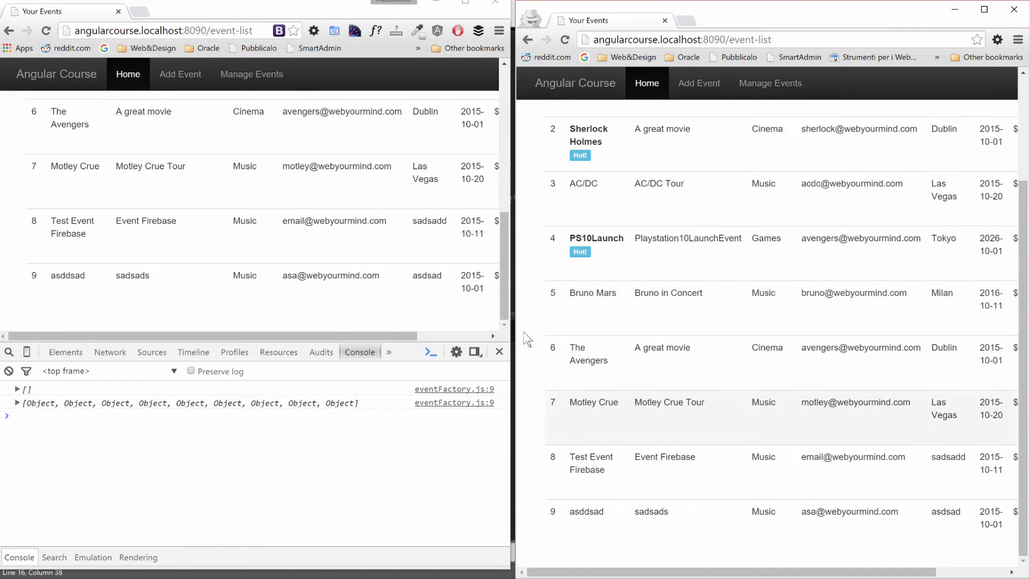
{"action": "left_click", "coordinate": [179, 74]}
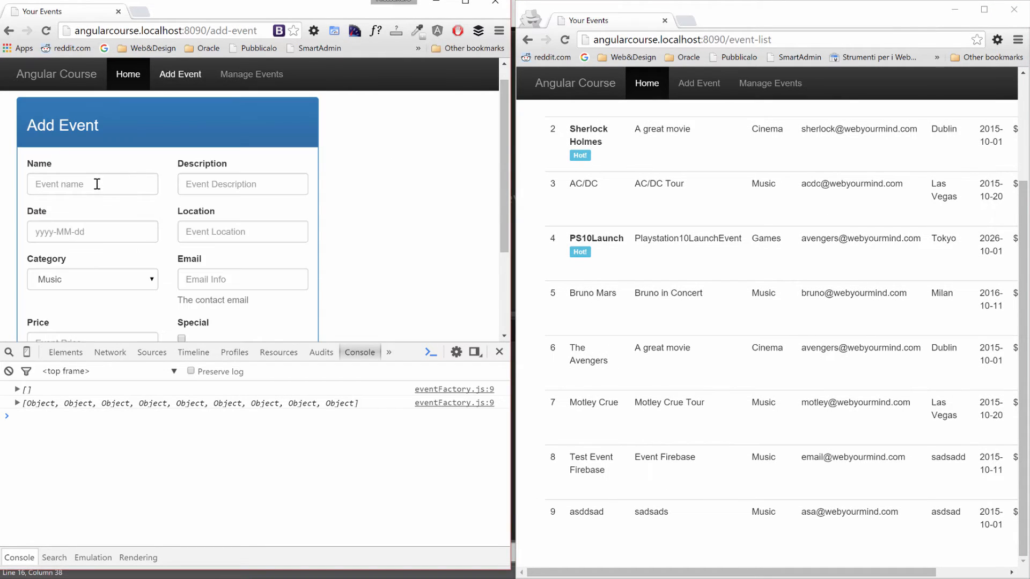
- Fill in a Music event 'Sync Event' with location, email and price 150 and submit it
{"action": "type", "text": "Sync Event"}
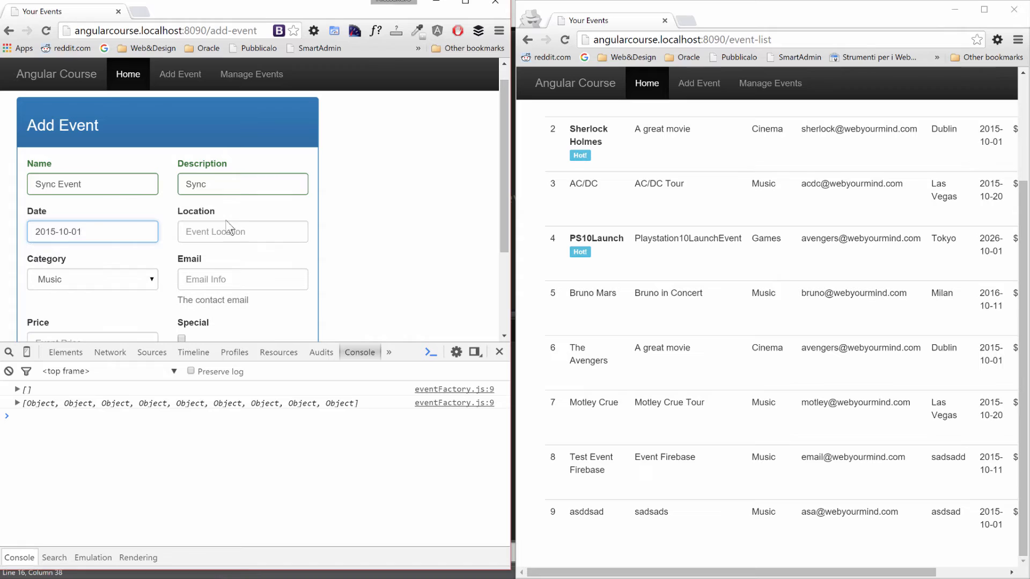
{"action": "type", "text": "Loca"}
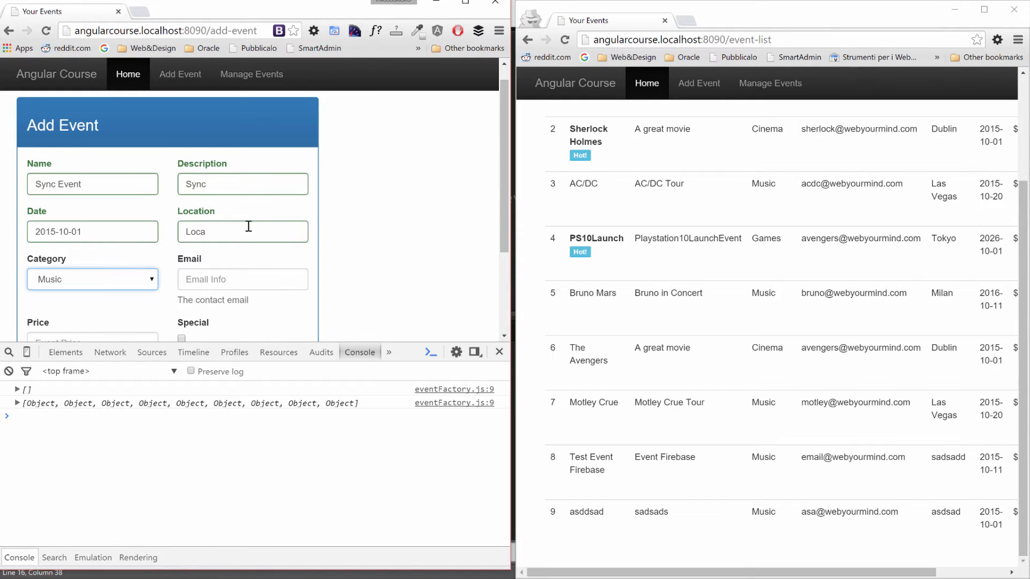
{"action": "type", "text": "location@w"}
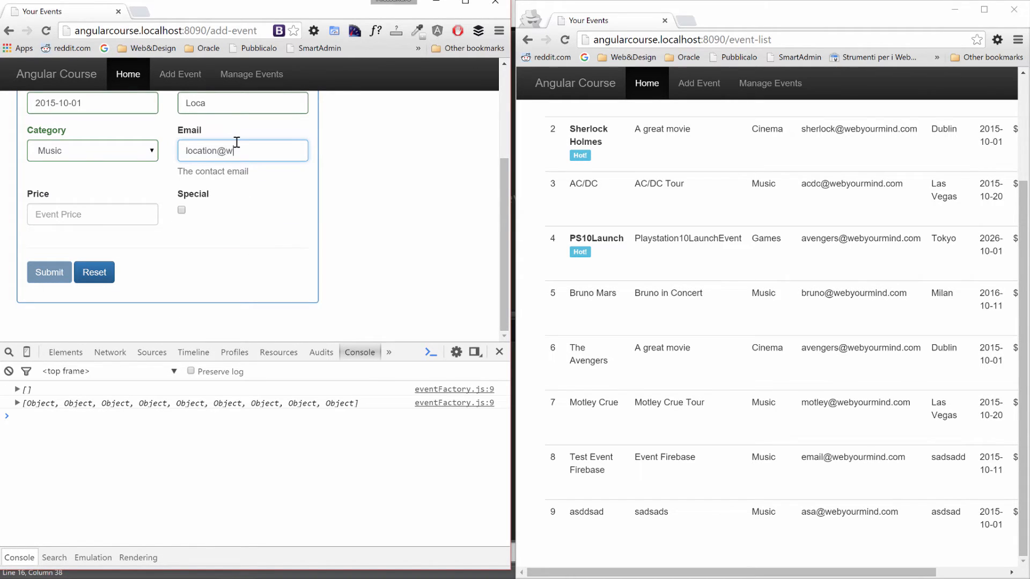
{"action": "left_click", "coordinate": [92, 215]}
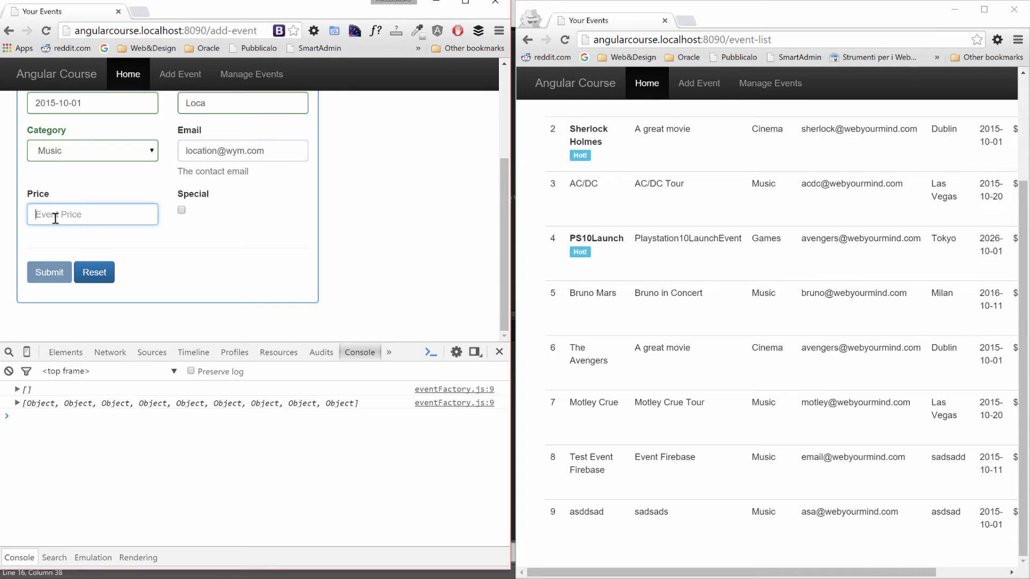
{"action": "type", "text": "150"}
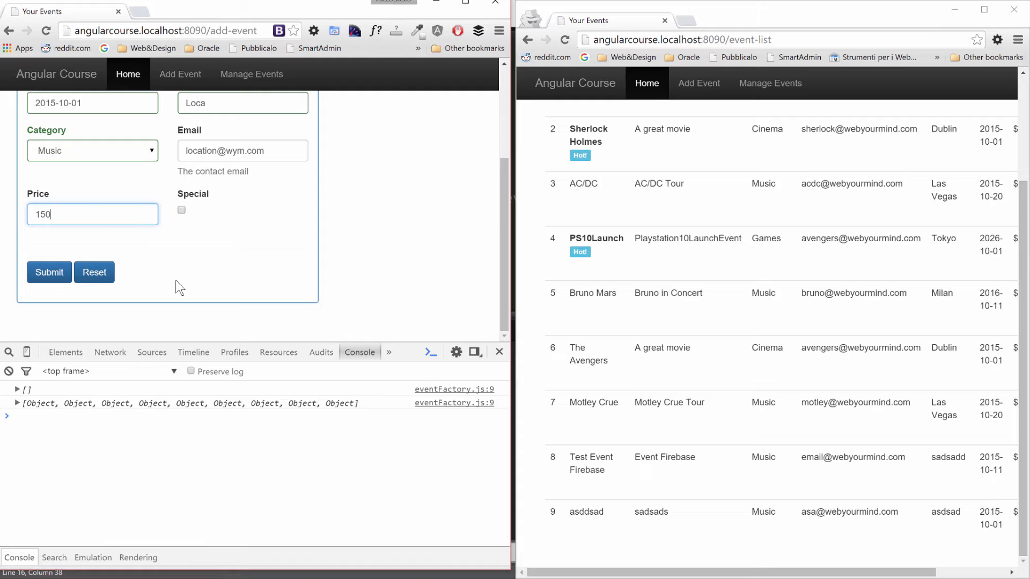
{"action": "mouse_move", "coordinate": [48, 271]}
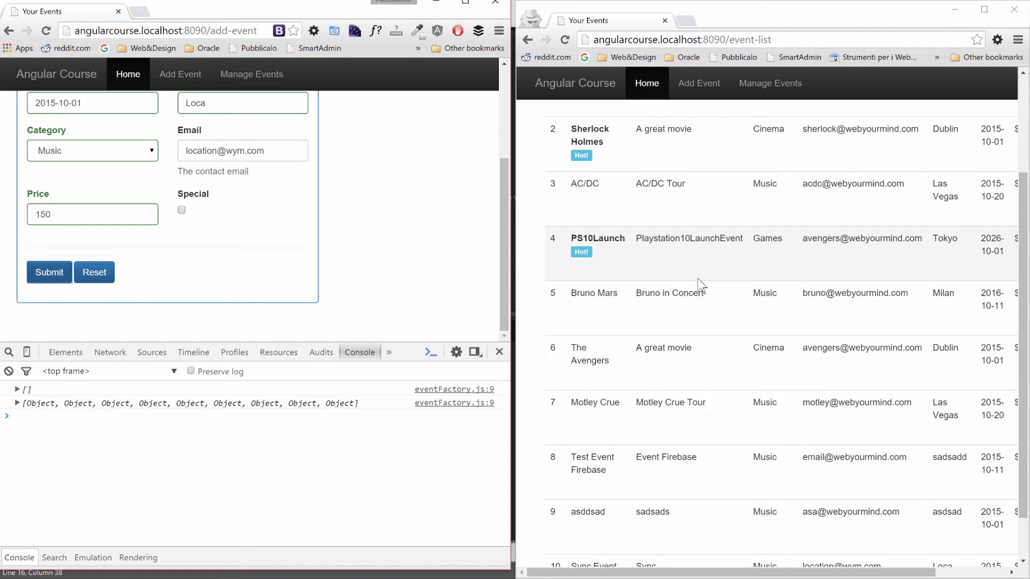
{"action": "scroll", "scroll_direction": "down", "scroll_amount": 3}
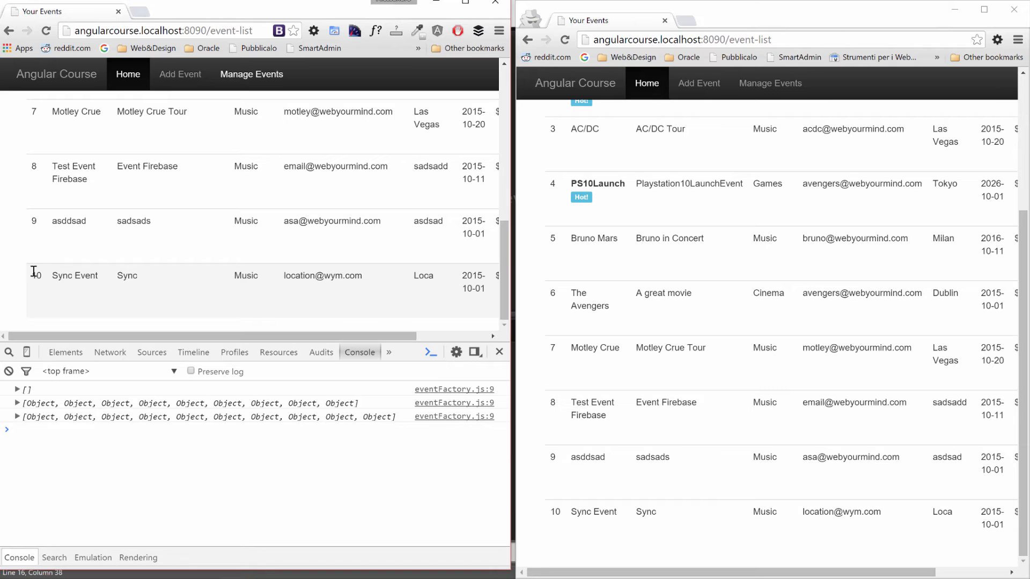
- In eventFactory.js, wrap deleteEvent's old $http.post delete request in /* */ comments
{"action": "left_click", "coordinate": [297, 567]}
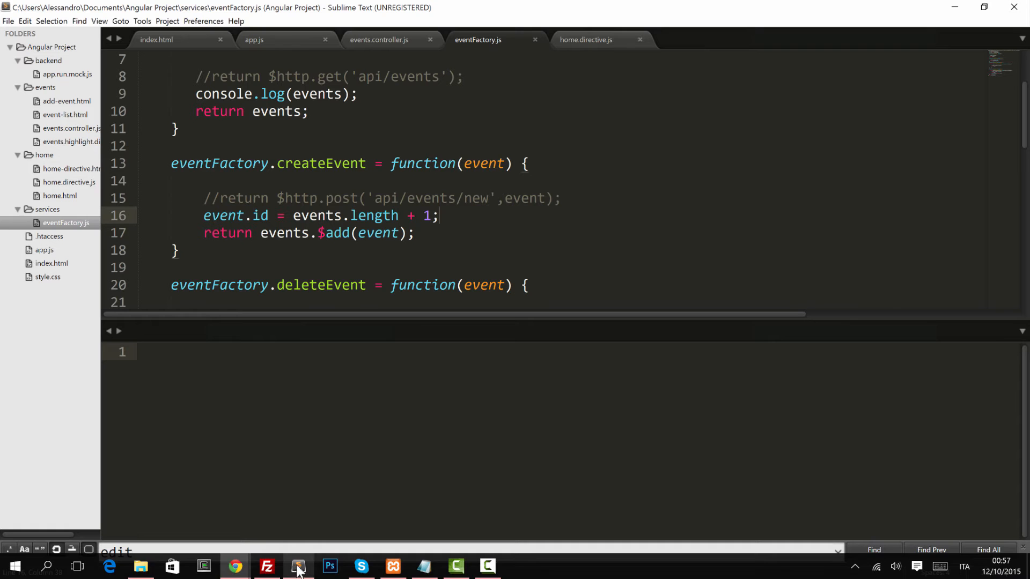
{"action": "scroll", "scroll_direction": "down", "scroll_amount": 3}
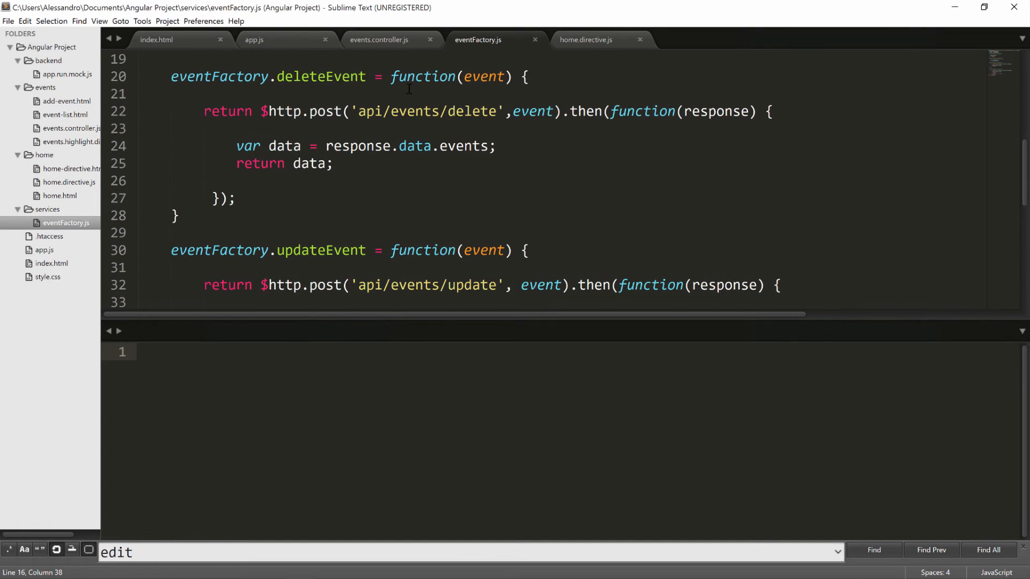
{"action": "left_click", "coordinate": [204, 111]}
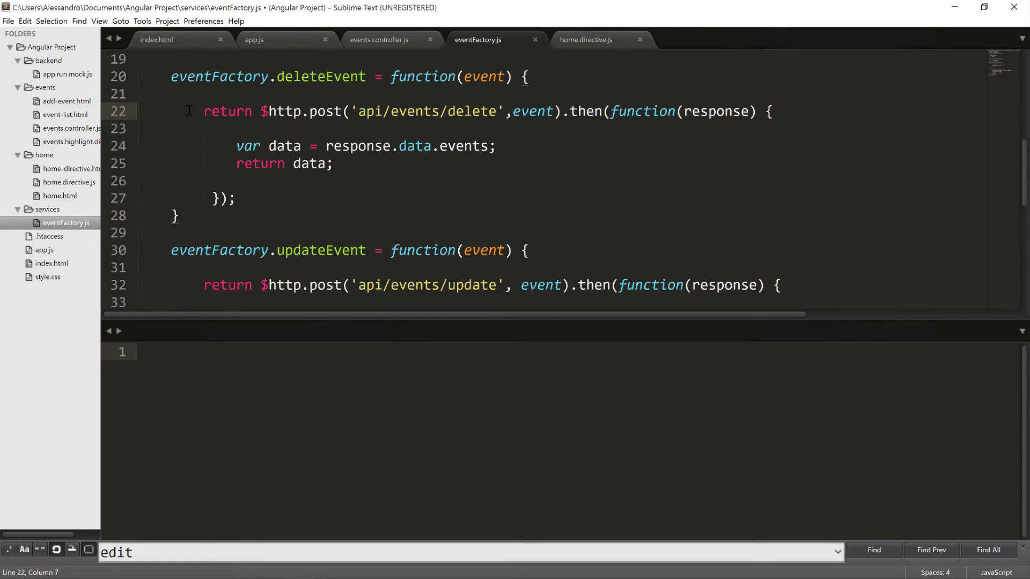
{"action": "type", "text": "/*"}
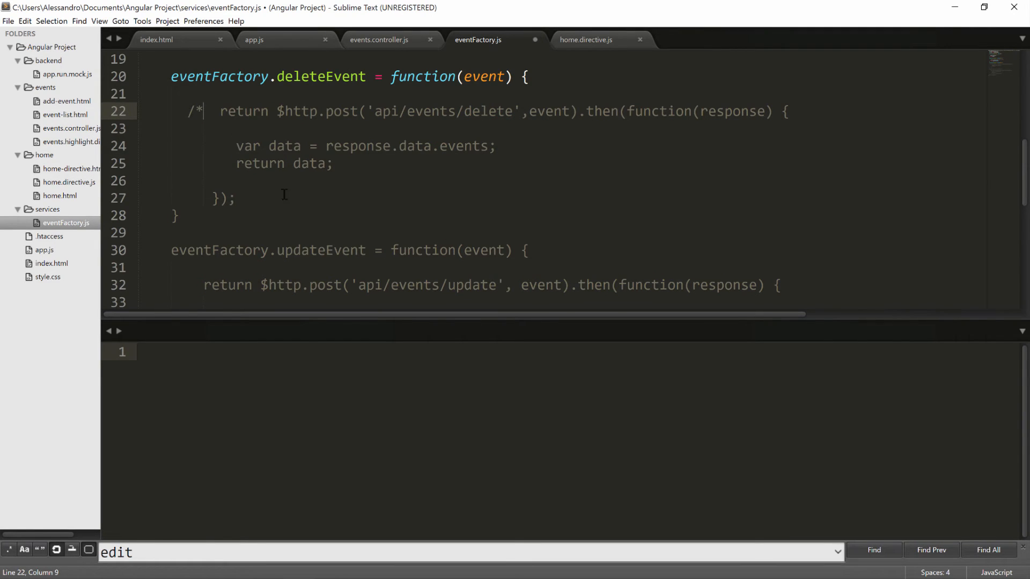
{"action": "type", "text": "*/"}
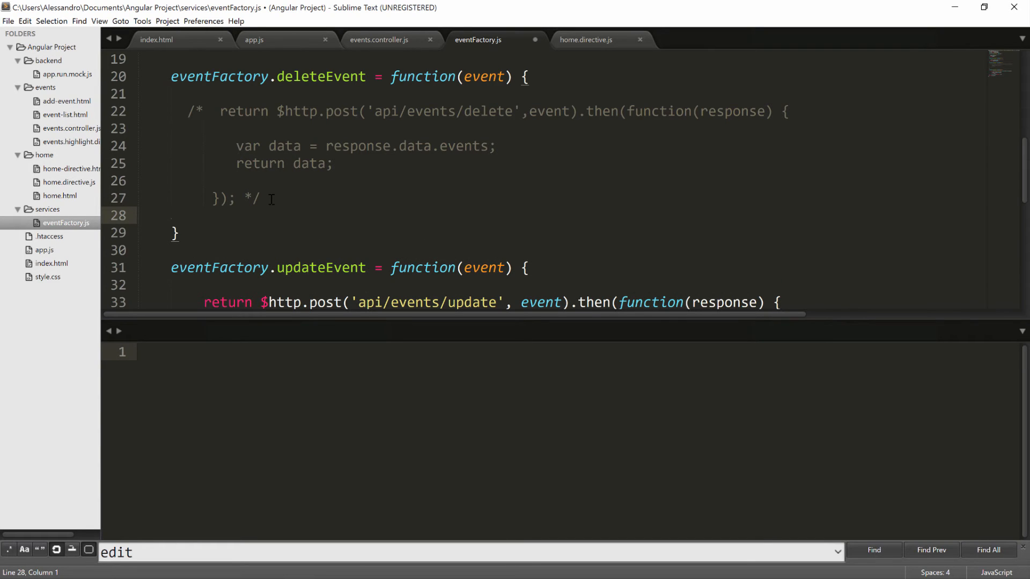
- Add 'return events.$remove(event);' to deleteEvent and go back to the browser to test it
{"action": "type", "text": "return"}
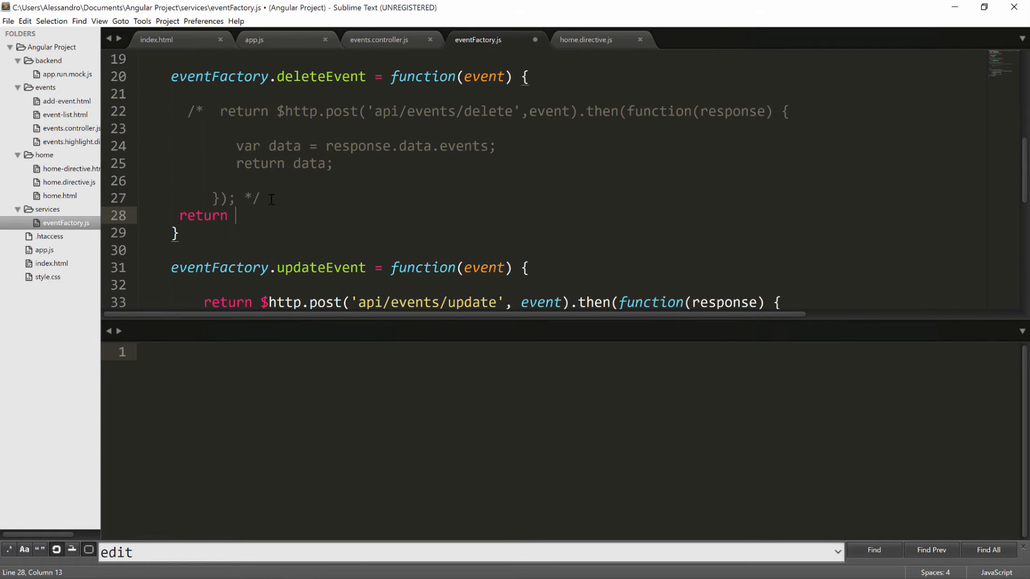
{"action": "type", "text": "events."}
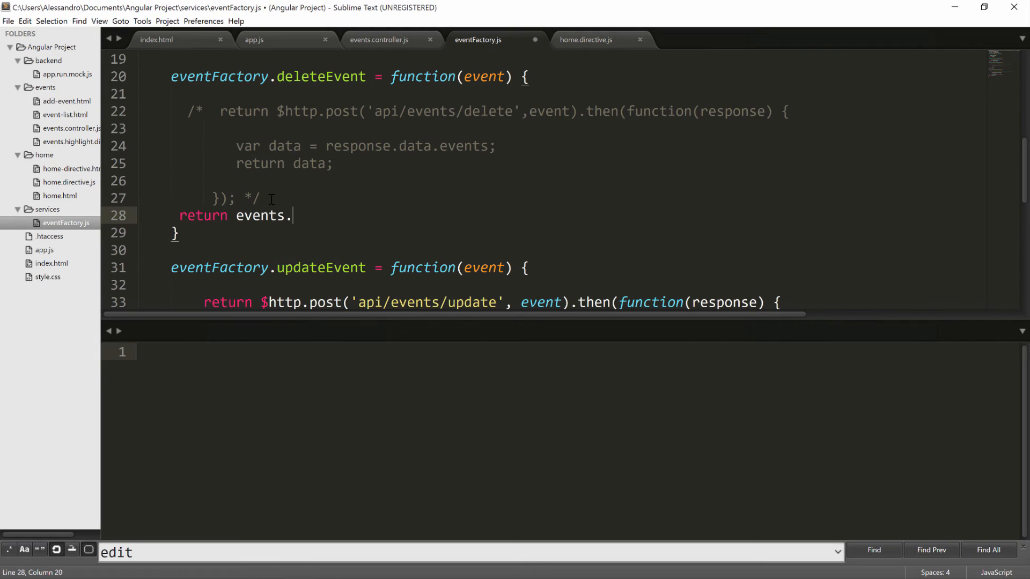
{"action": "type", "text": "$remove"}
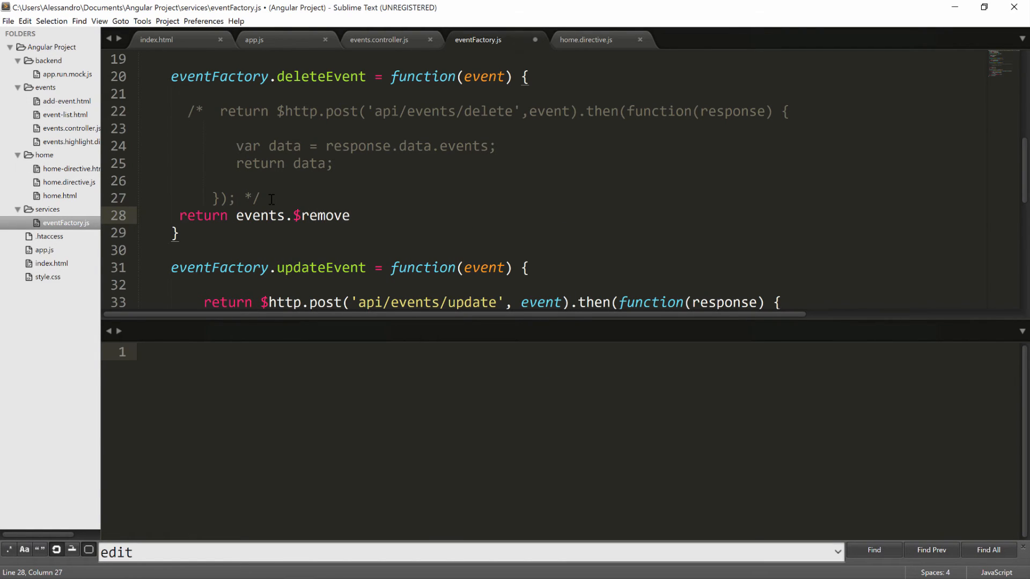
{"action": "type", "text": "(event);"}
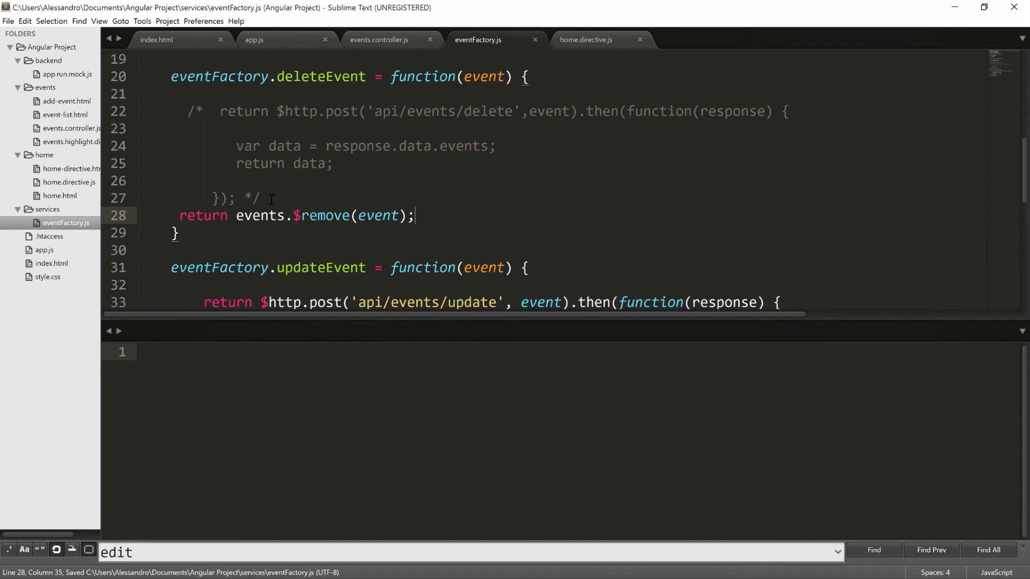
{"action": "left_click", "coordinate": [235, 570]}
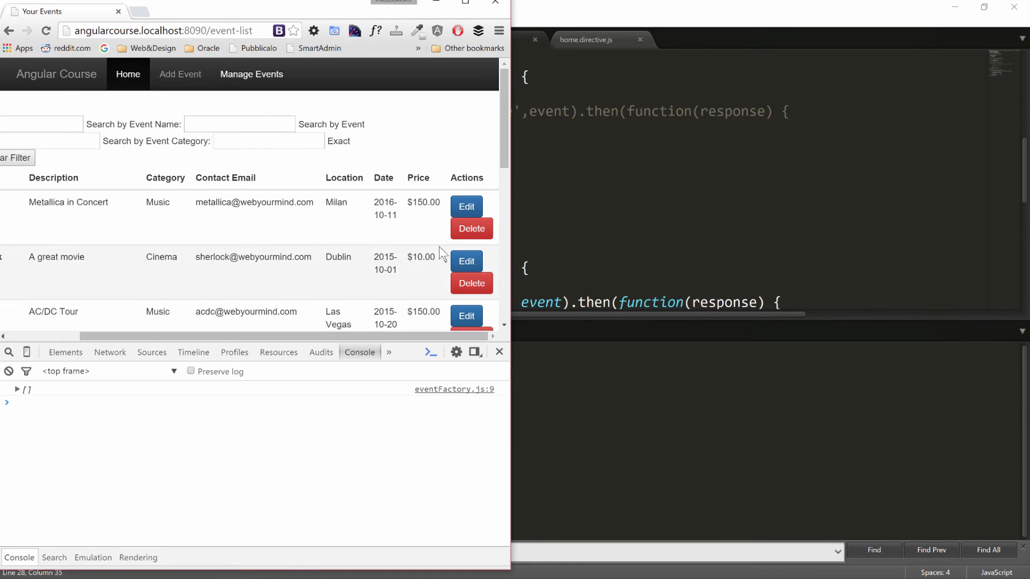
- Delete the Metallica event row; it disappears while the console shows a circular-structure TypeError
{"action": "left_click", "coordinate": [471, 227]}
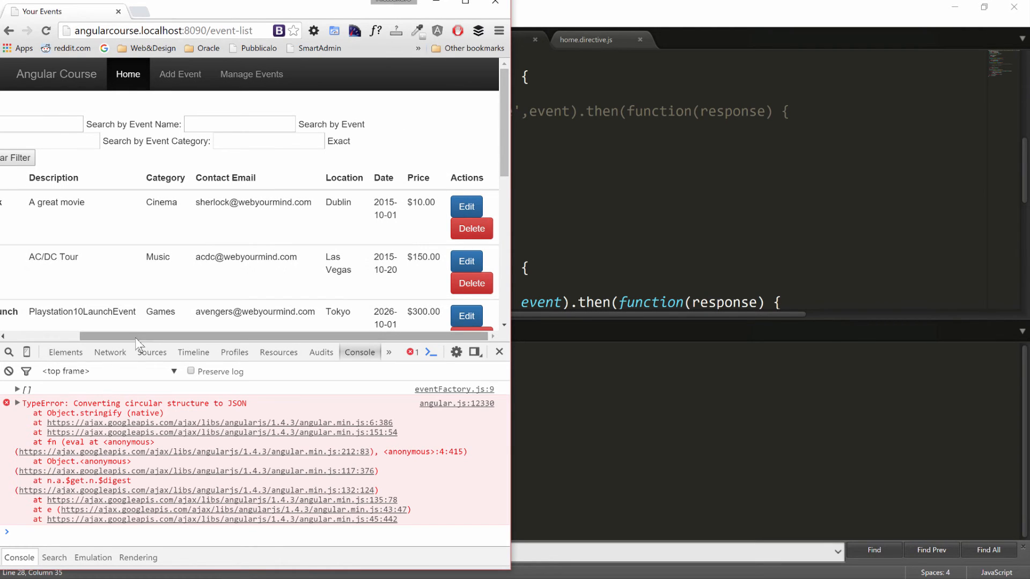
{"action": "mouse_move", "coordinate": [235, 418]}
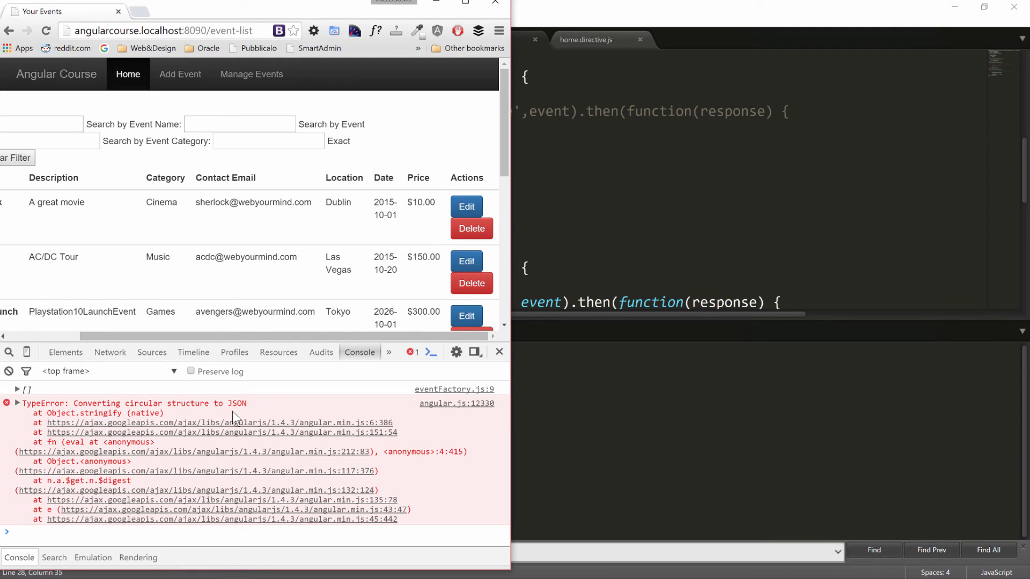
{"action": "mouse_move", "coordinate": [231, 404]}
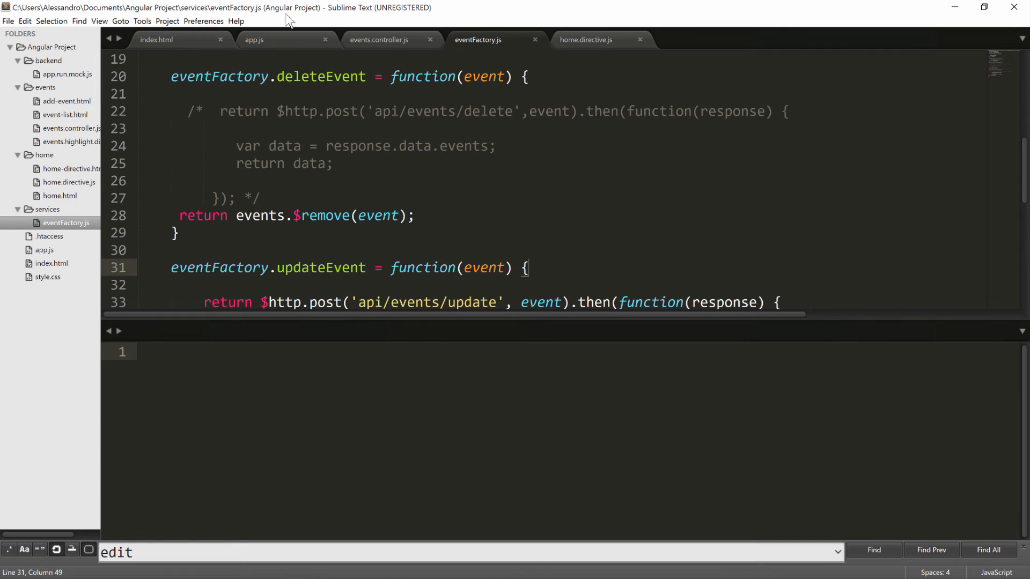
- In events.controller.js, replace the delete callback's 'self.eventList = data;' with 'return;' and save
{"action": "left_click", "coordinate": [378, 40]}
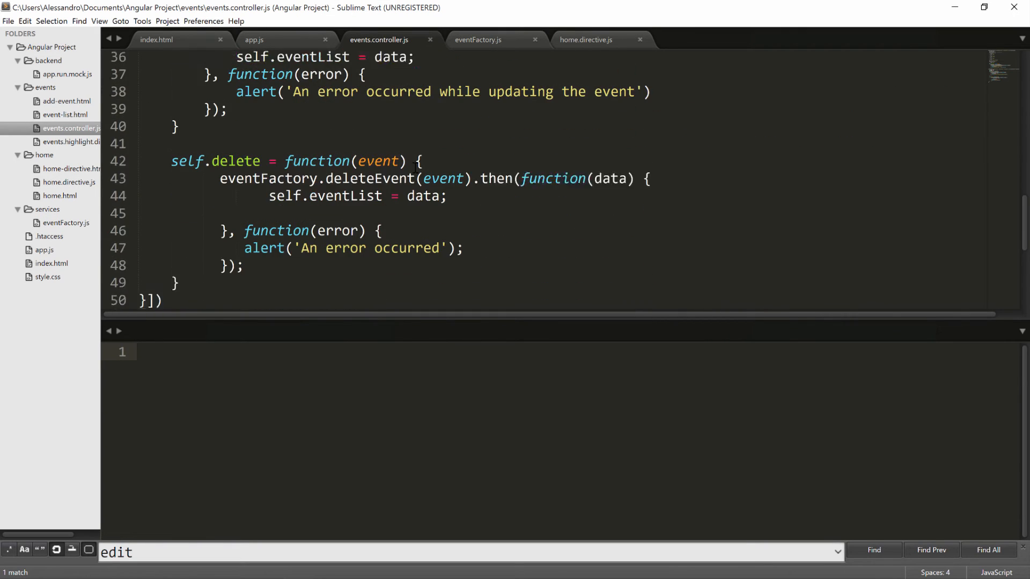
{"action": "scroll", "scroll_direction": "up", "scroll_amount": 3}
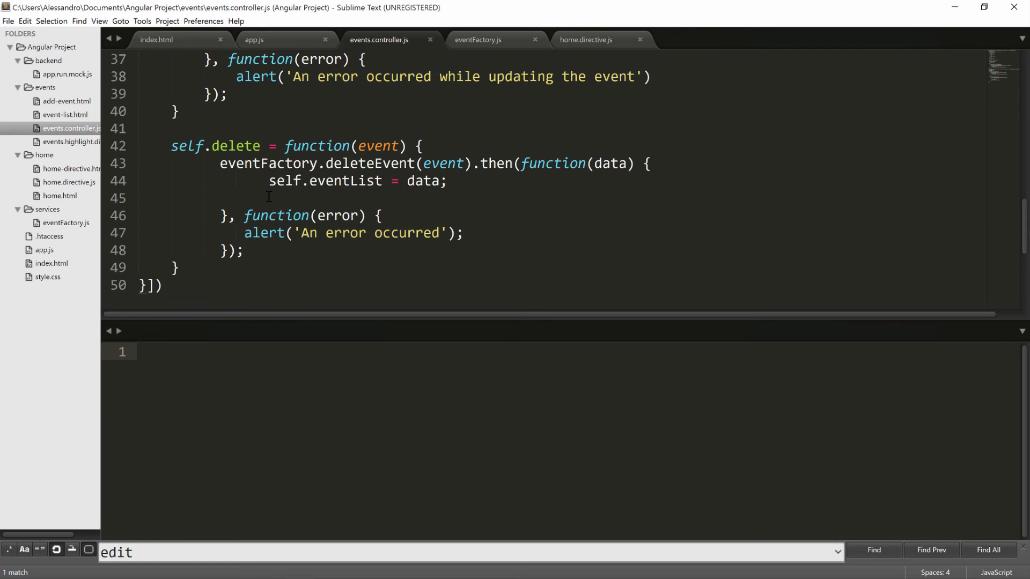
{"action": "mouse_move", "coordinate": [276, 199]}
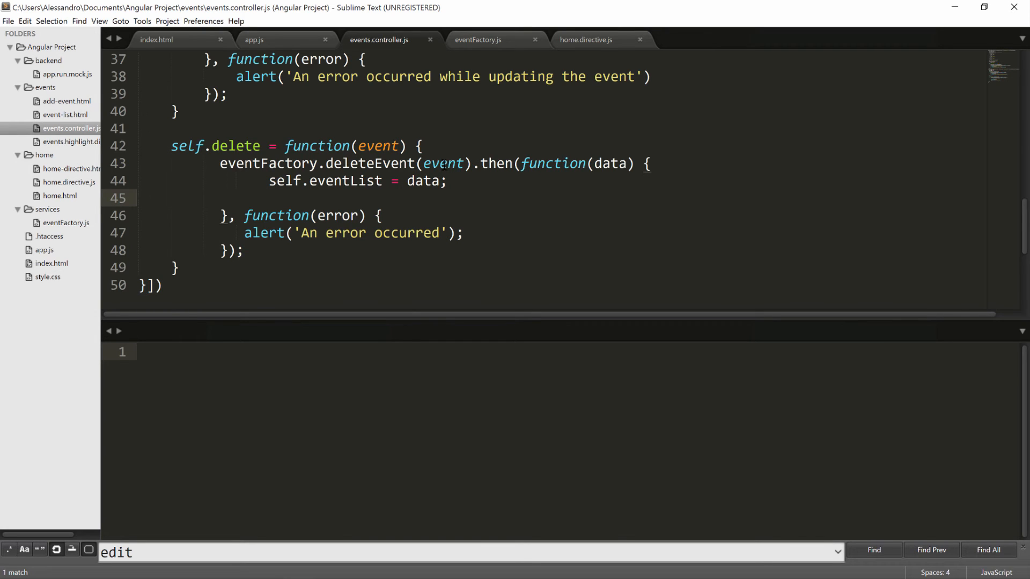
{"action": "mouse_move", "coordinate": [516, 204]}
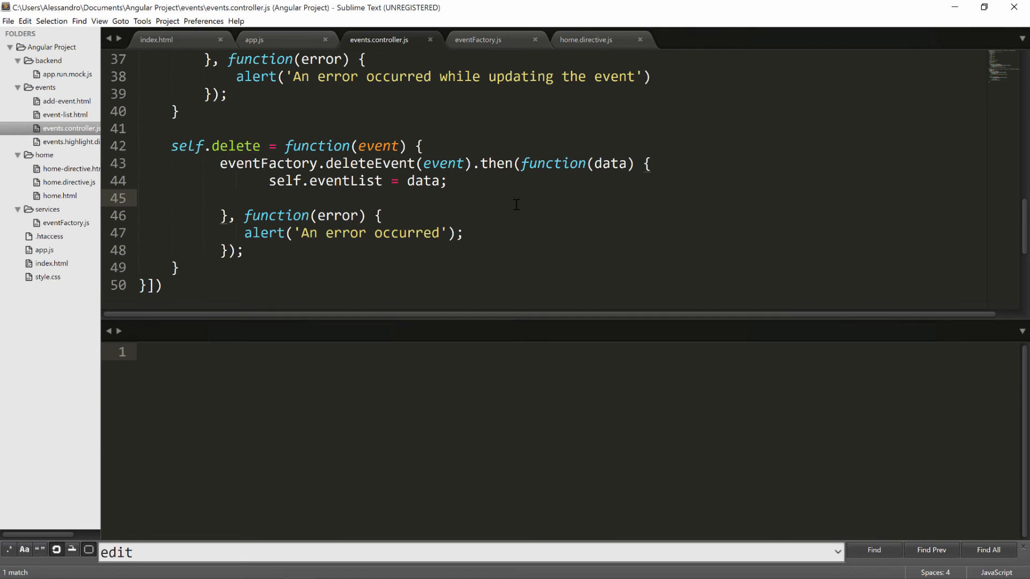
{"action": "left_click", "coordinate": [472, 163]}
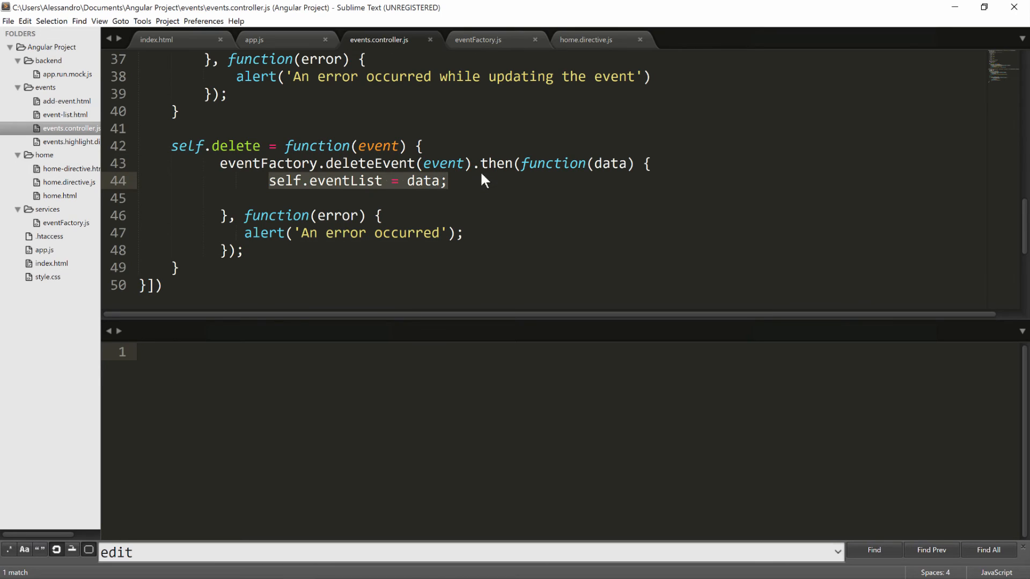
{"action": "type", "text": "r"}
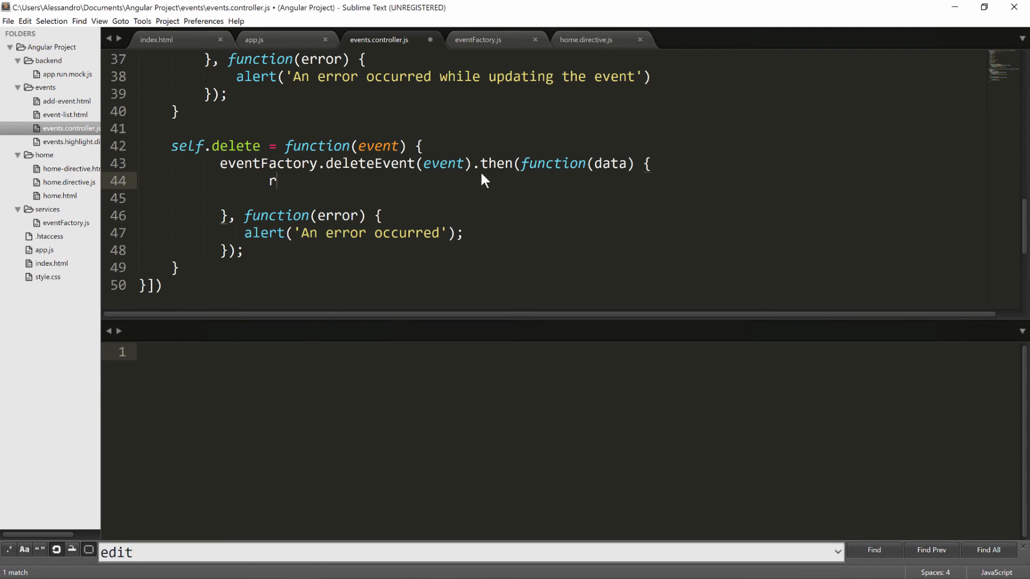
{"action": "type", "text": "eturn;"}
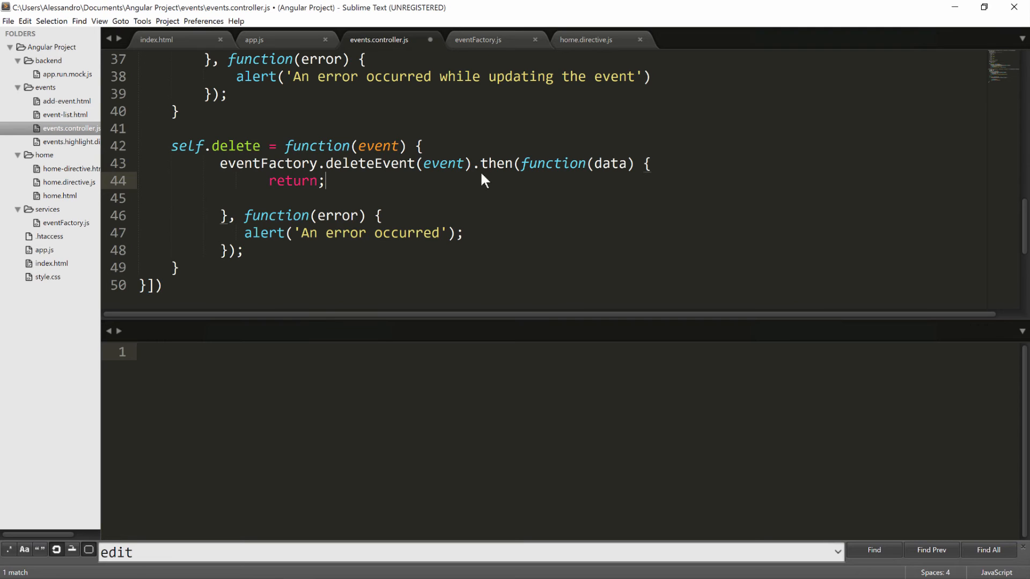
{"action": "key", "text": "ctrl+s"}
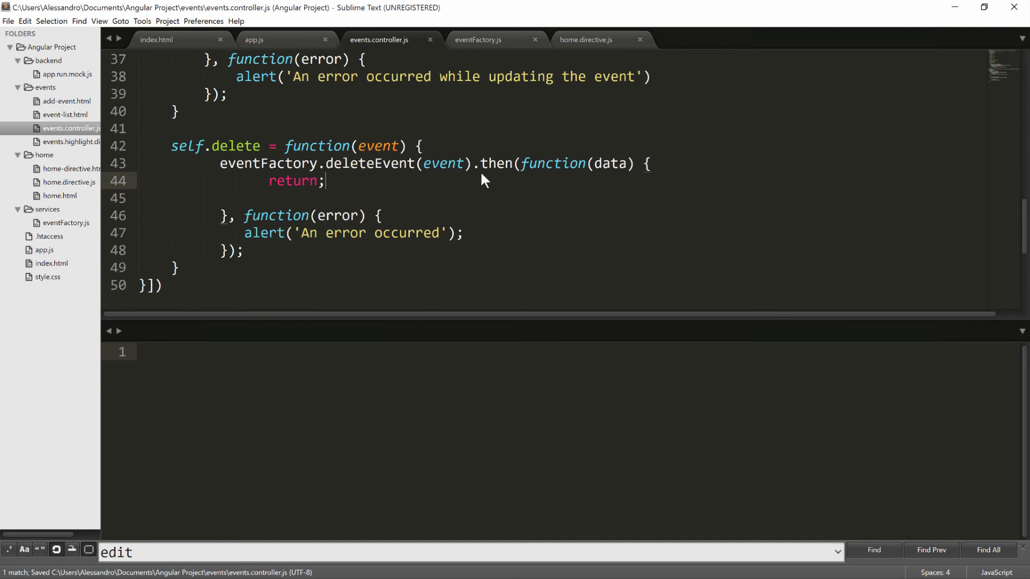
{"action": "mouse_move", "coordinate": [235, 565]}
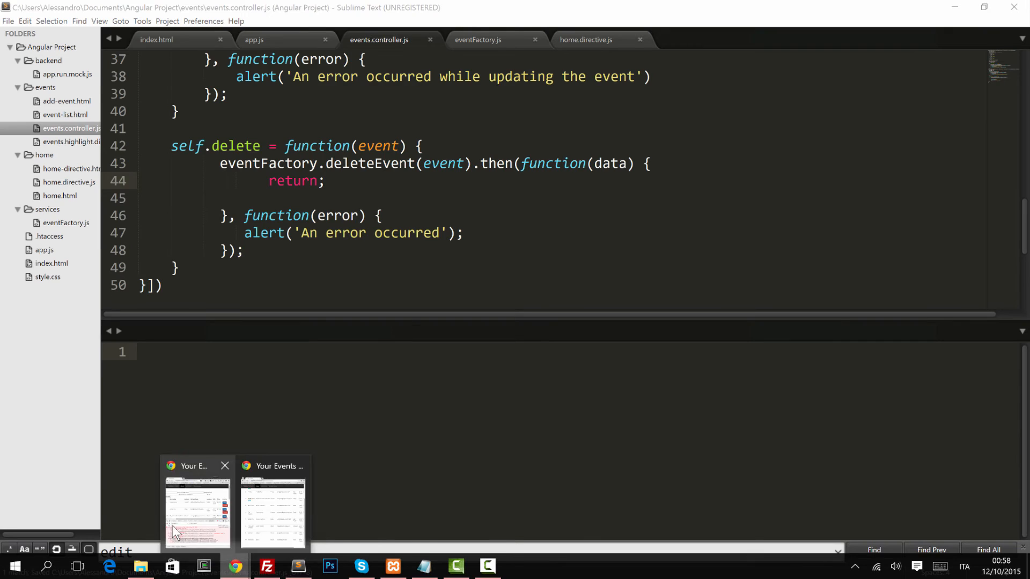
- Delete the AC/DC Tour and The Avengers events and watch their Firebase records disappear
{"action": "left_click", "coordinate": [197, 513]}
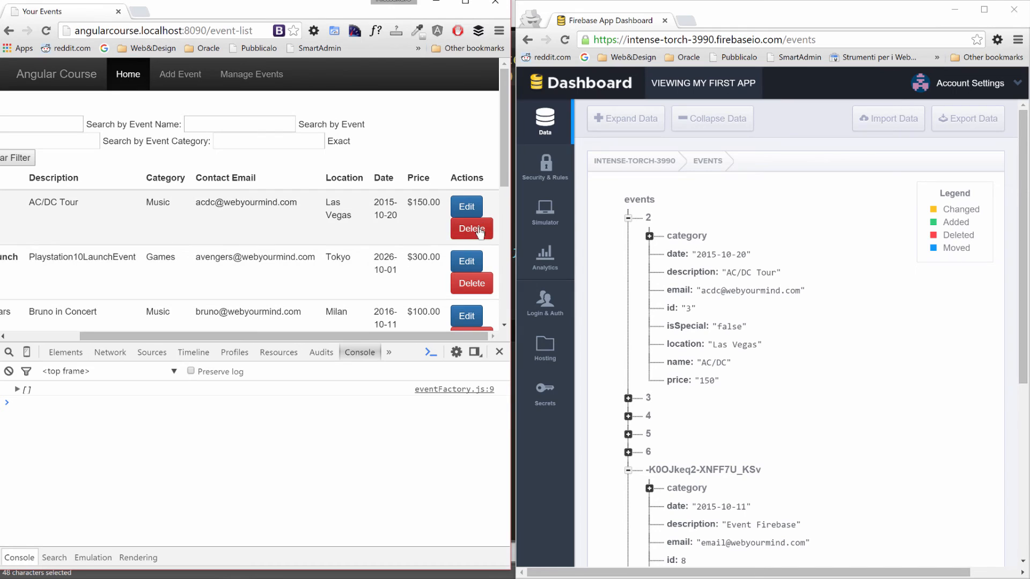
{"action": "left_click", "coordinate": [471, 228]}
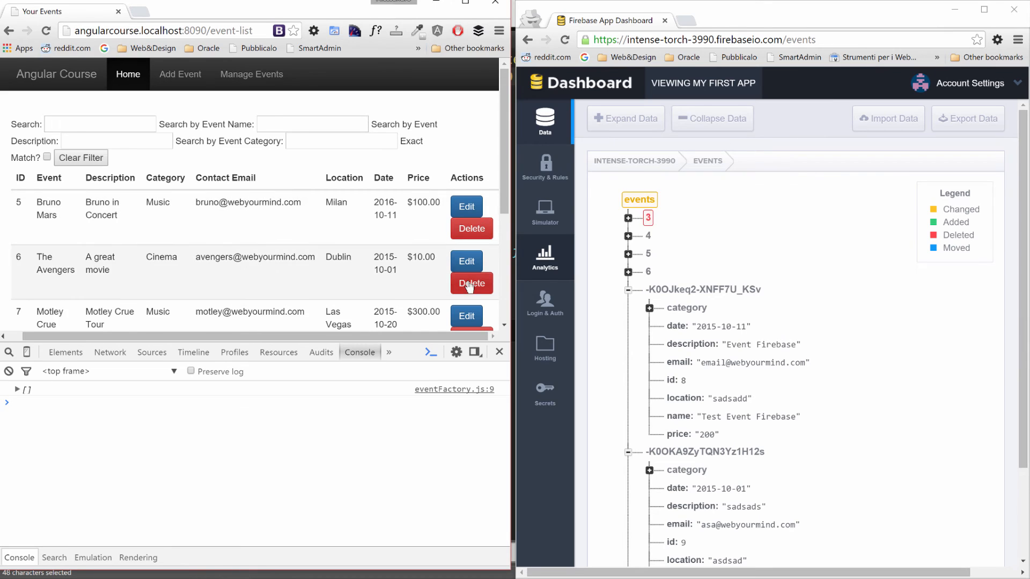
{"action": "left_click", "coordinate": [471, 283]}
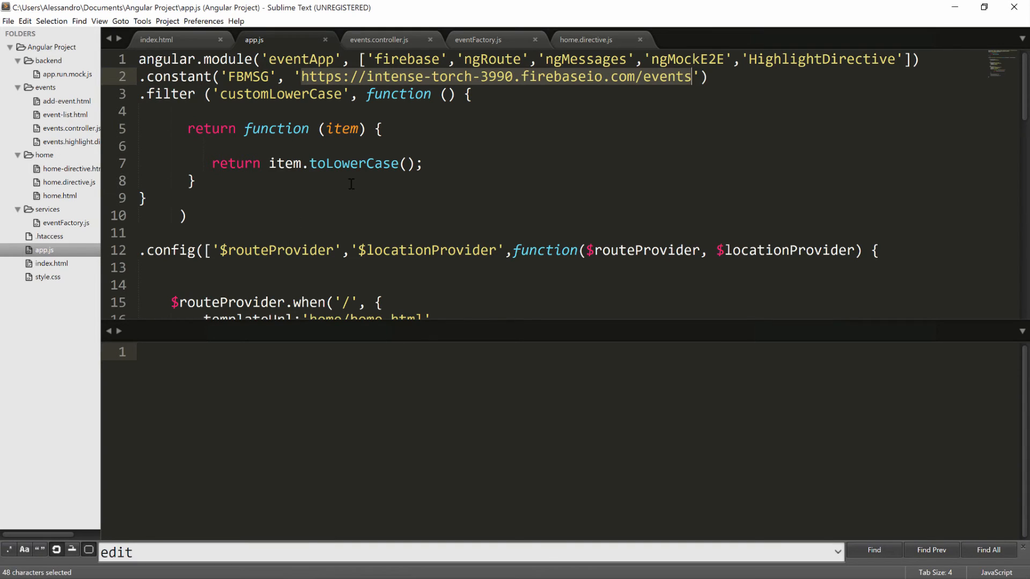
- In eventFactory.js, comment out updateEvent's old $http.post request with /* */
{"action": "scroll", "scroll_direction": "down", "scroll_amount": 3}
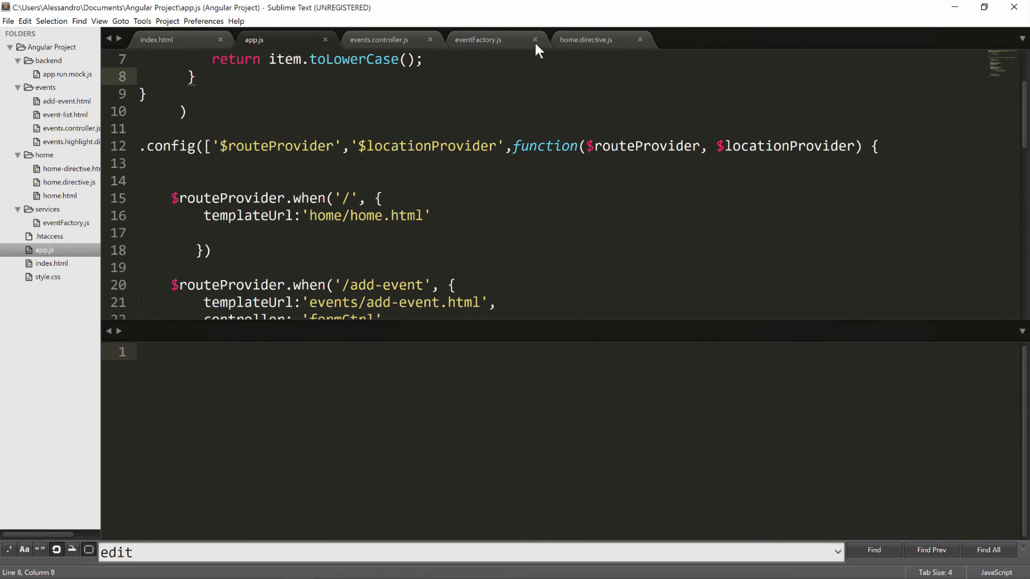
{"action": "left_click", "coordinate": [479, 40]}
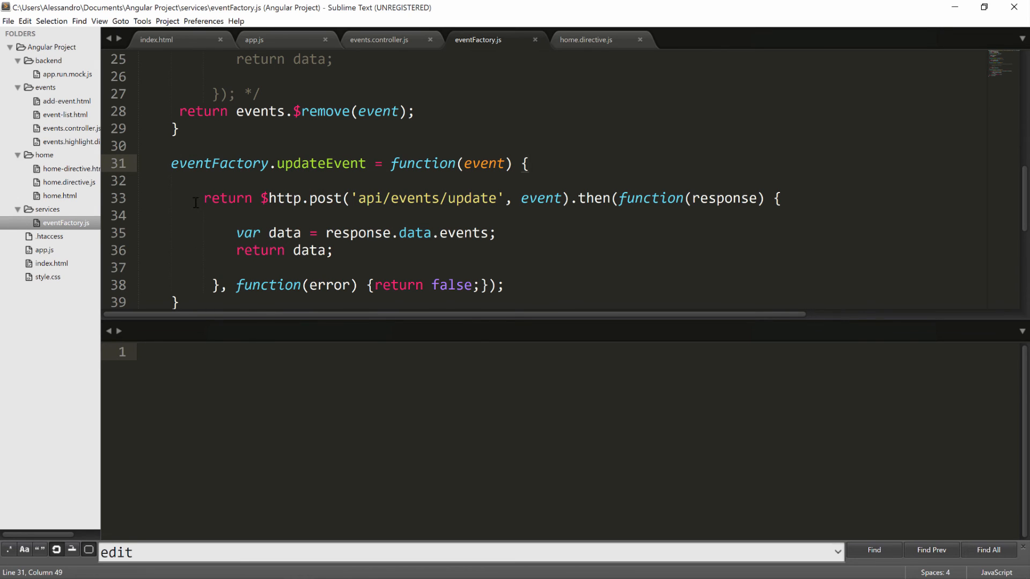
{"action": "type", "text": "/*"}
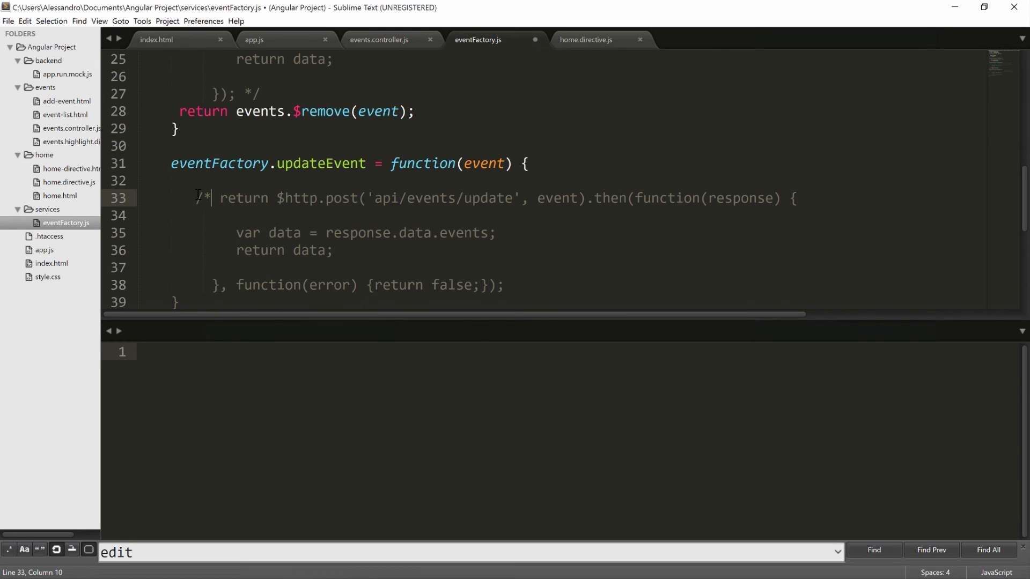
{"action": "scroll", "scroll_direction": "down", "scroll_amount": 3}
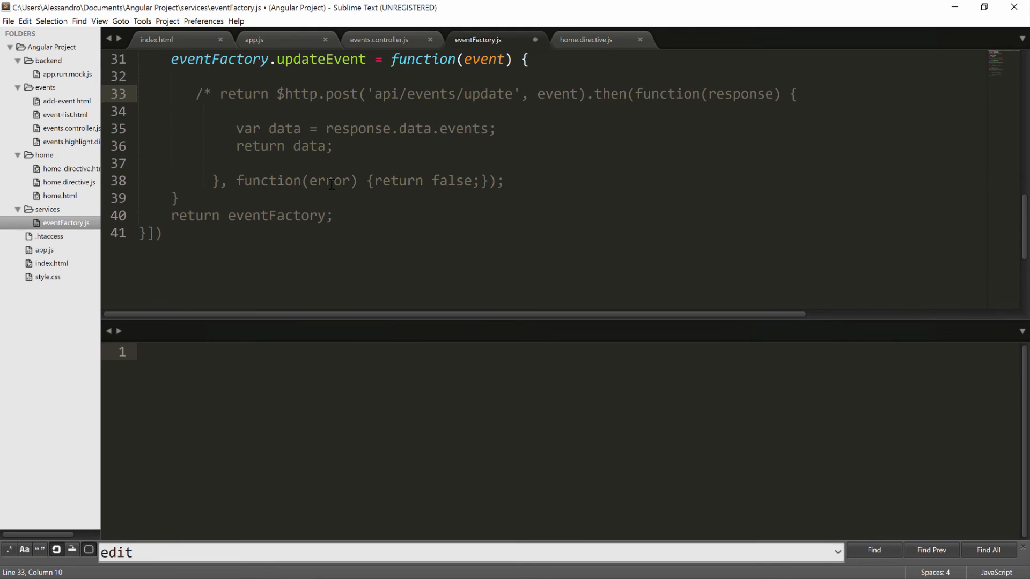
{"action": "type", "text": "*"}
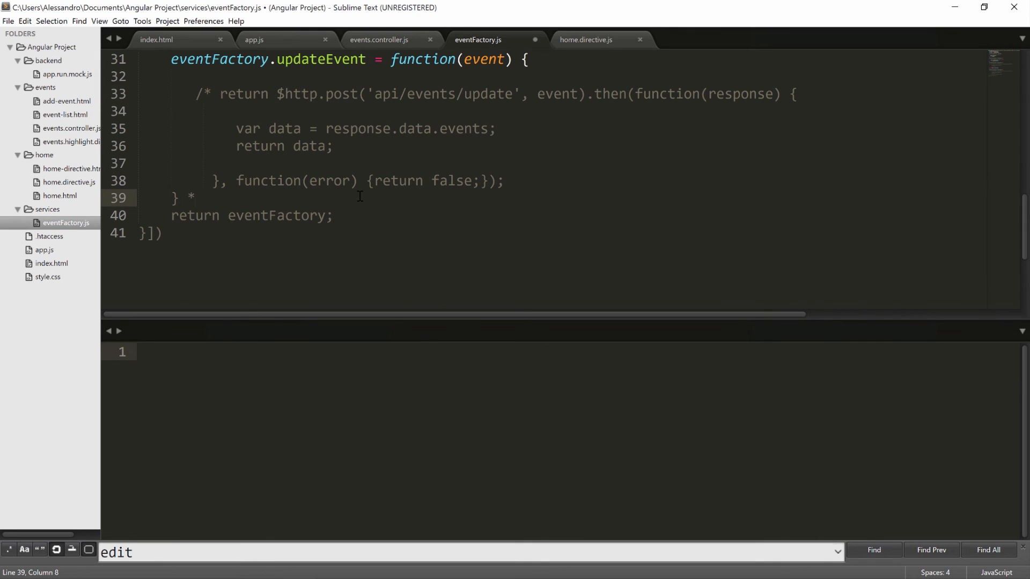
{"action": "type", "text": "/"}
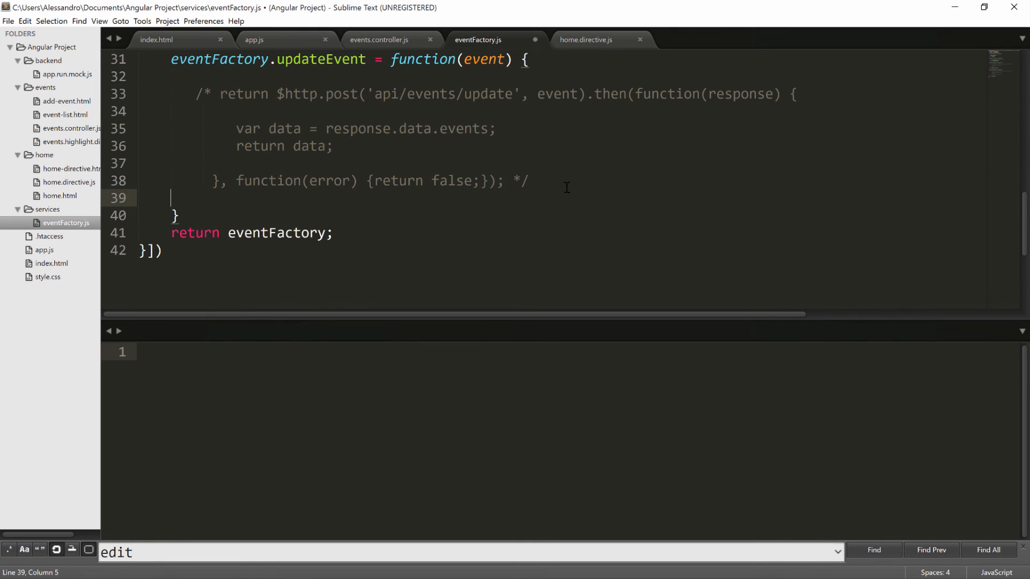
- Add 'return events.$save(event);' to updateEvent, then move to the controller file
{"action": "type", "text": "return events.$save(event);"}
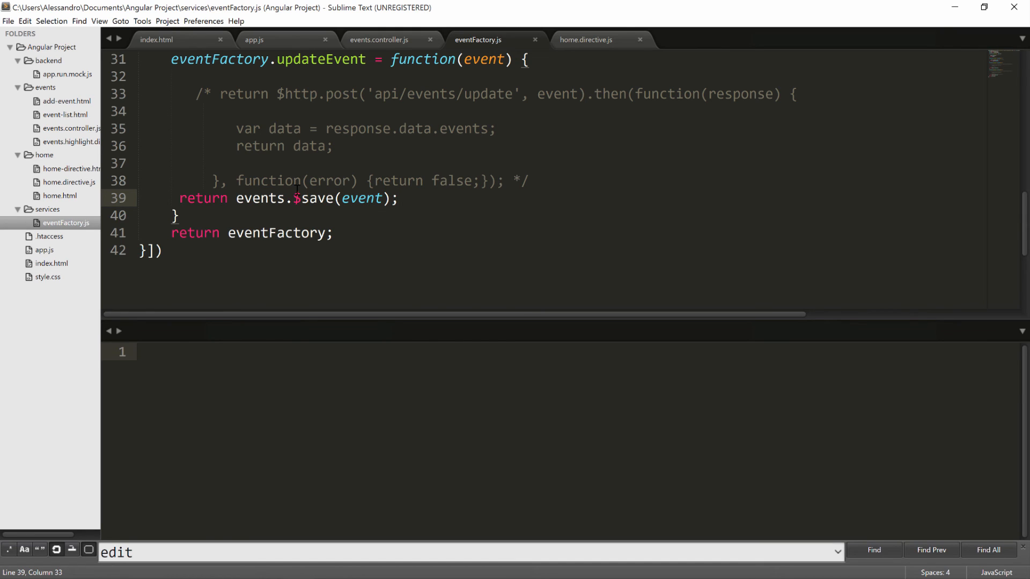
{"action": "mouse_move", "coordinate": [400, 56]}
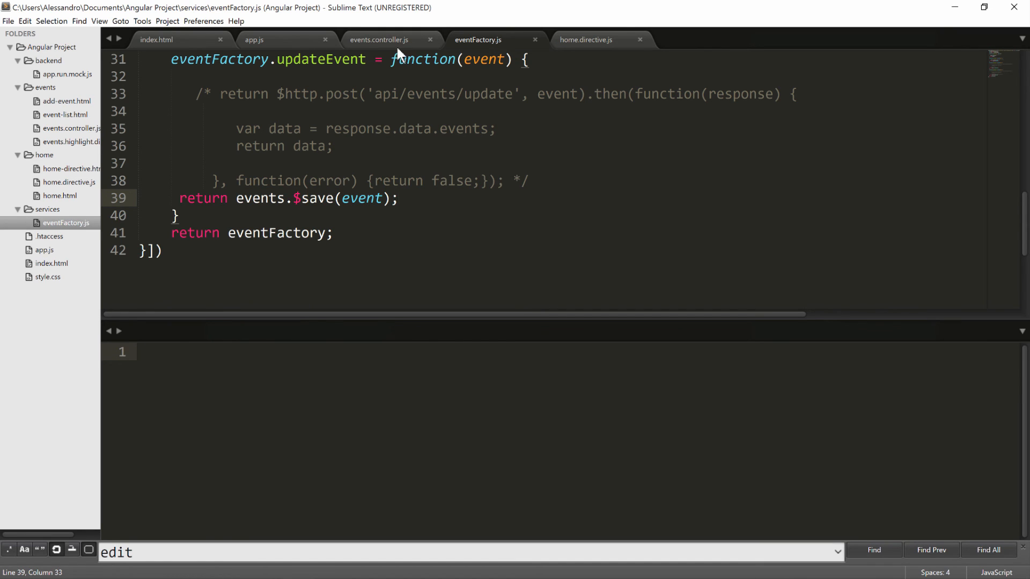
{"action": "left_click", "coordinate": [378, 40]}
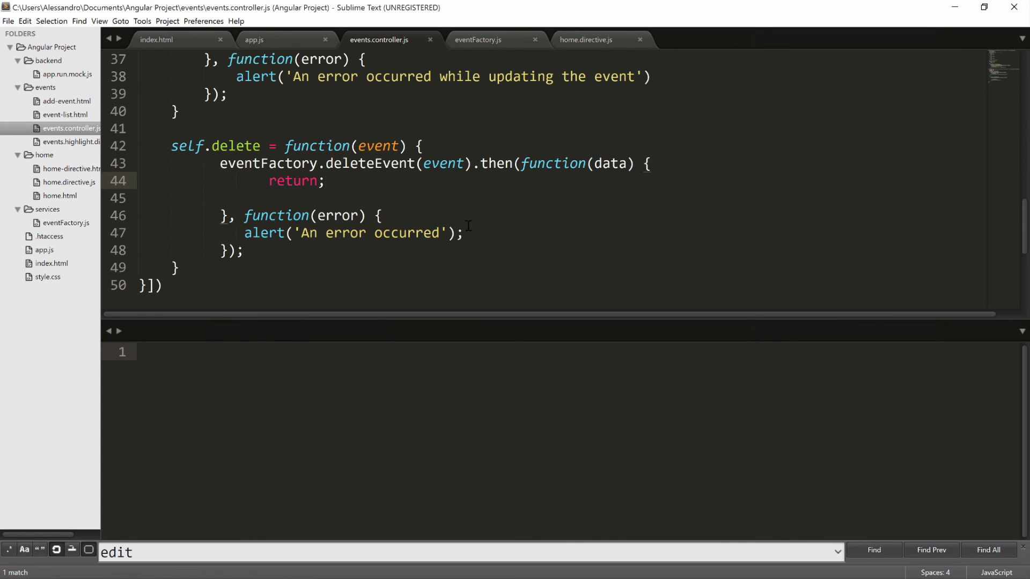
- Replace the update callback's 'self.eventList = data;' with 'return;' and switch to the browser
{"action": "scroll", "scroll_direction": "up", "scroll_amount": 3}
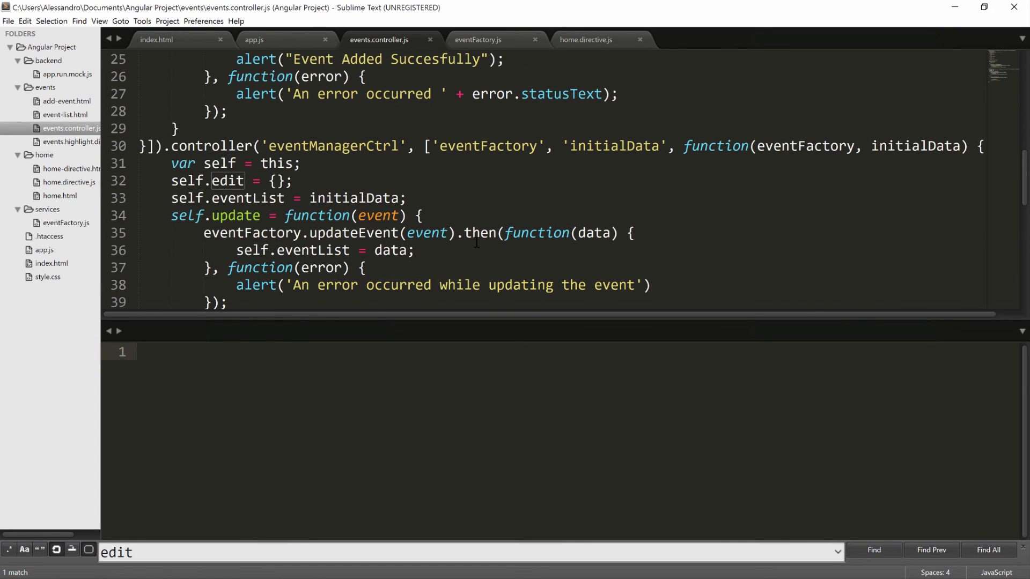
{"action": "left_click", "coordinate": [253, 250]}
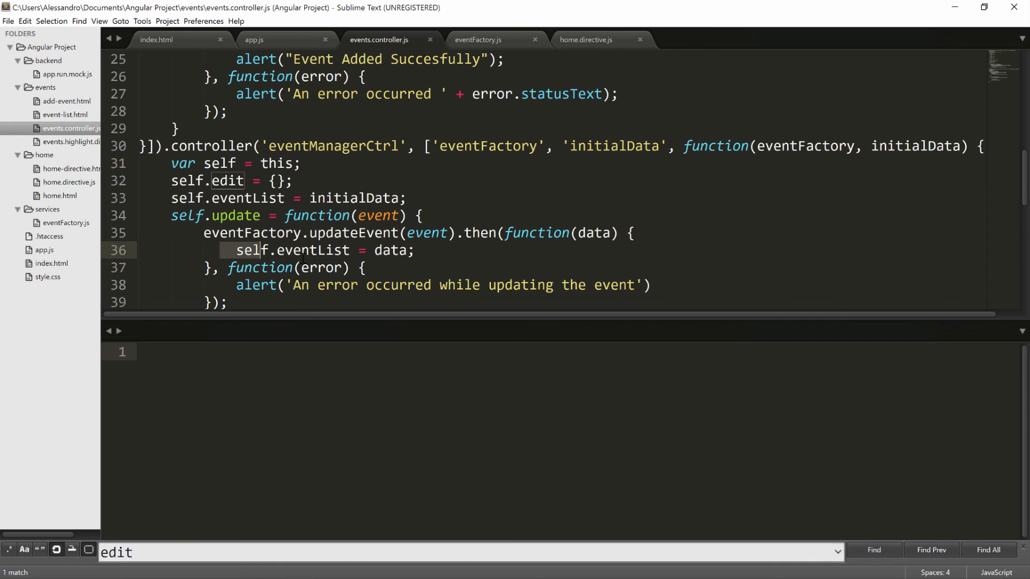
{"action": "type", "text": "r"}
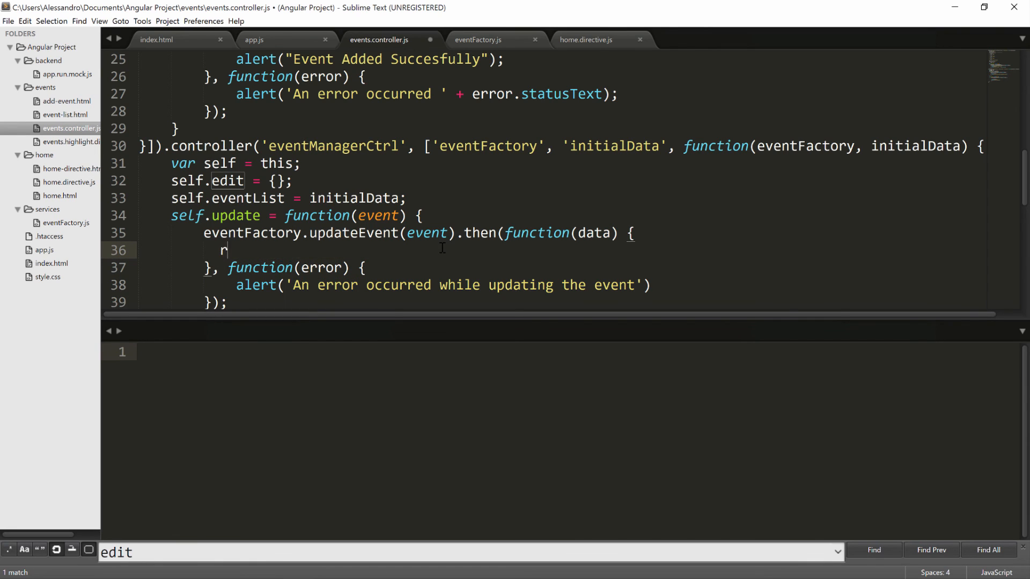
{"action": "type", "text": "eturn;"}
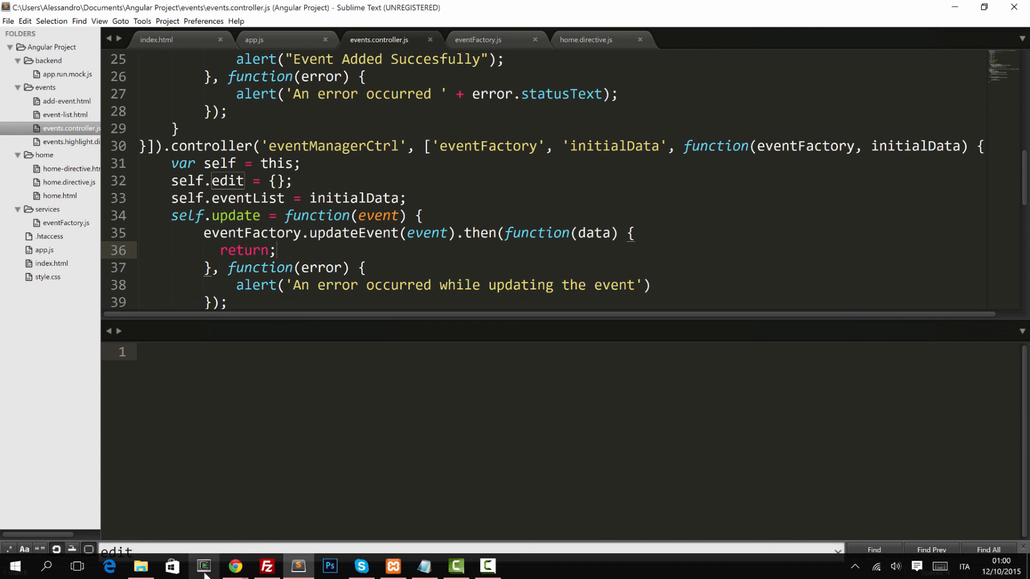
{"action": "left_click", "coordinate": [234, 565]}
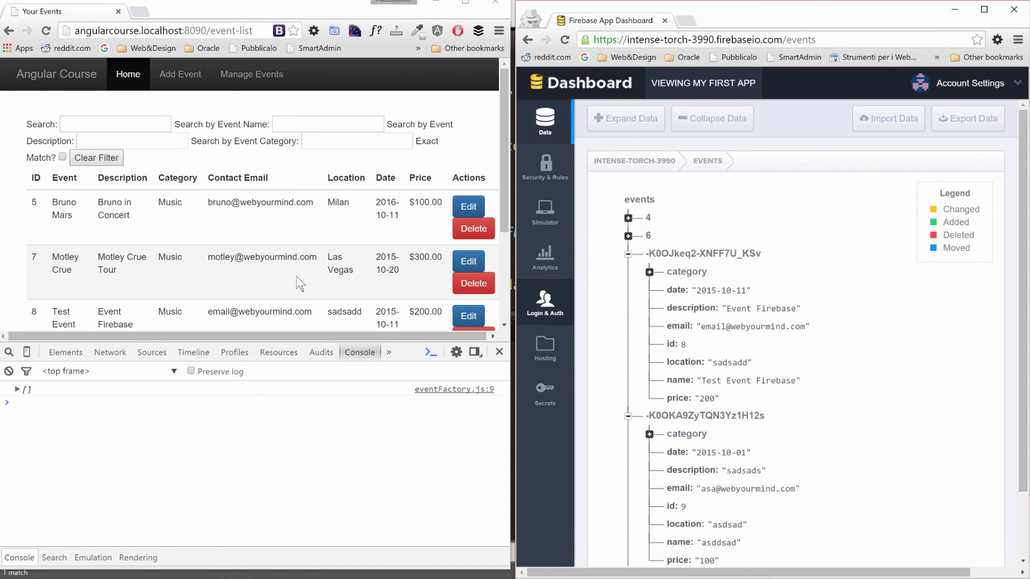
- Edit the Bruno Mars event's name to Mars in the app and inspect its Firebase record, still Bruno Mars
{"action": "left_click", "coordinate": [702, 254]}
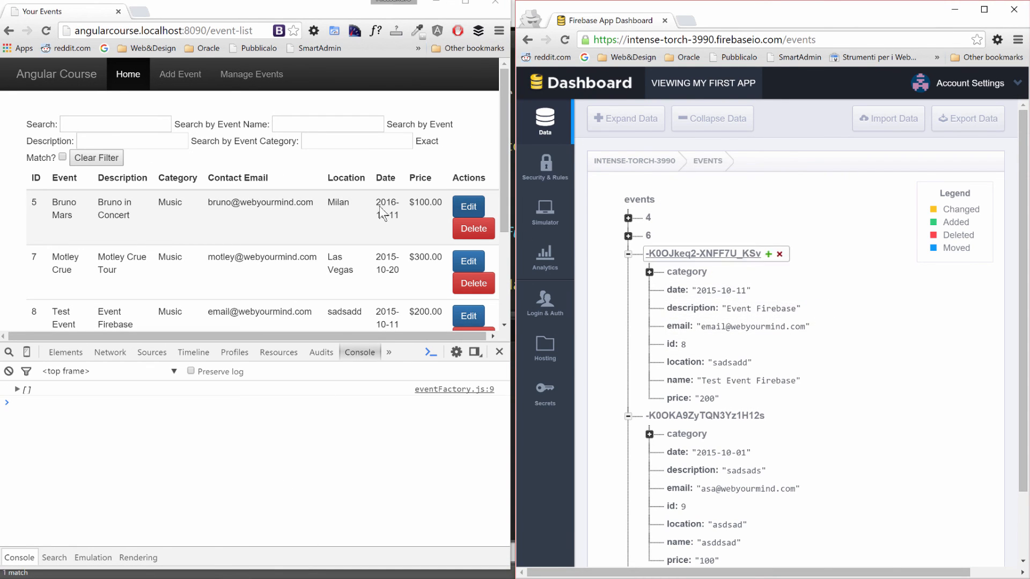
{"action": "left_click", "coordinate": [468, 206]}
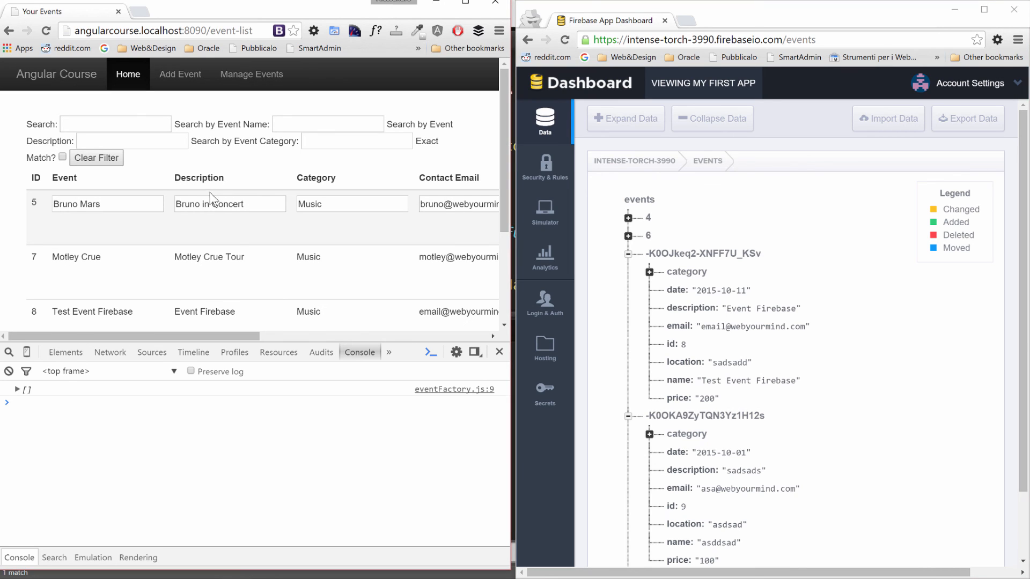
{"action": "double_click", "coordinate": [65, 204]}
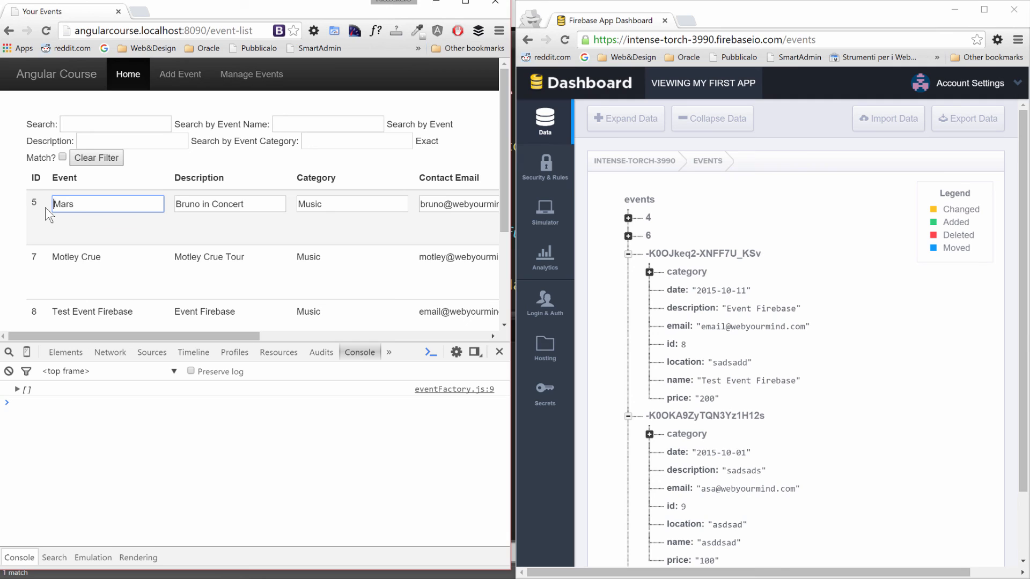
{"action": "mouse_move", "coordinate": [375, 392]}
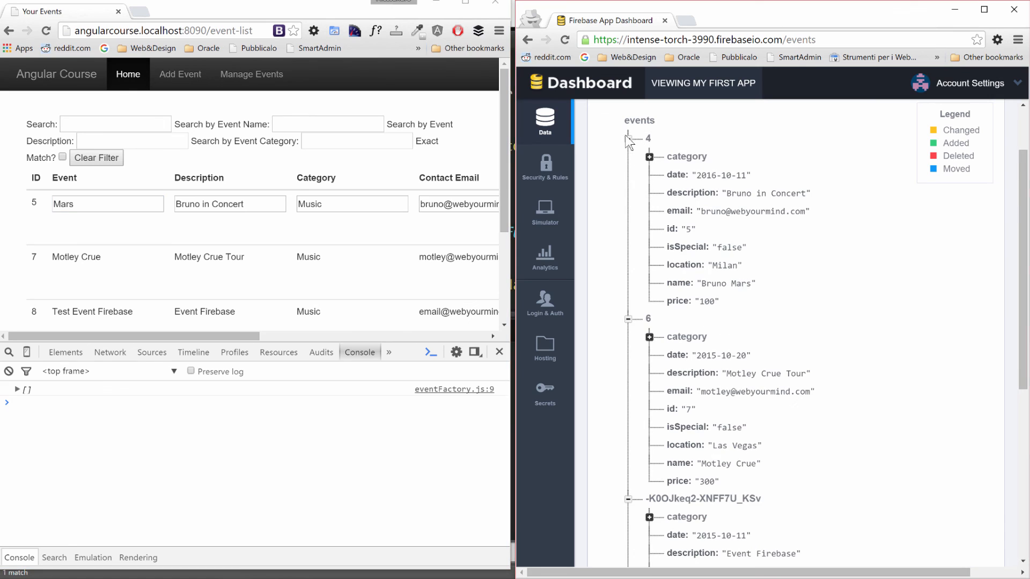
{"action": "double_click", "coordinate": [739, 193]}
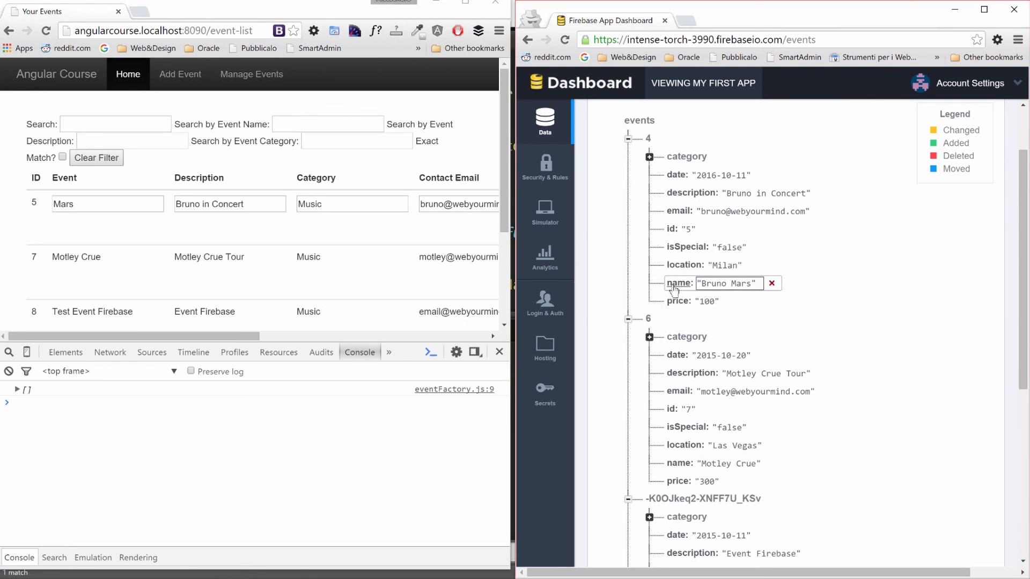
{"action": "mouse_move", "coordinate": [732, 290]}
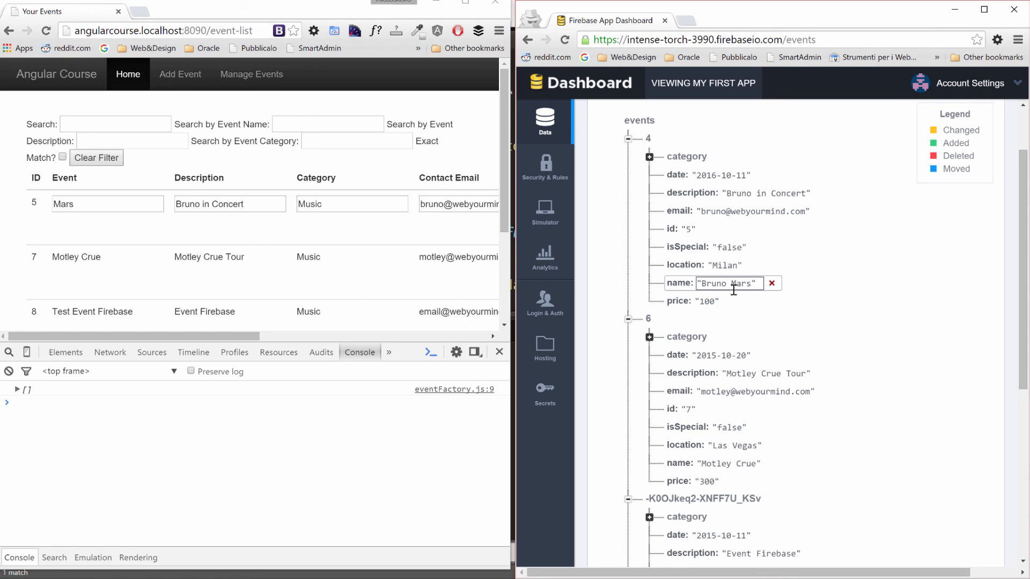